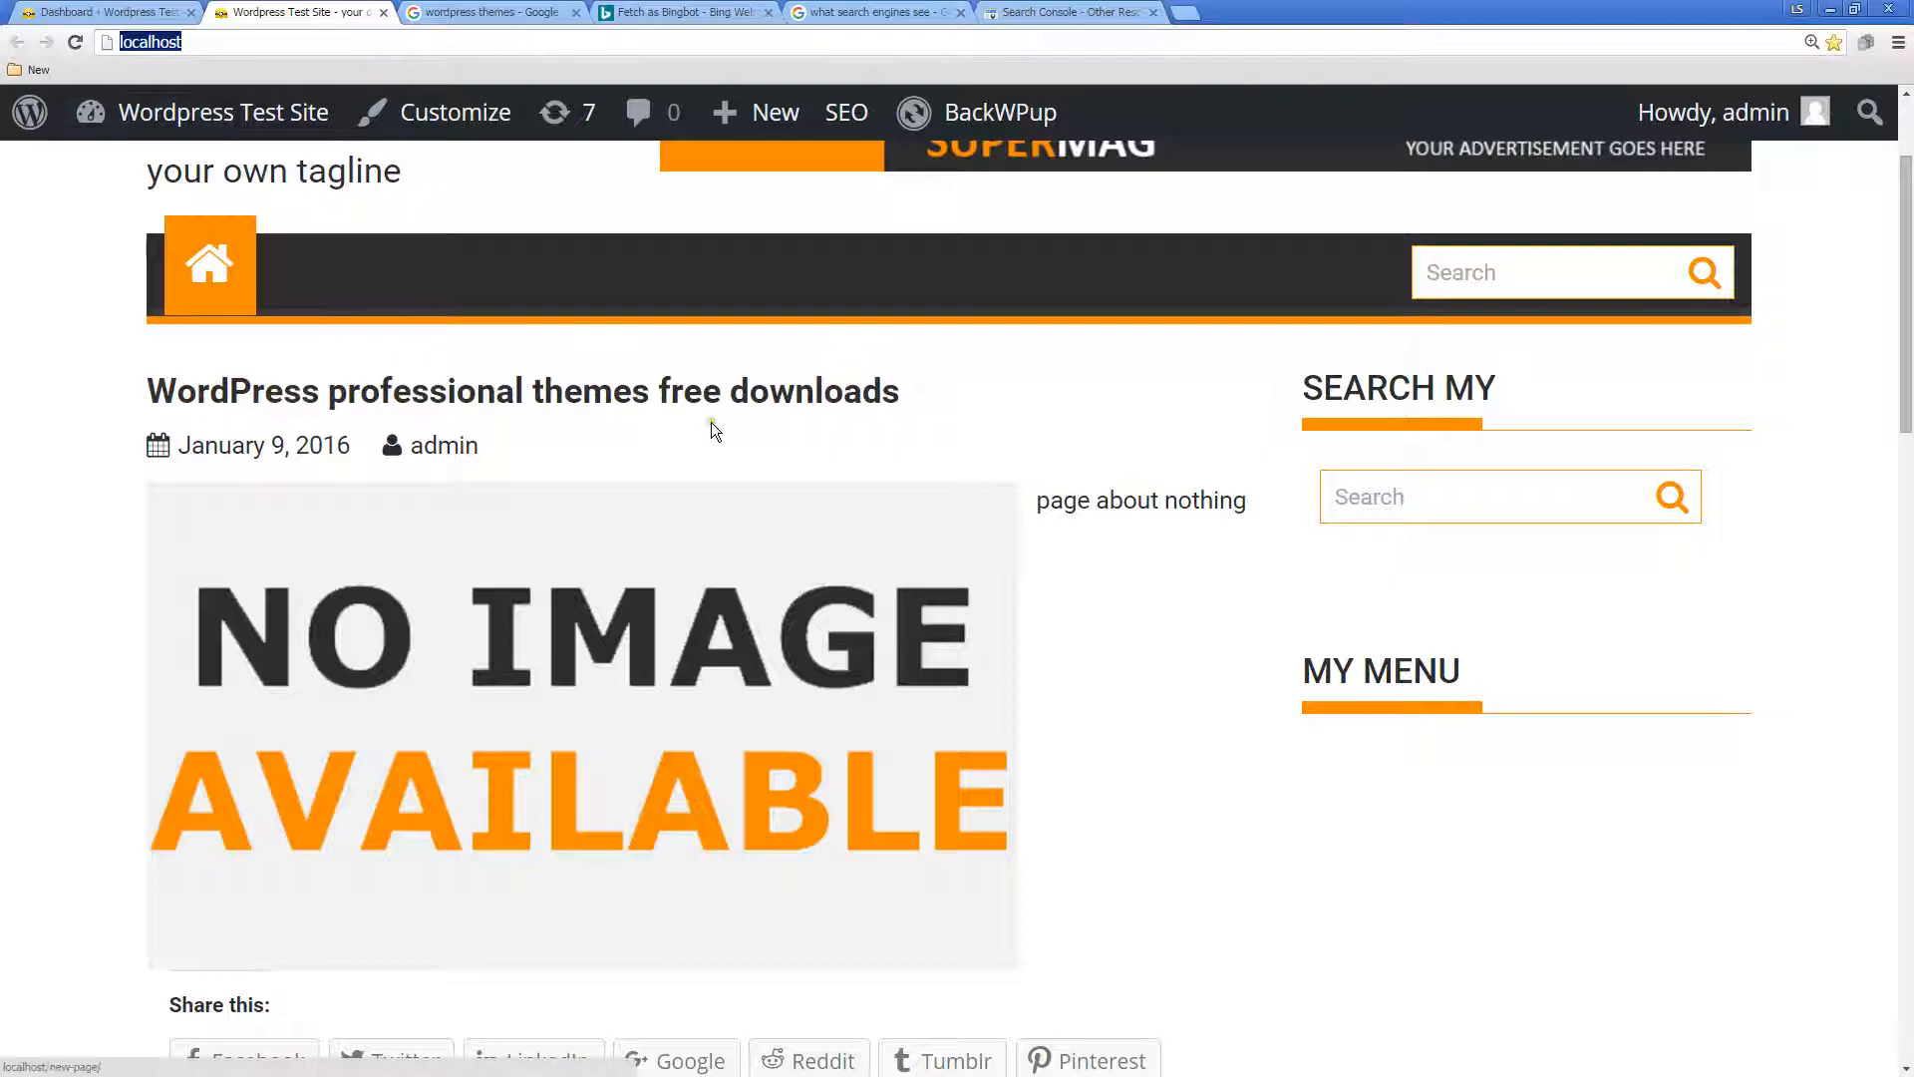
# Step: Scroll the localhost homepage, then open its page source from the right-click menu
pyautogui.scroll(-3)
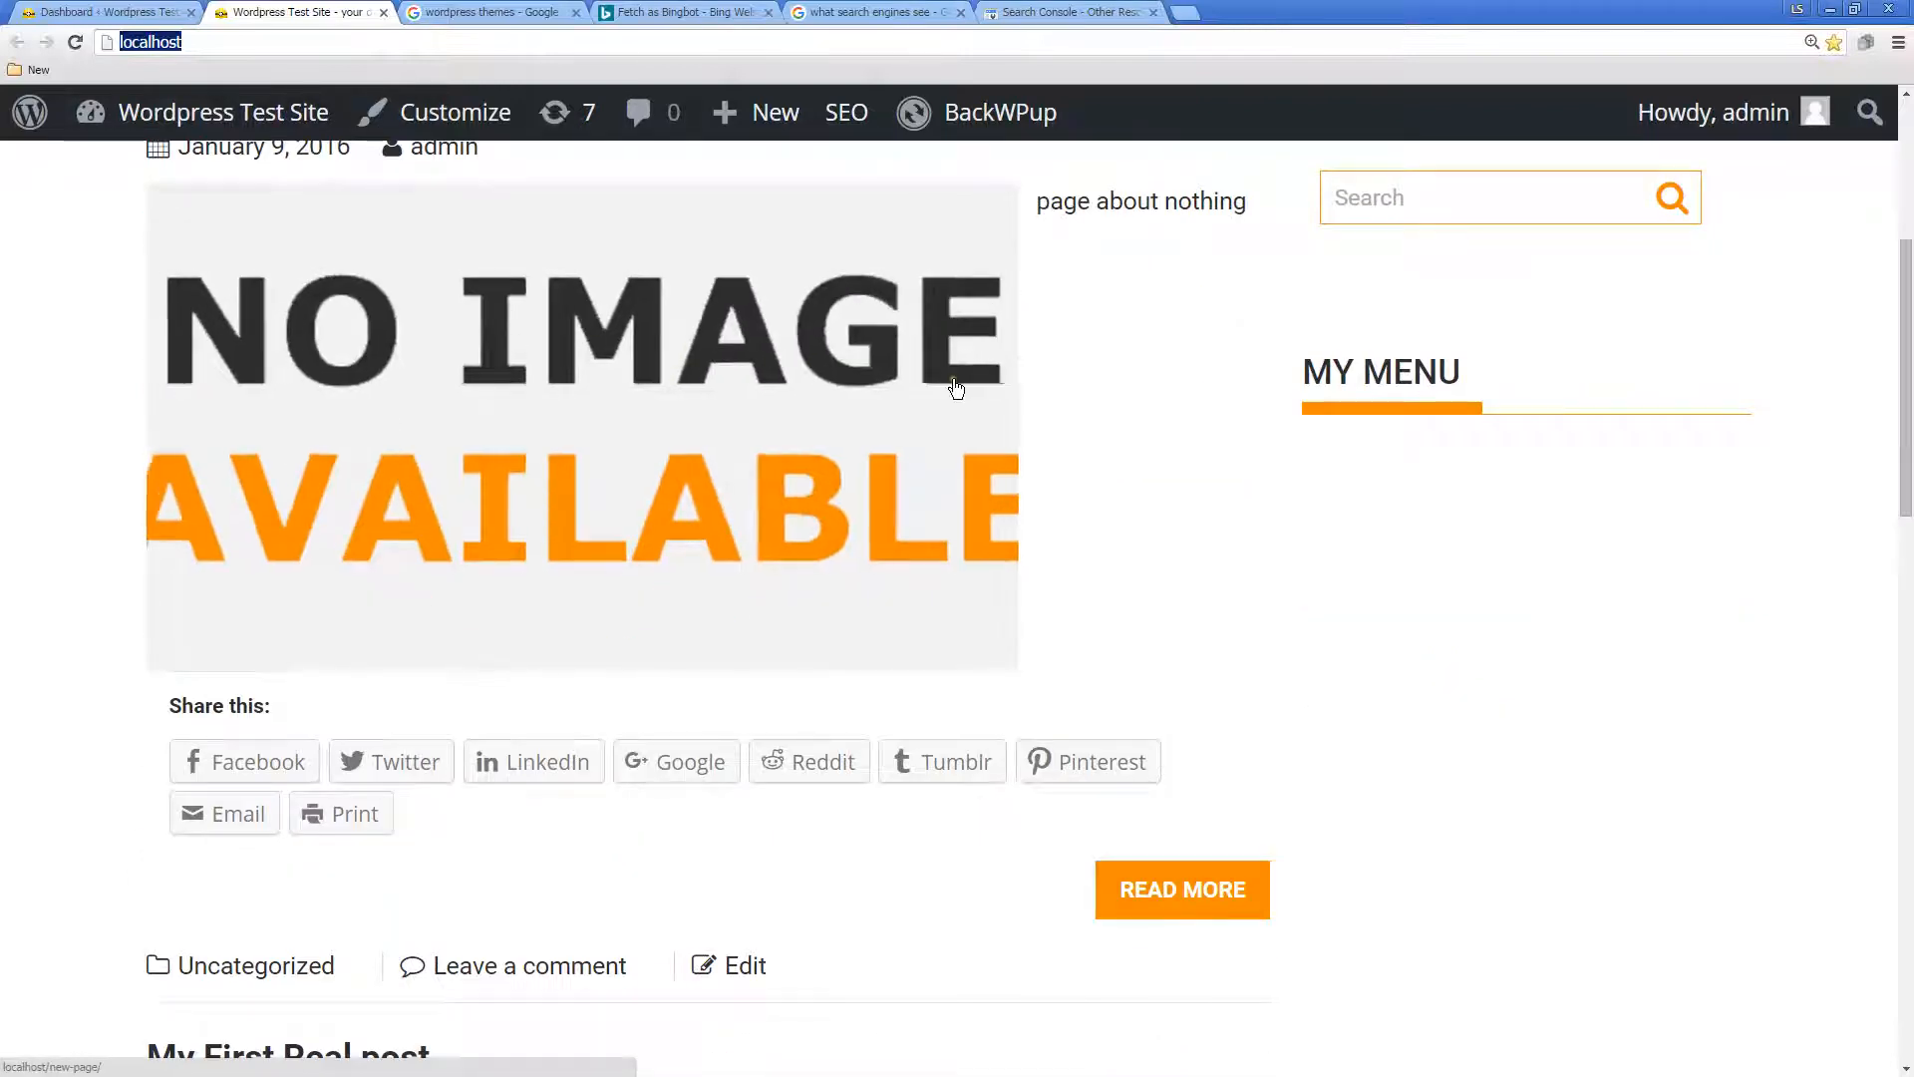
pyautogui.scroll(-3)
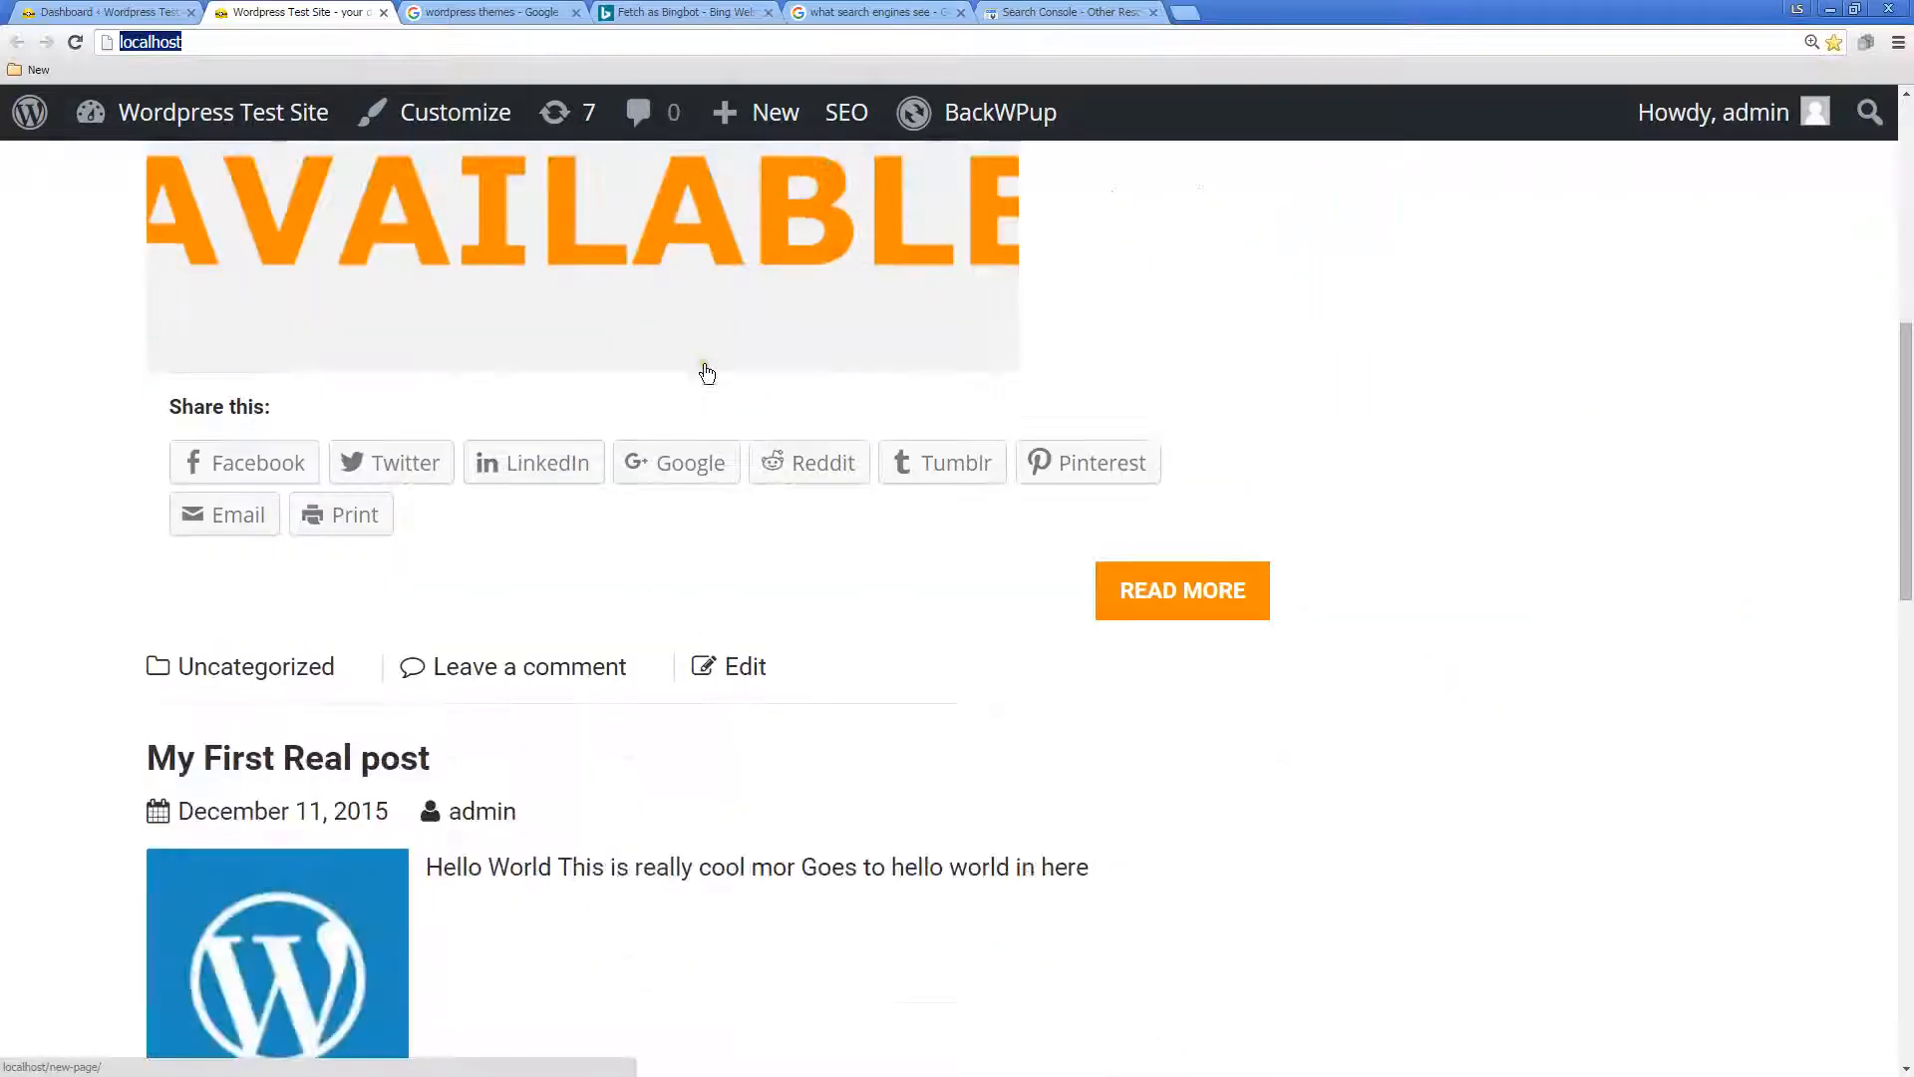
pyautogui.scroll(-3)
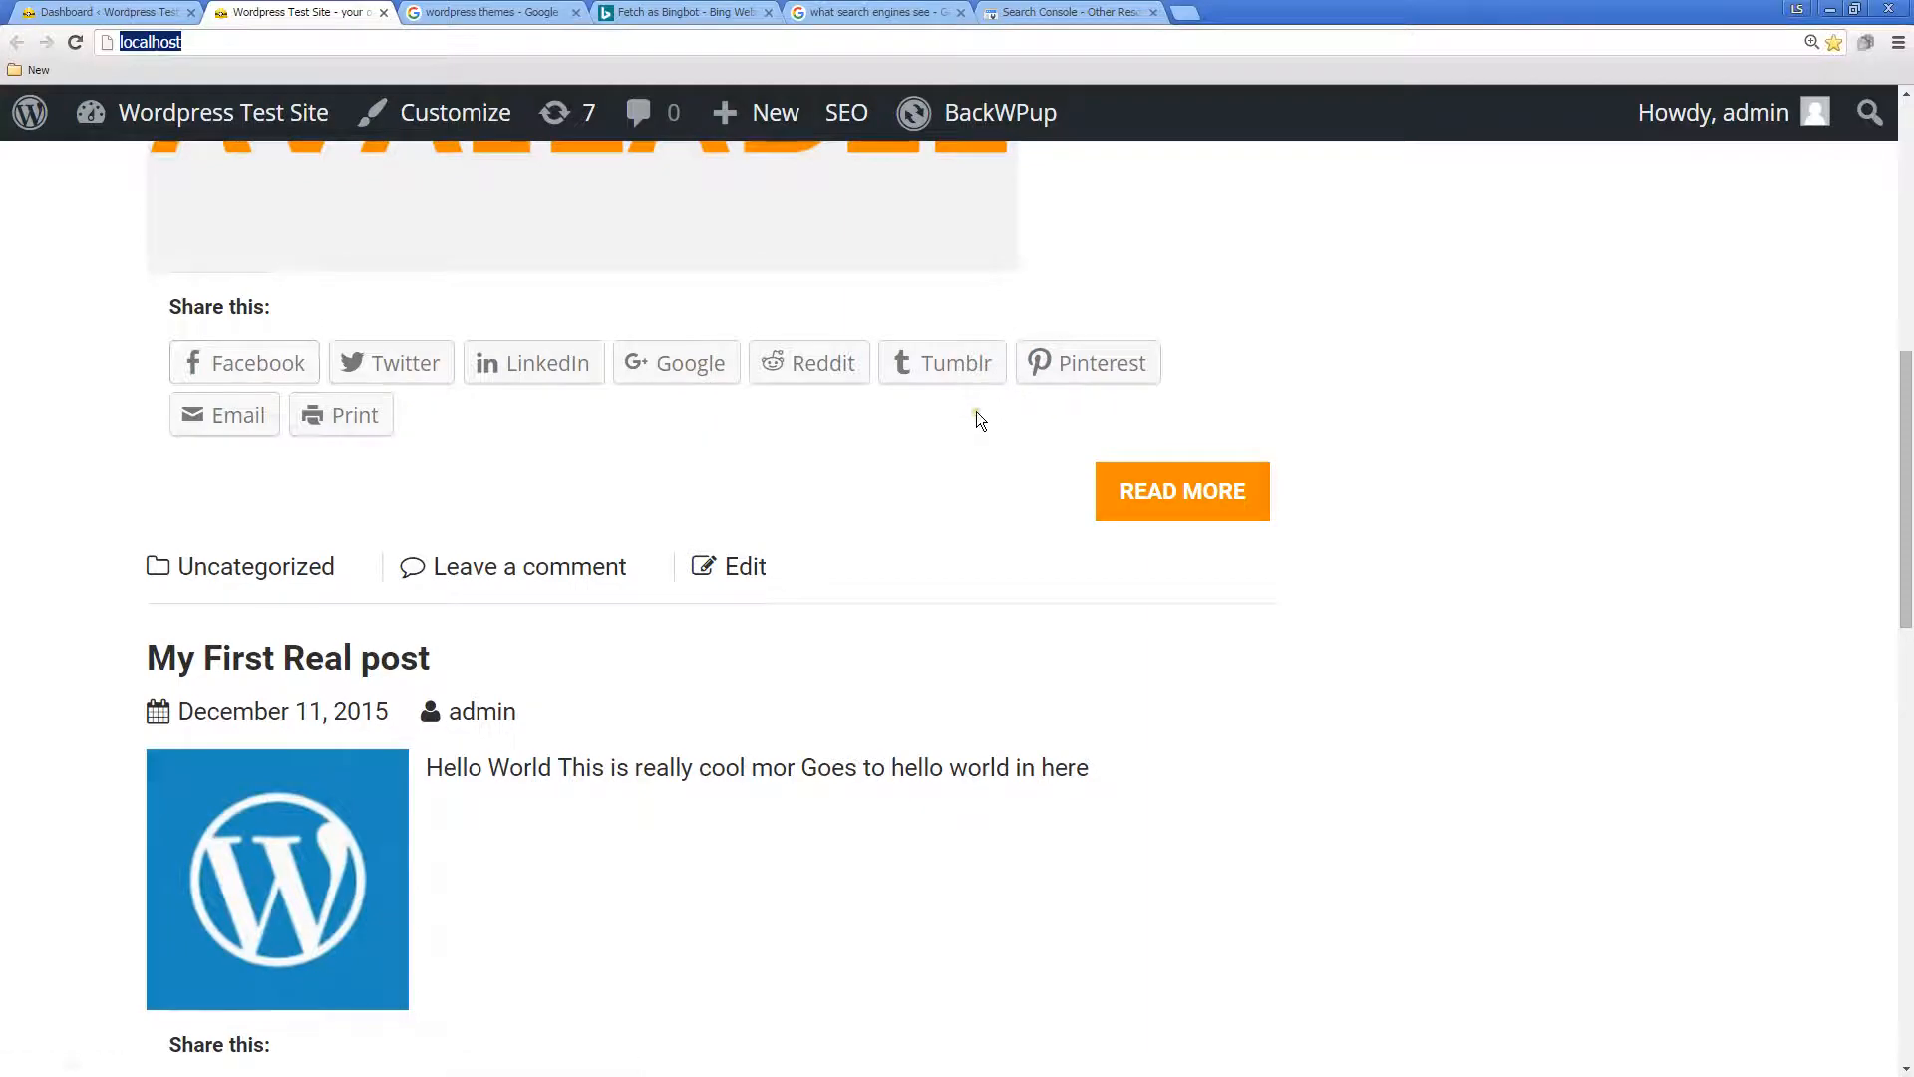
pyautogui.scroll(-3)
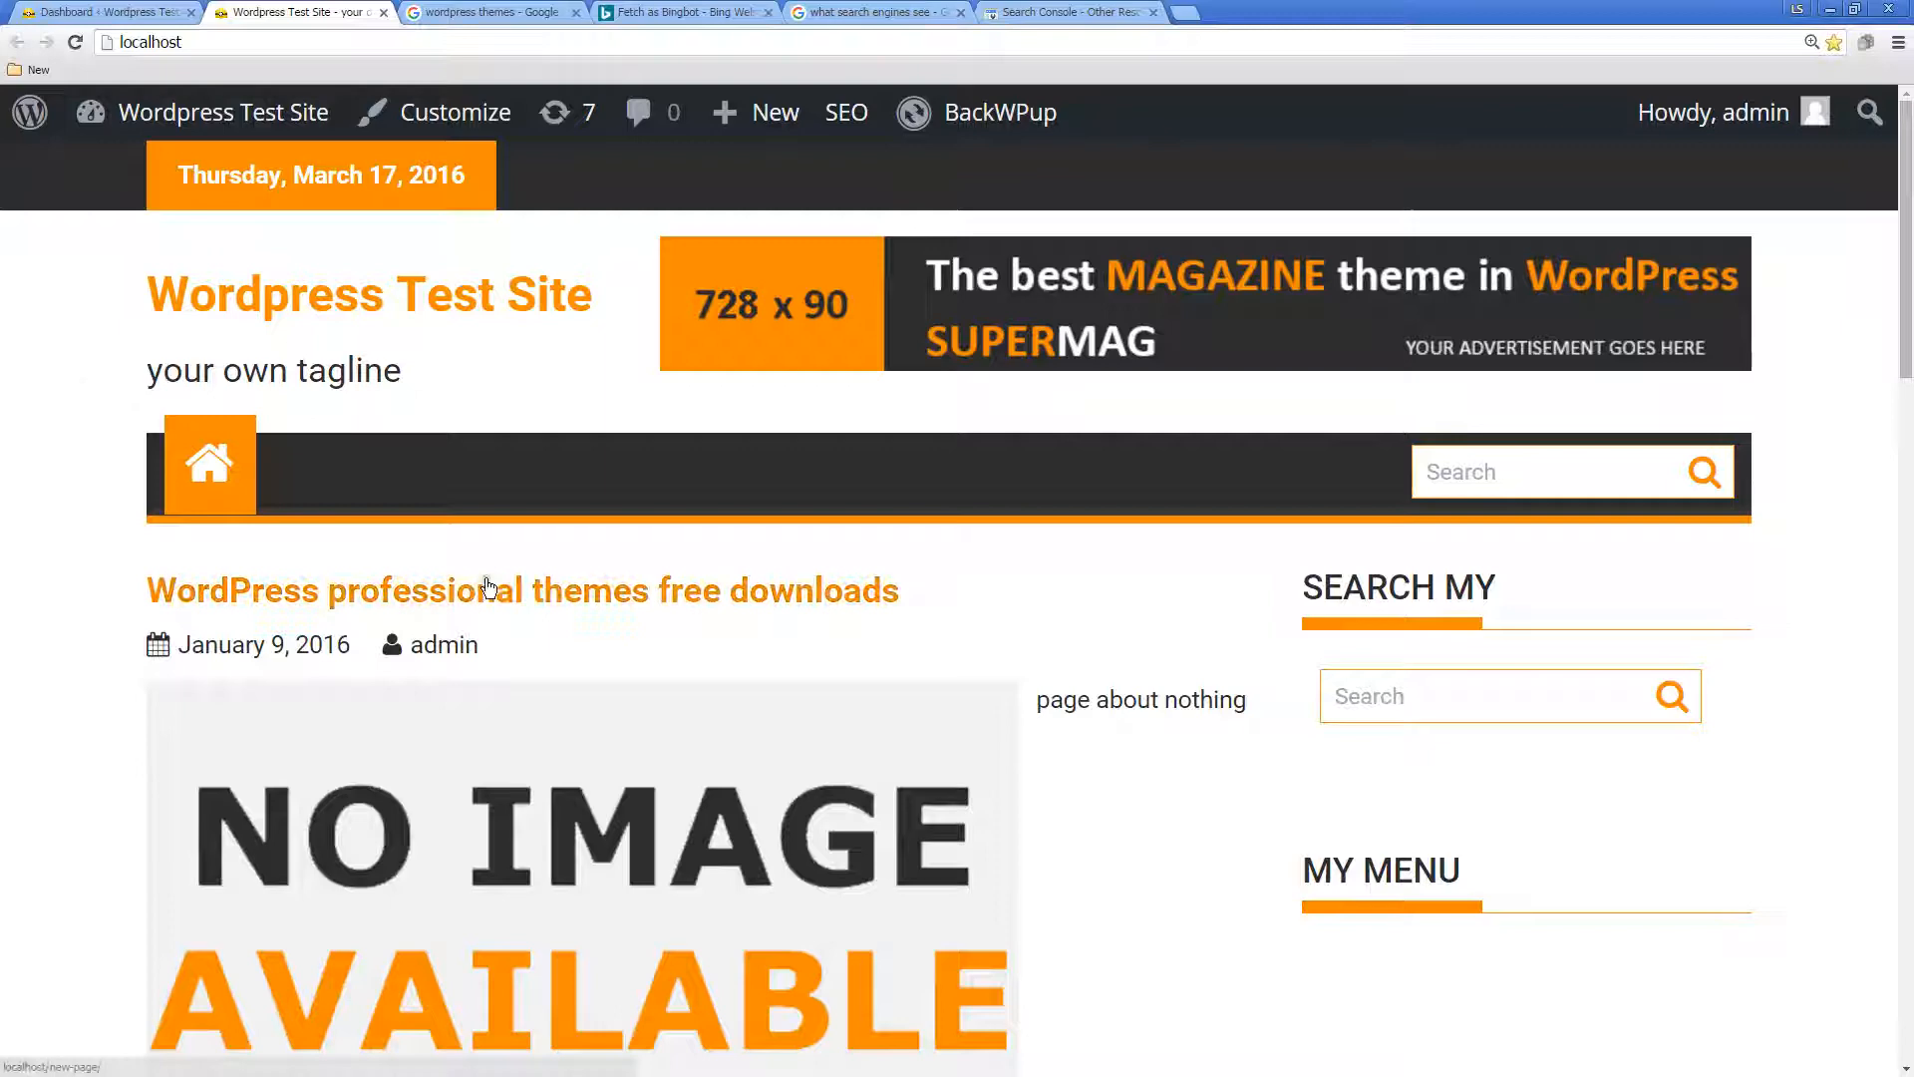
pyautogui.moveTo(1120, 749)
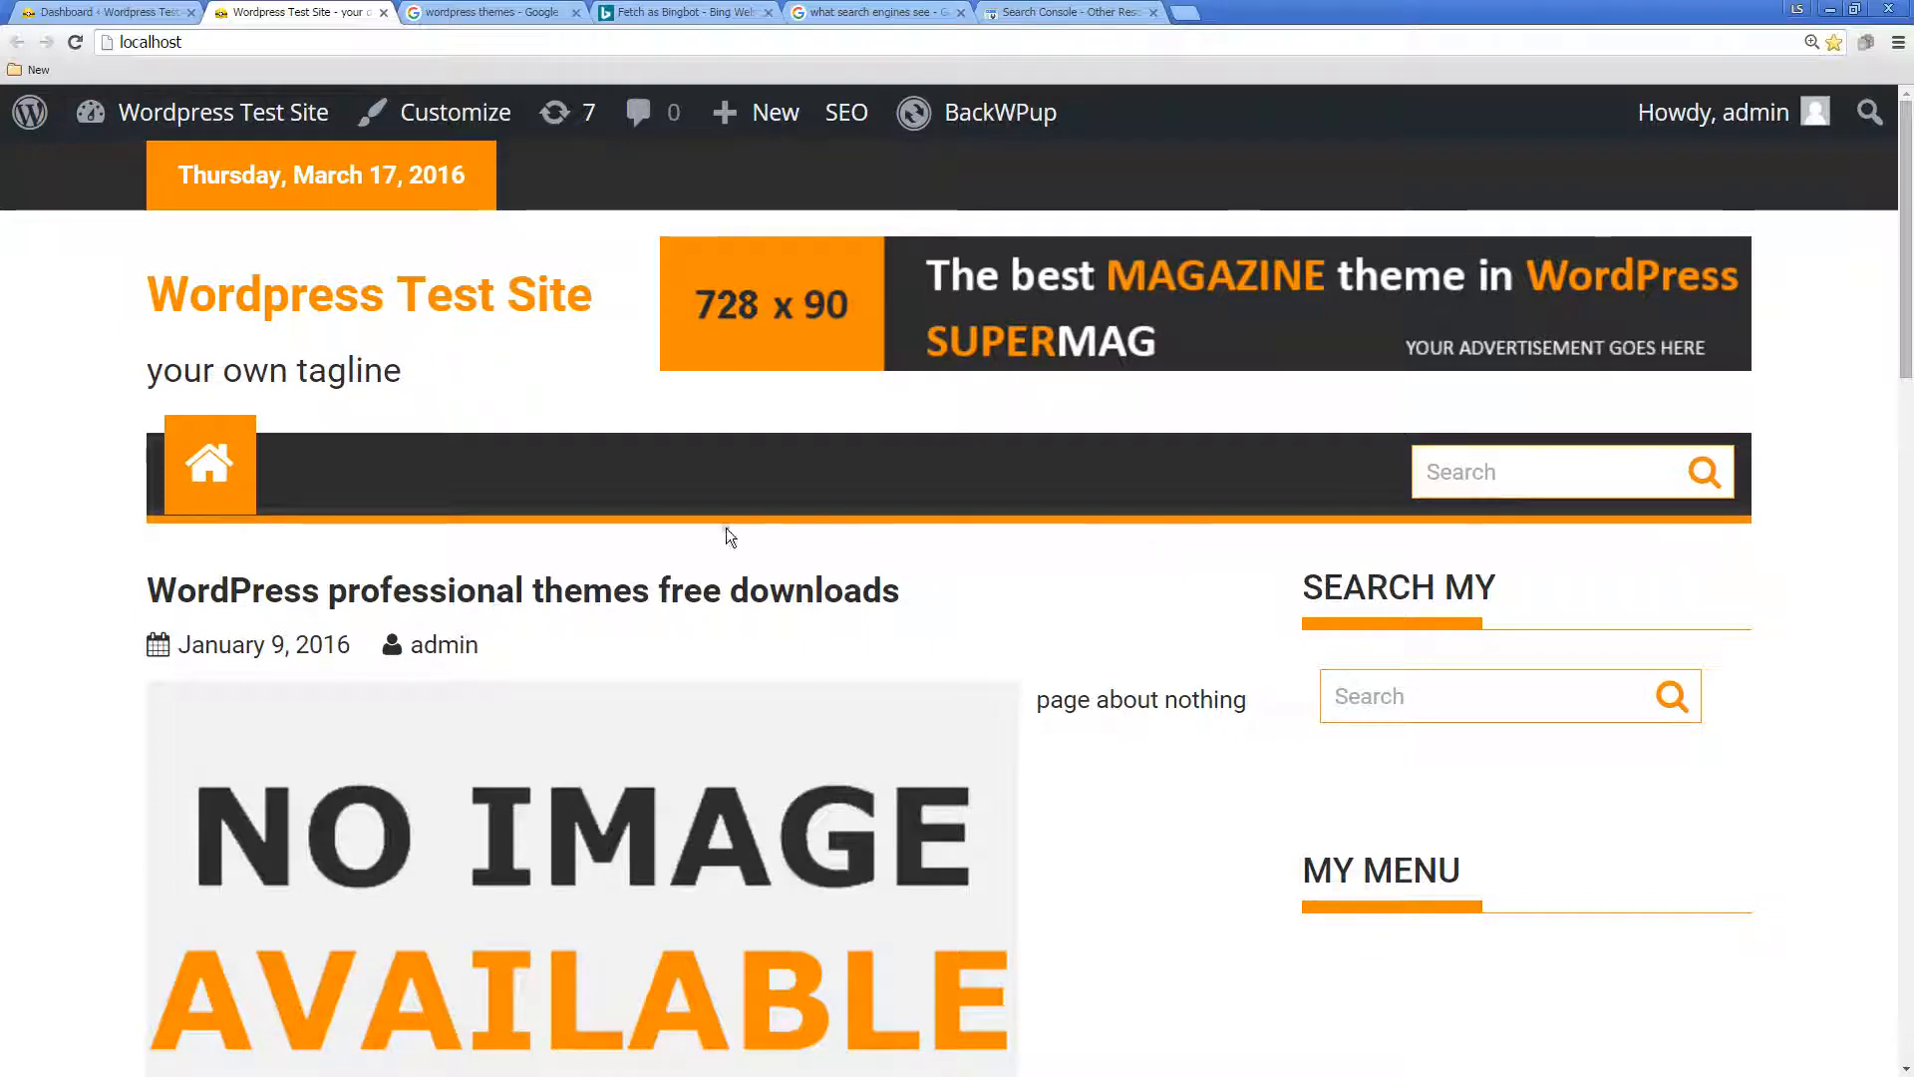
pyautogui.moveTo(964, 547)
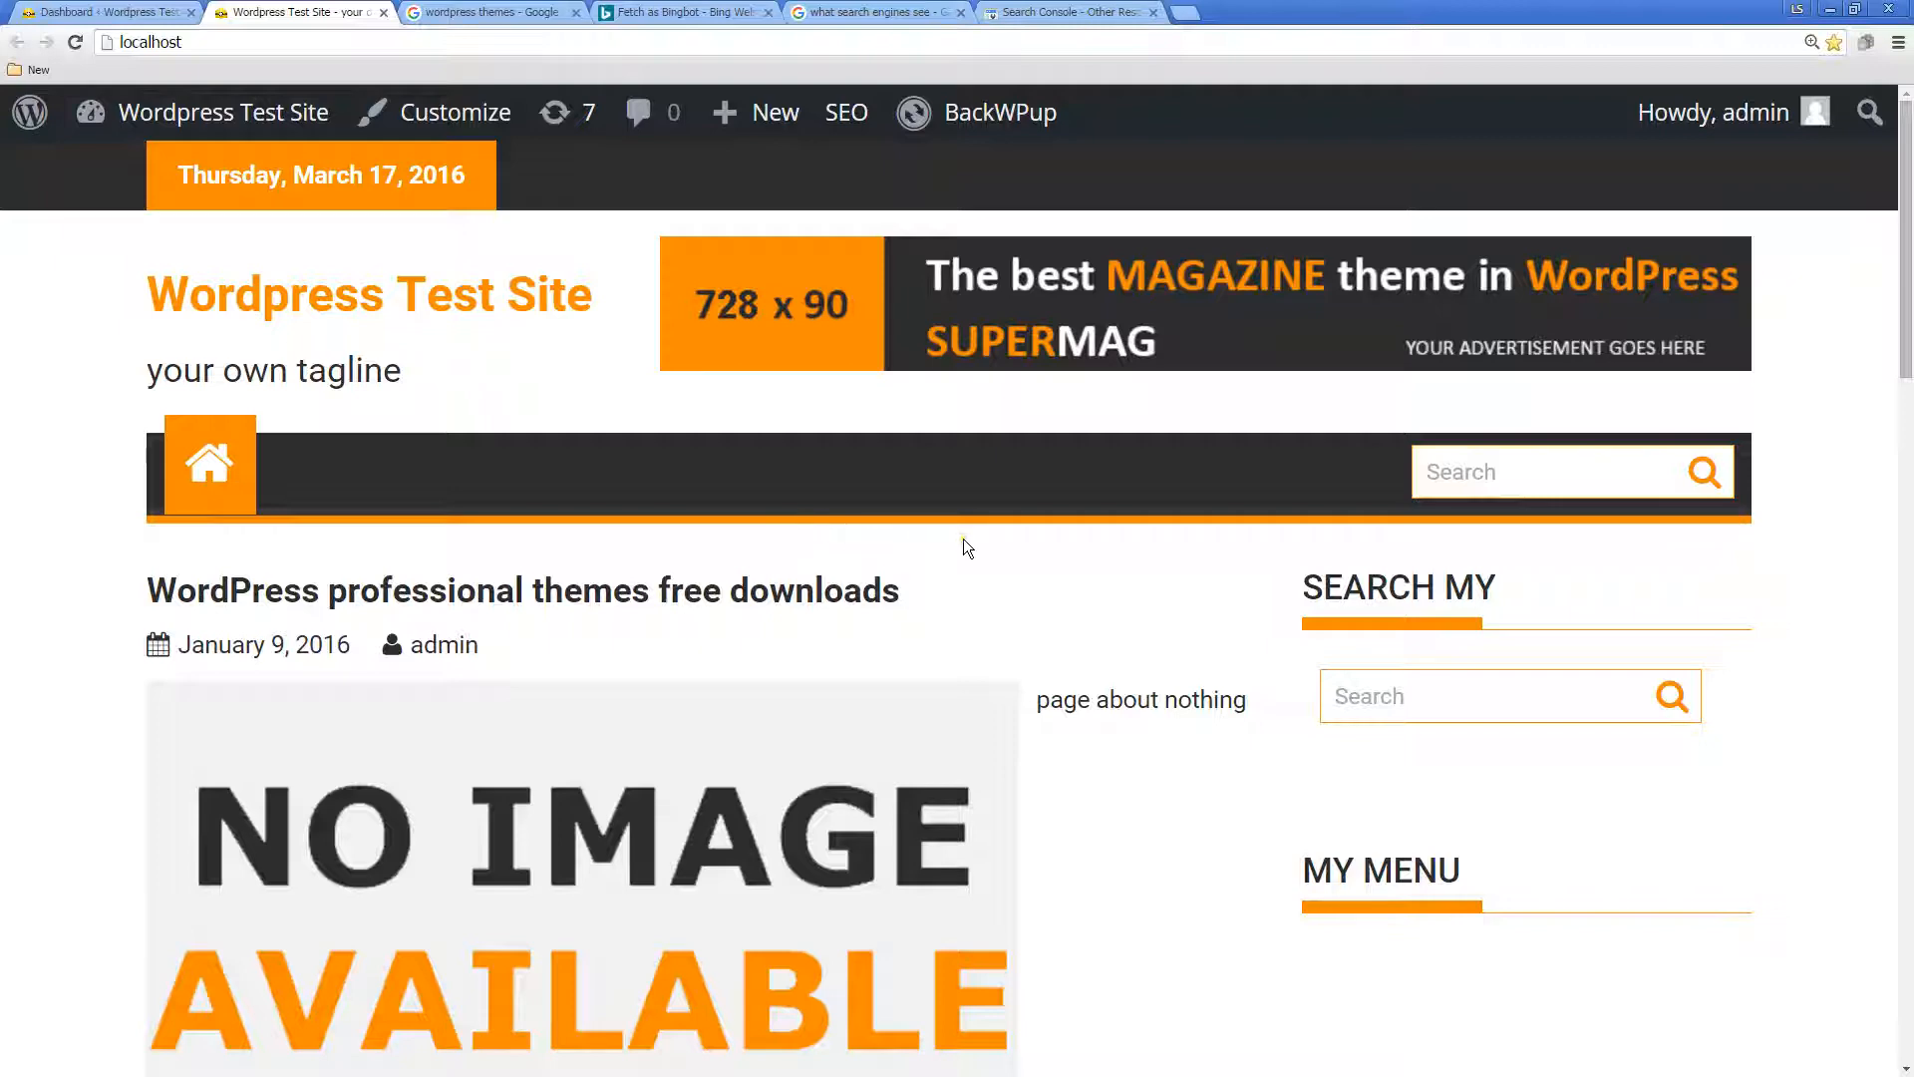
pyautogui.moveTo(1109, 582)
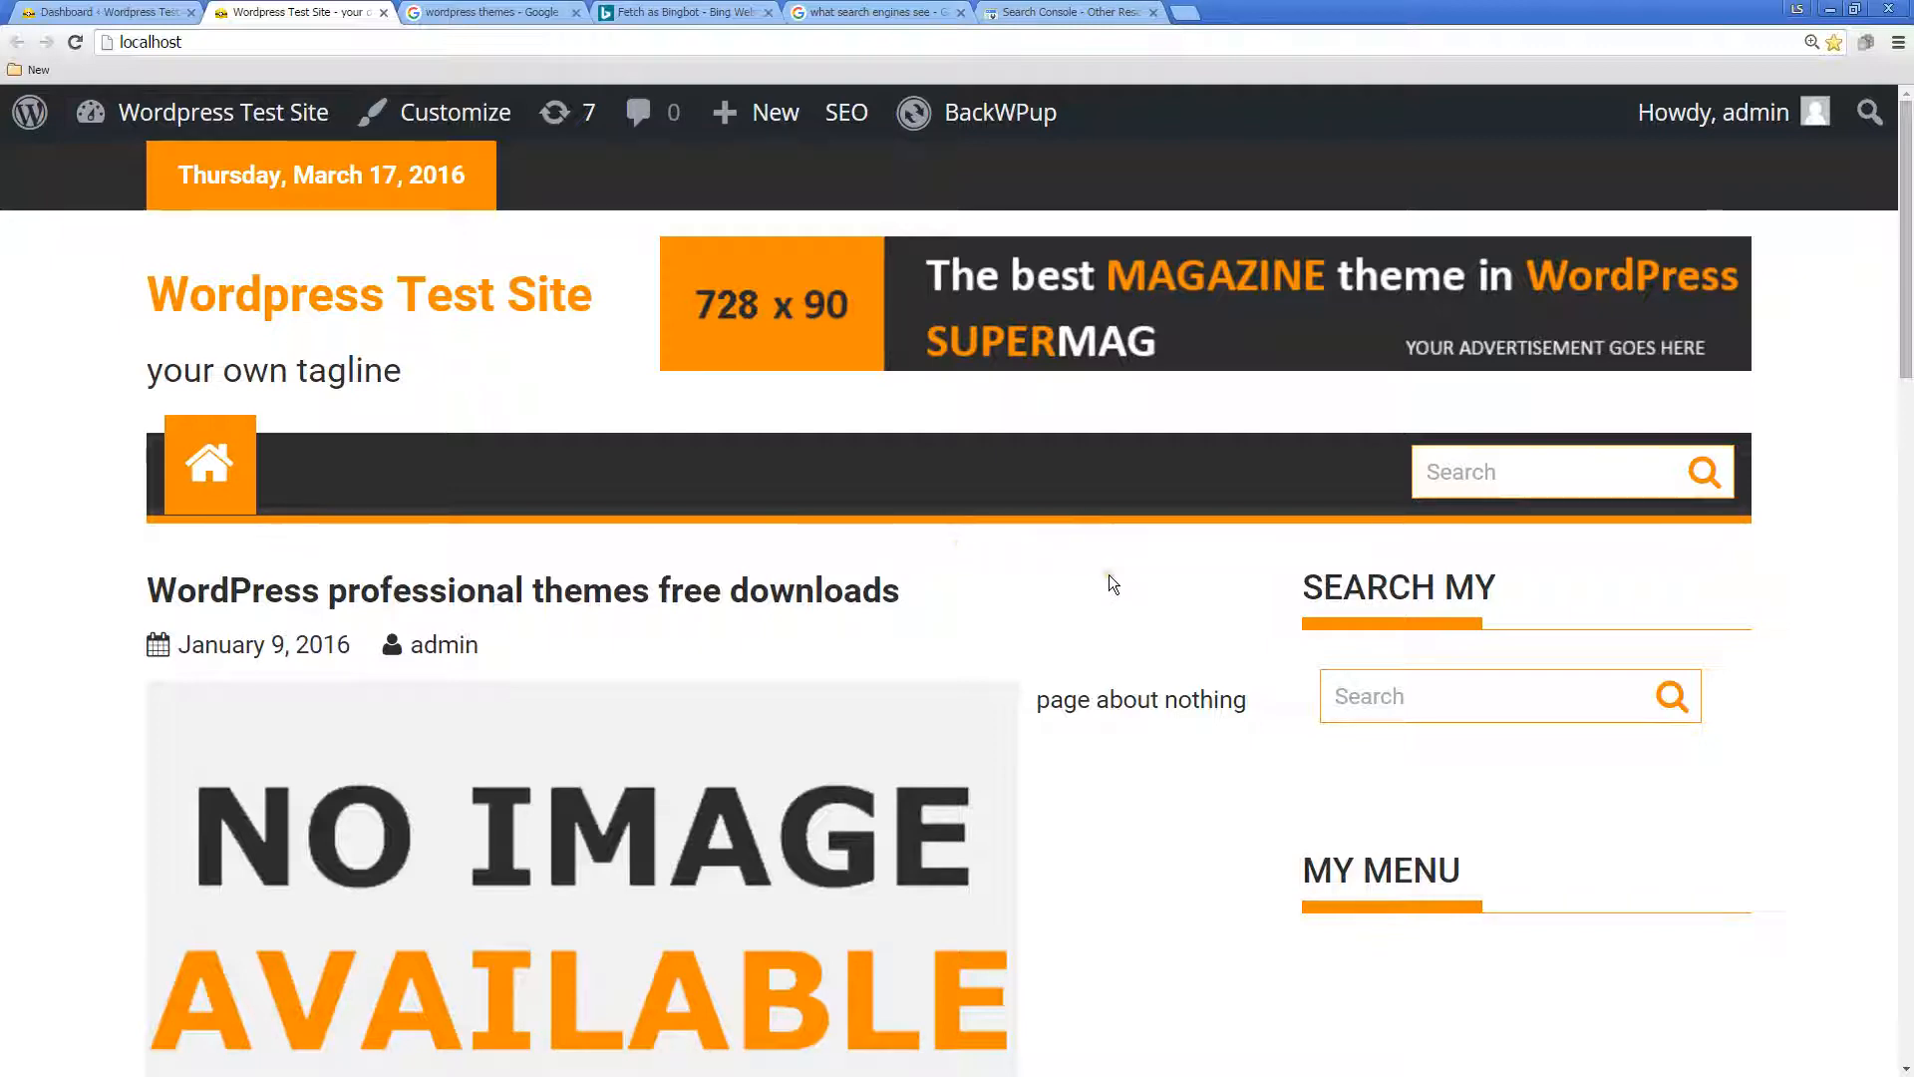
pyautogui.rightClick(1062, 586)
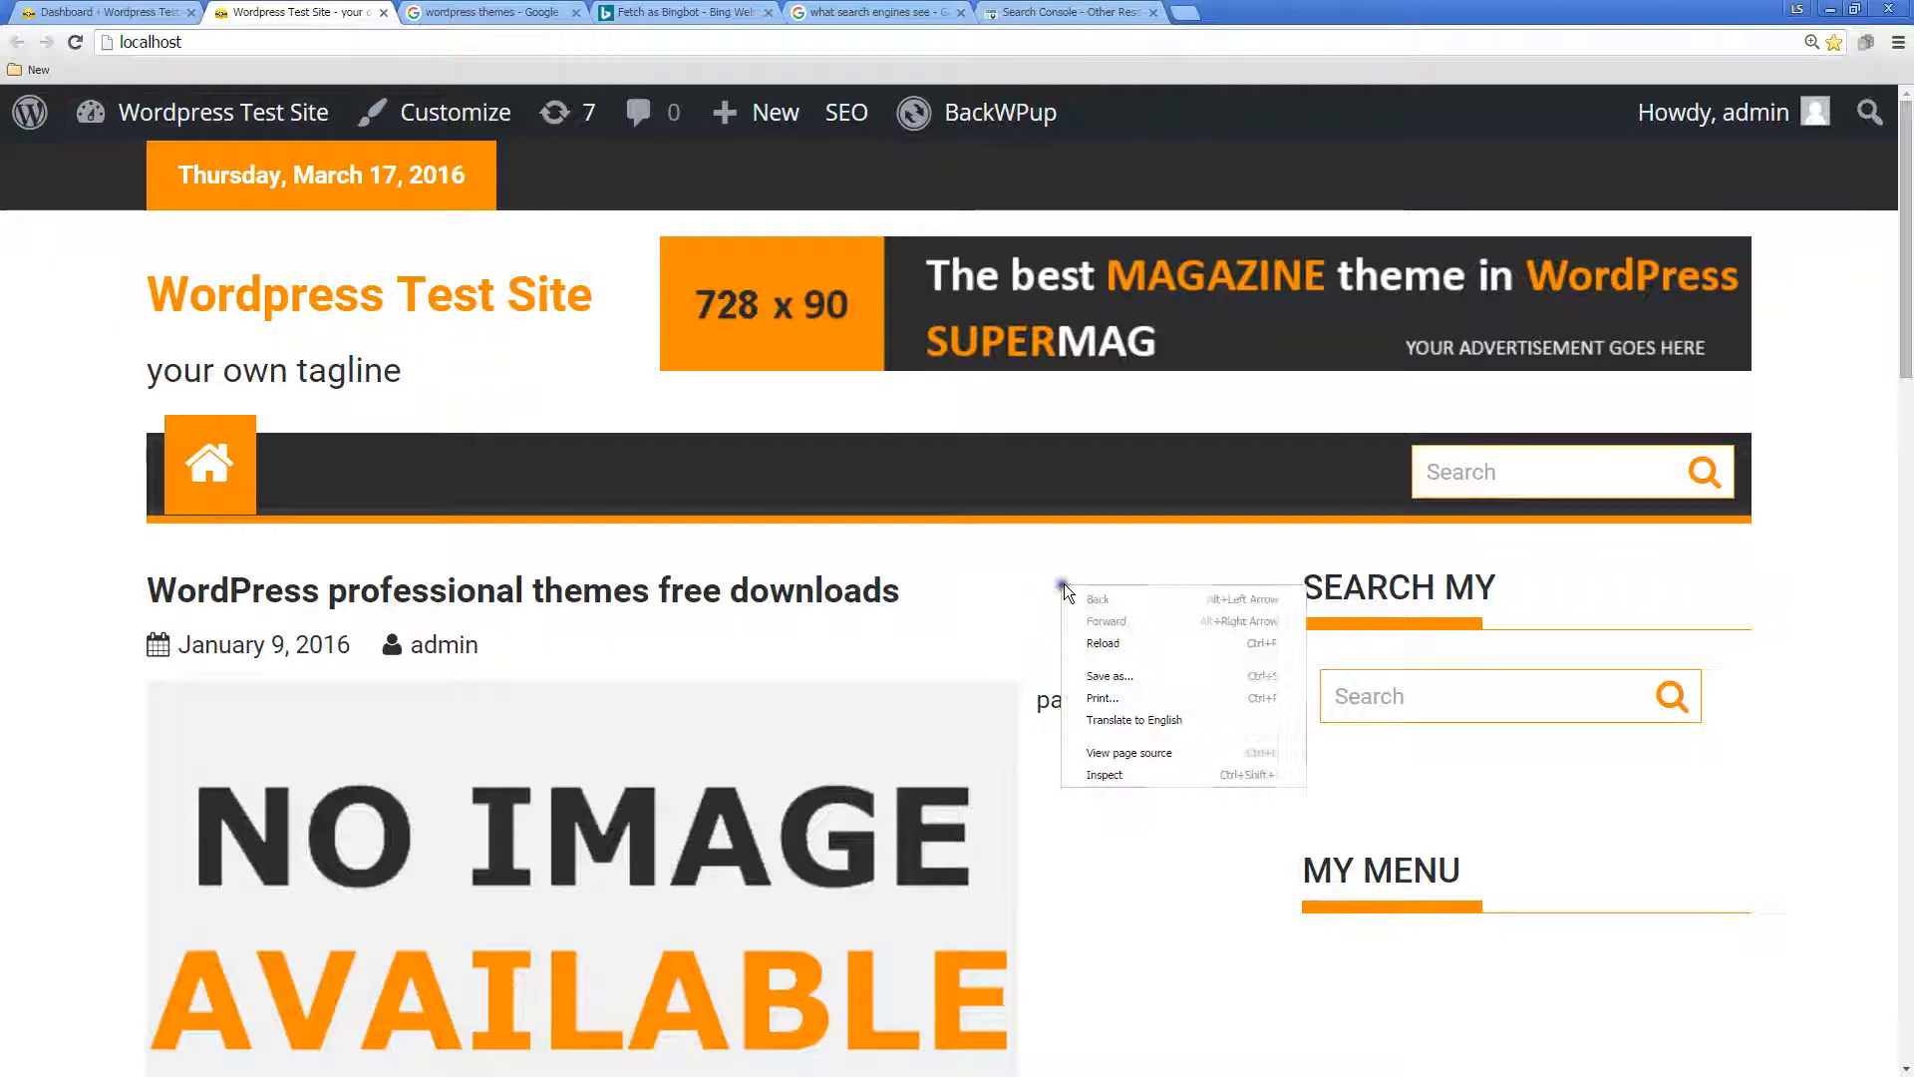
pyautogui.click(1129, 752)
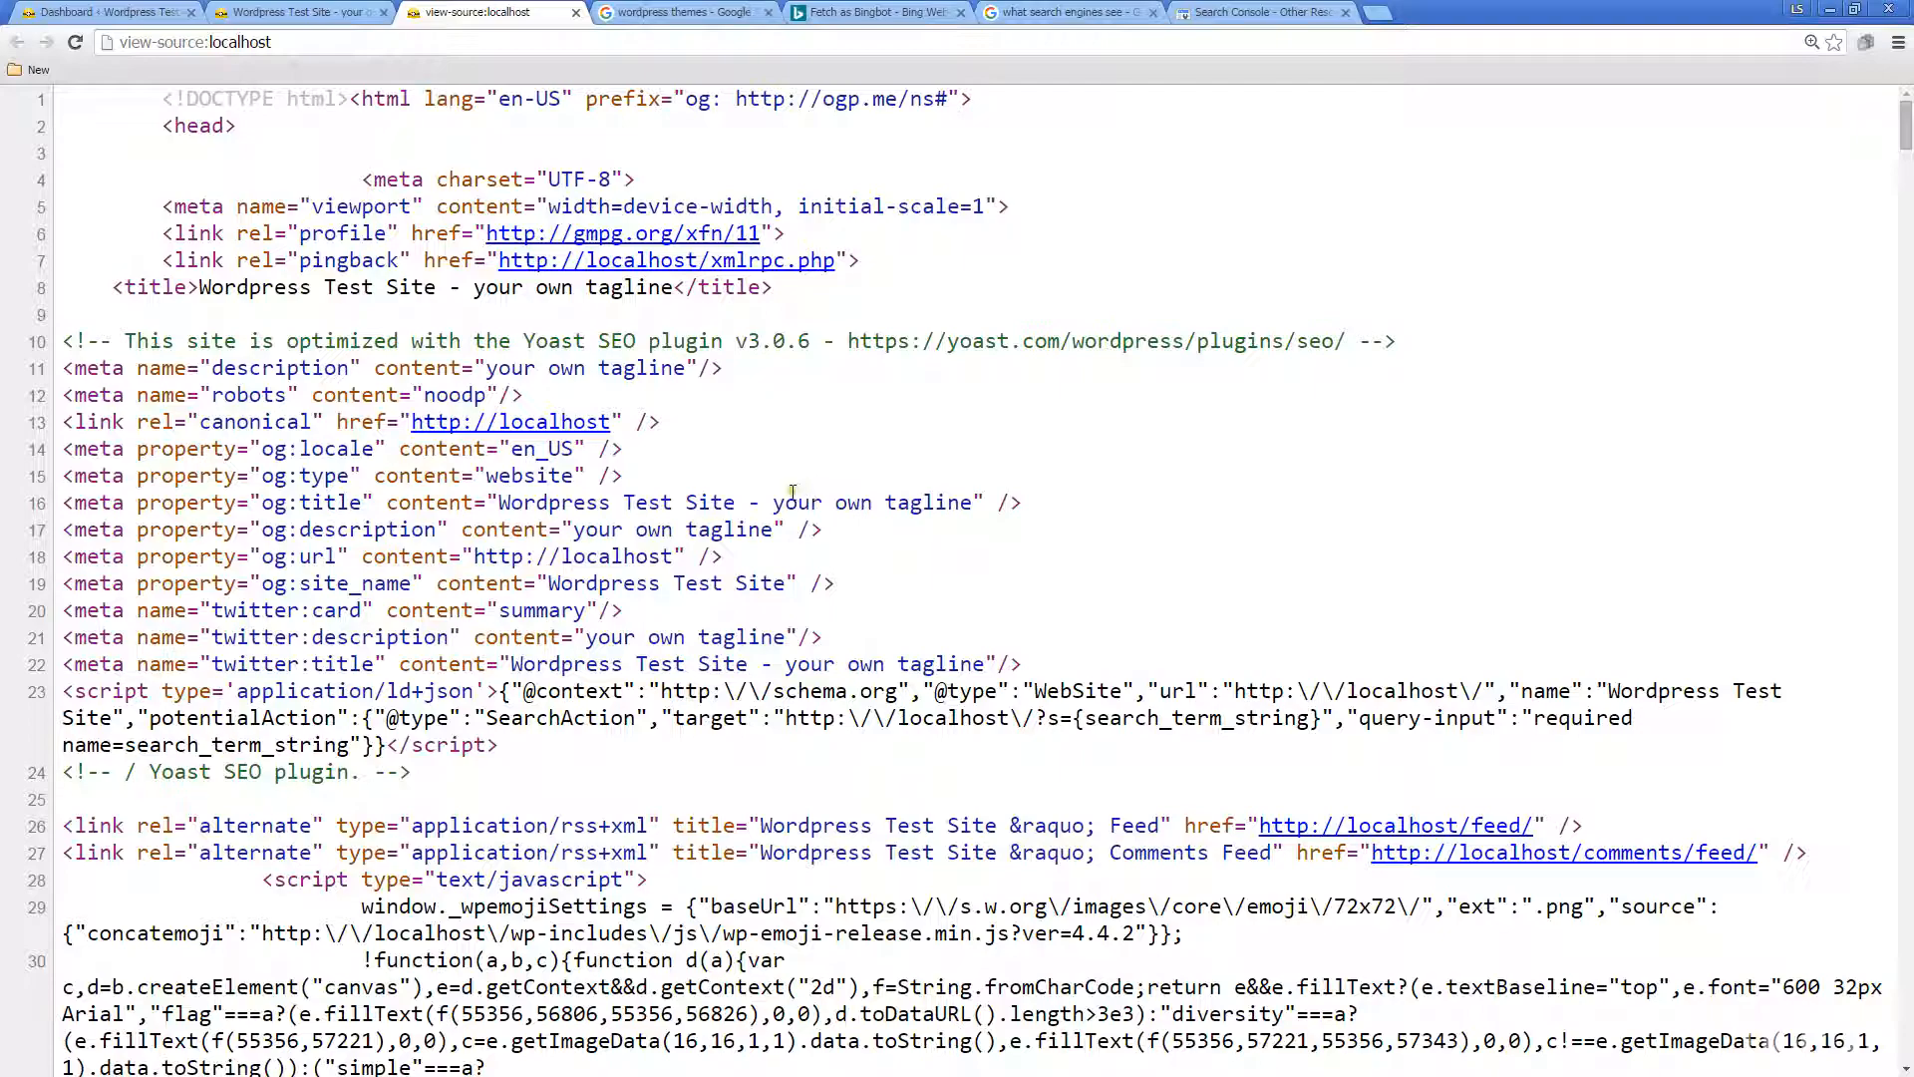
pyautogui.scroll(-3)
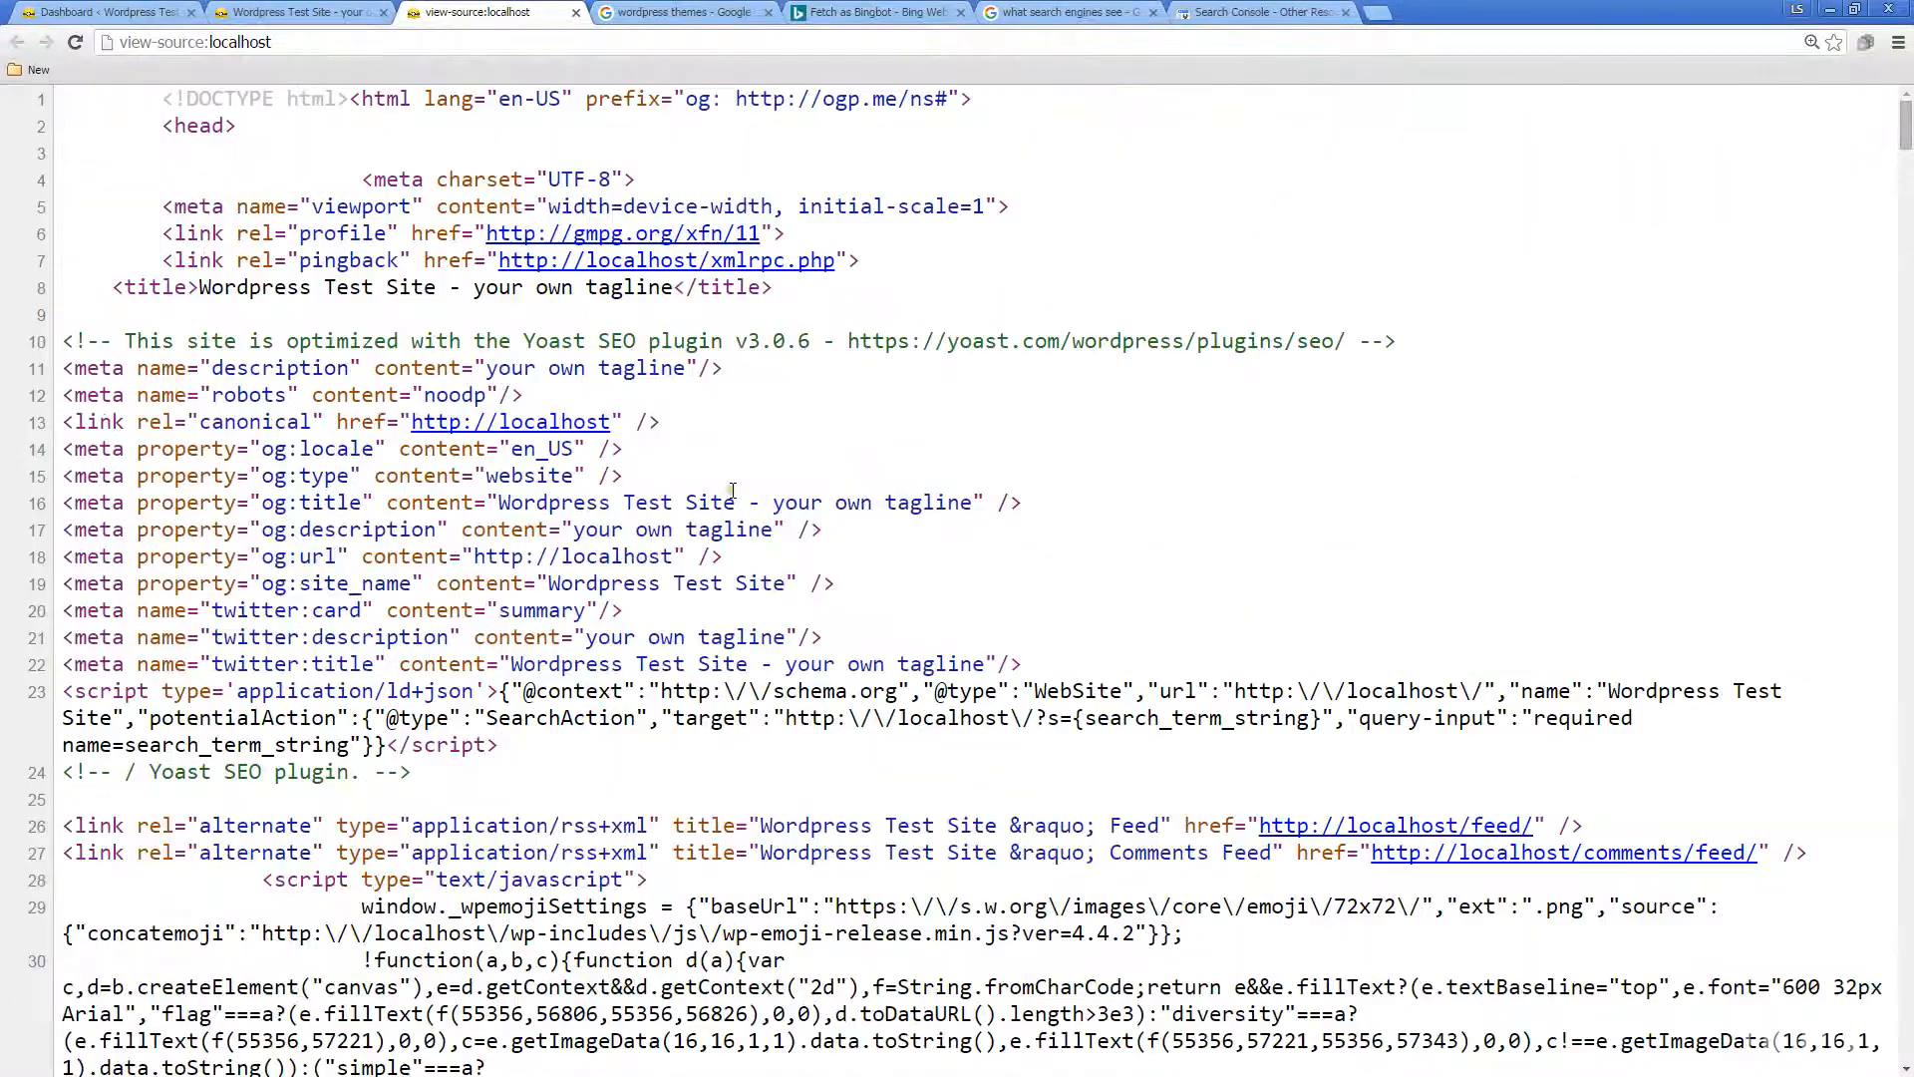
pyautogui.moveTo(952, 332)
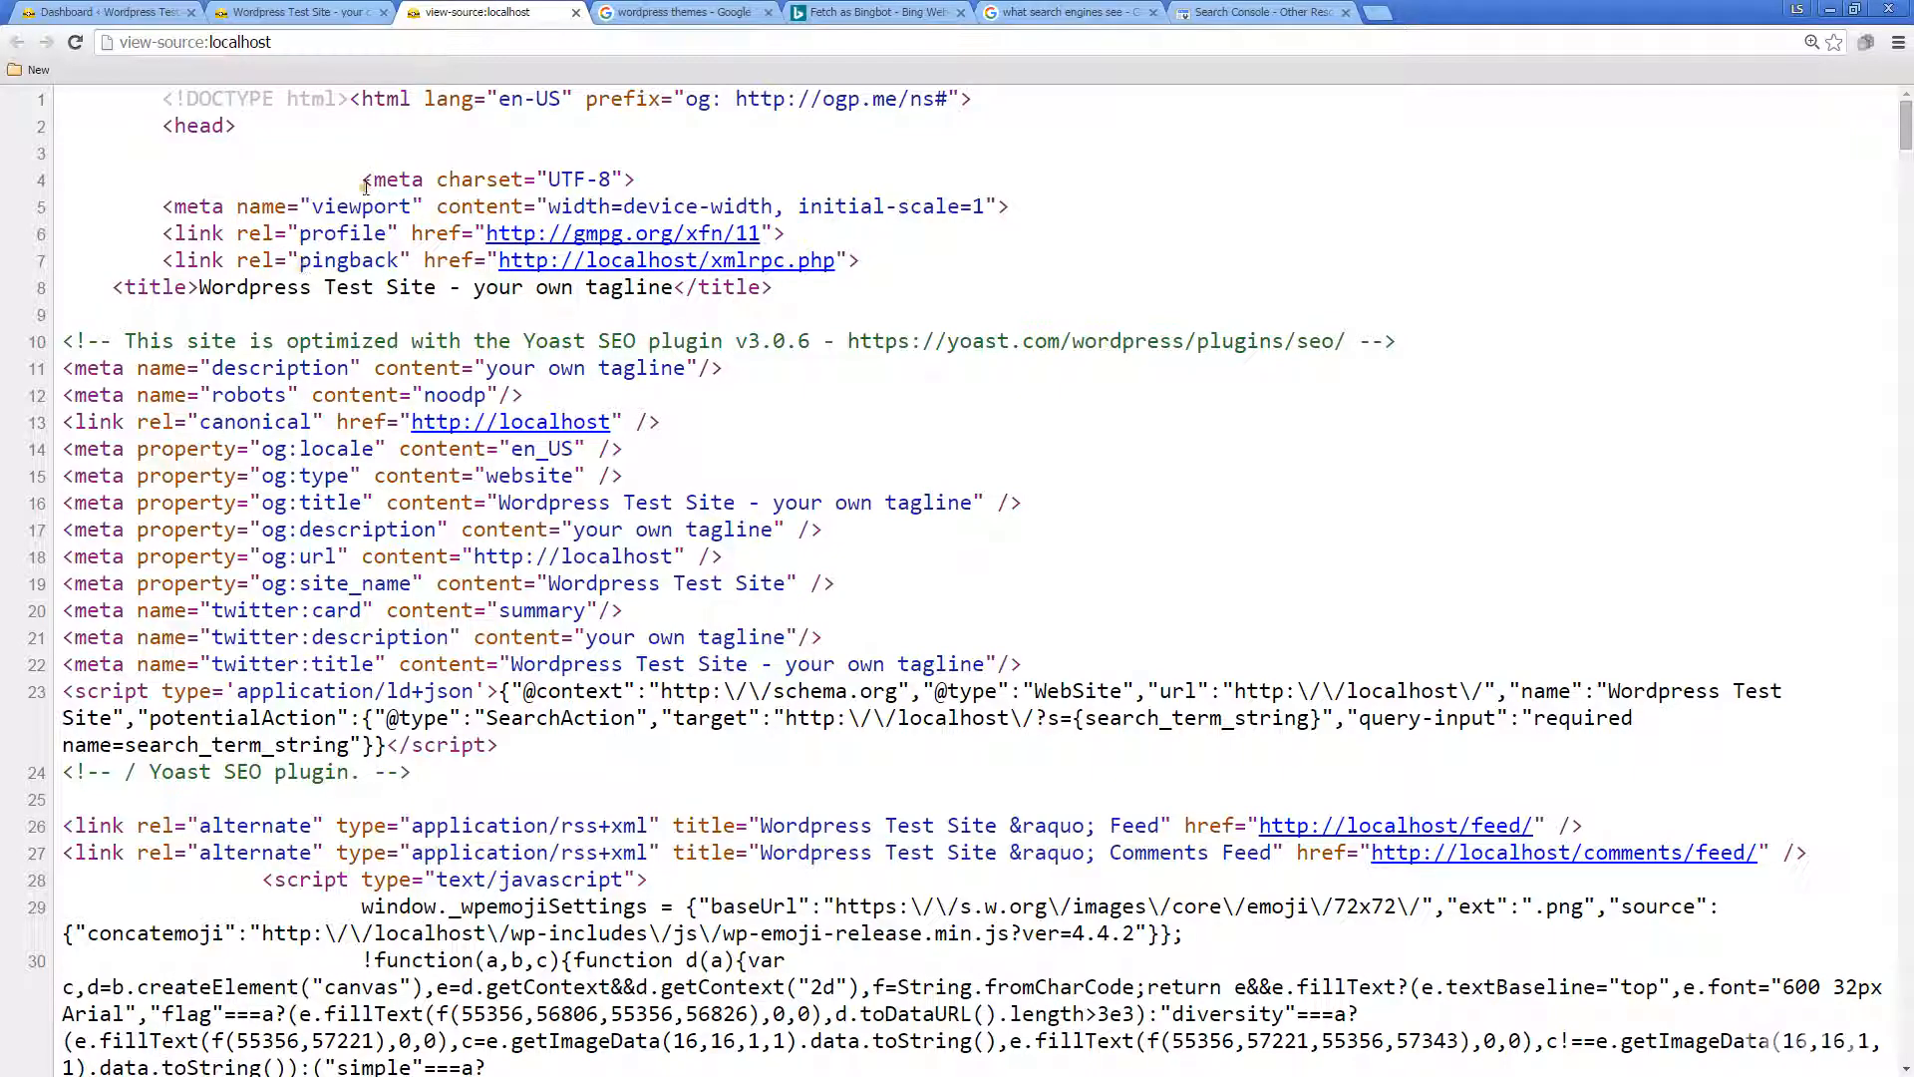
pyautogui.scroll(-3)
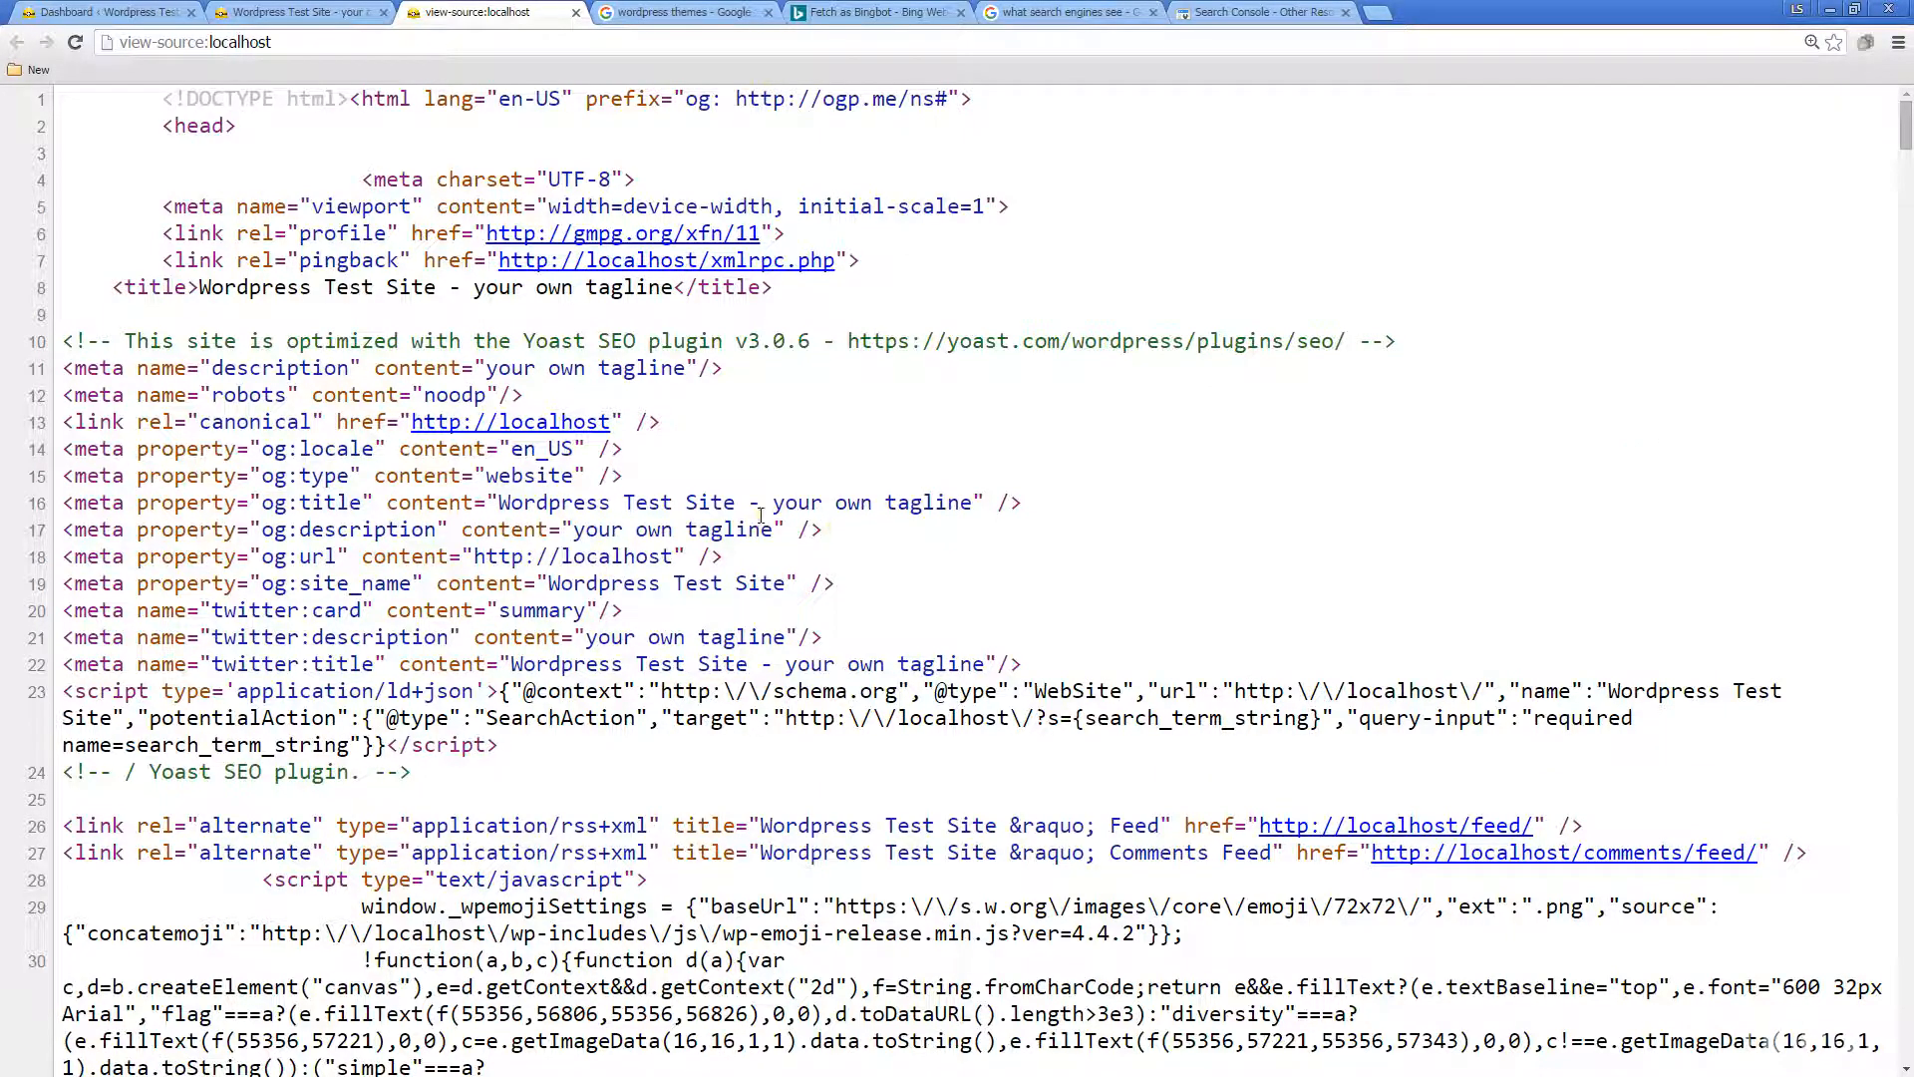
# Step: Scroll past the stylesheets and inline CSS to the closing head and opening body tags
pyautogui.scroll(-3)
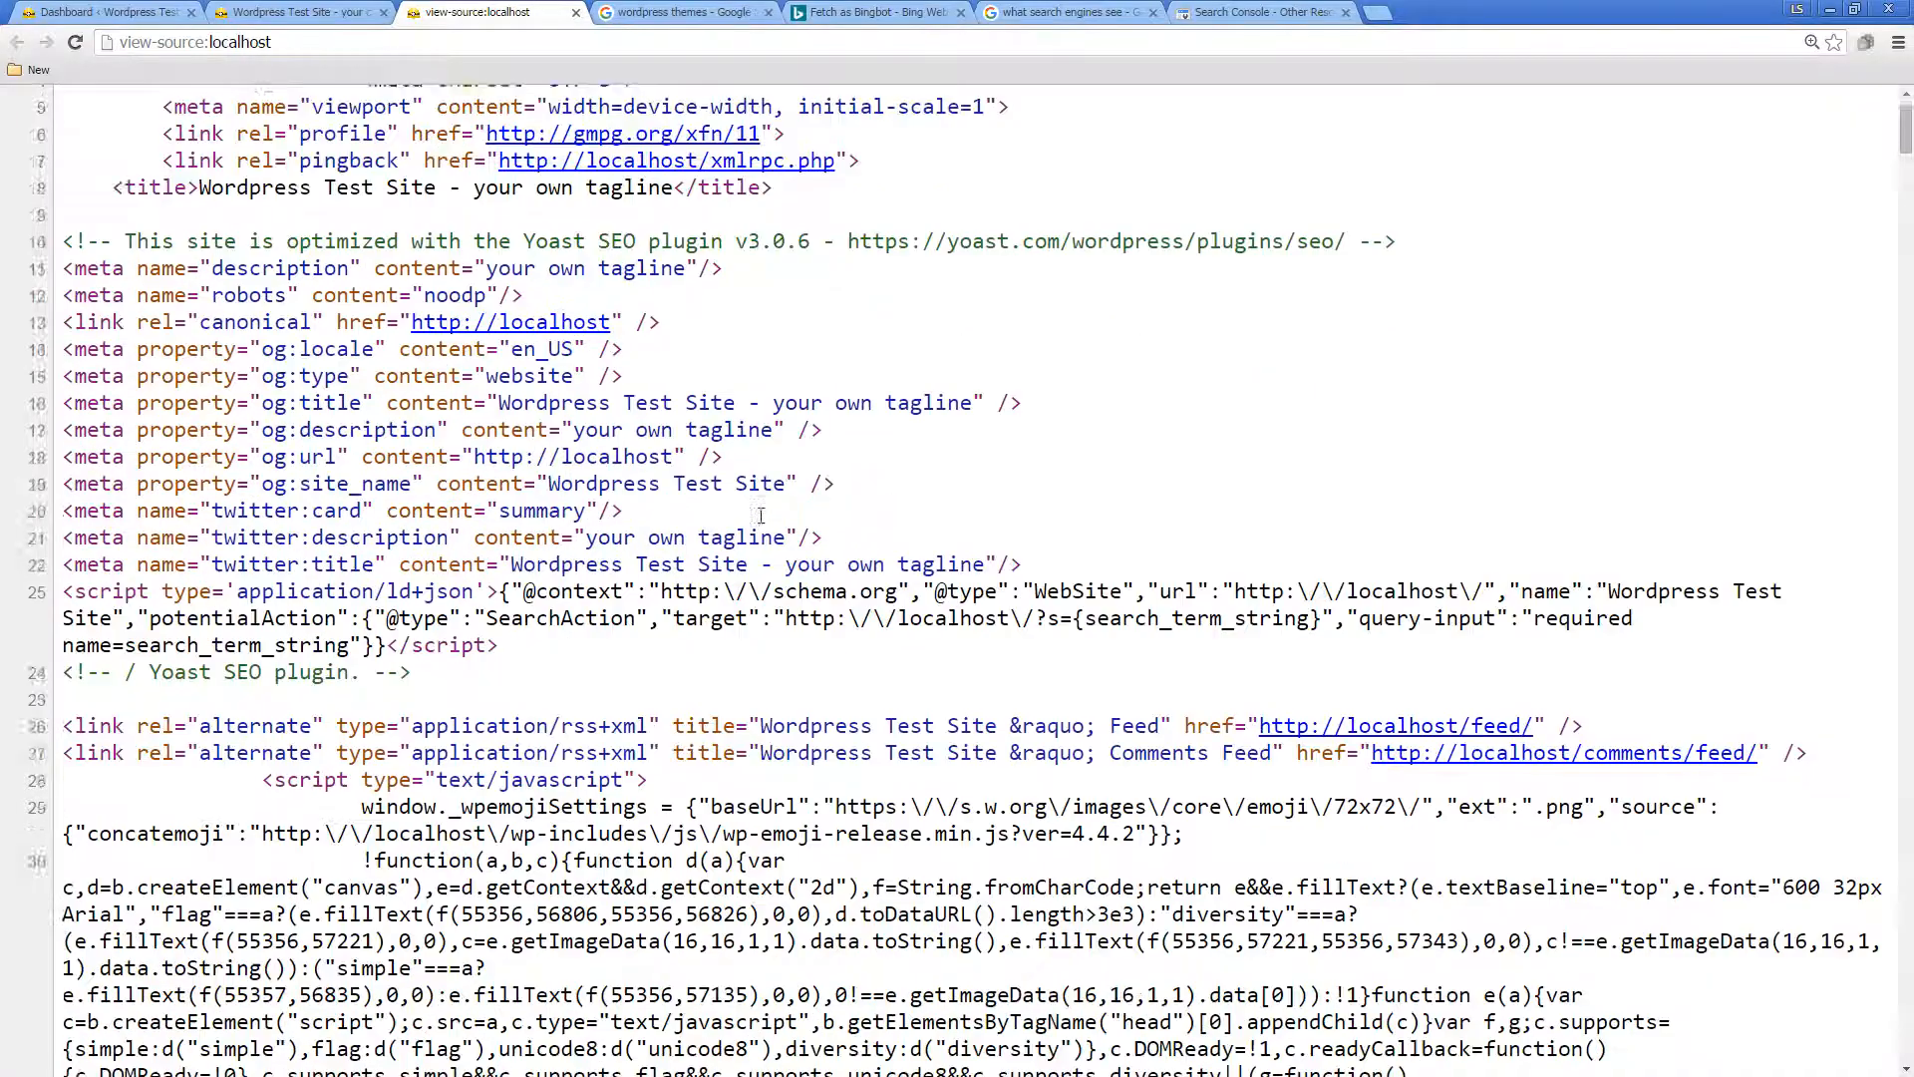
pyautogui.scroll(-3)
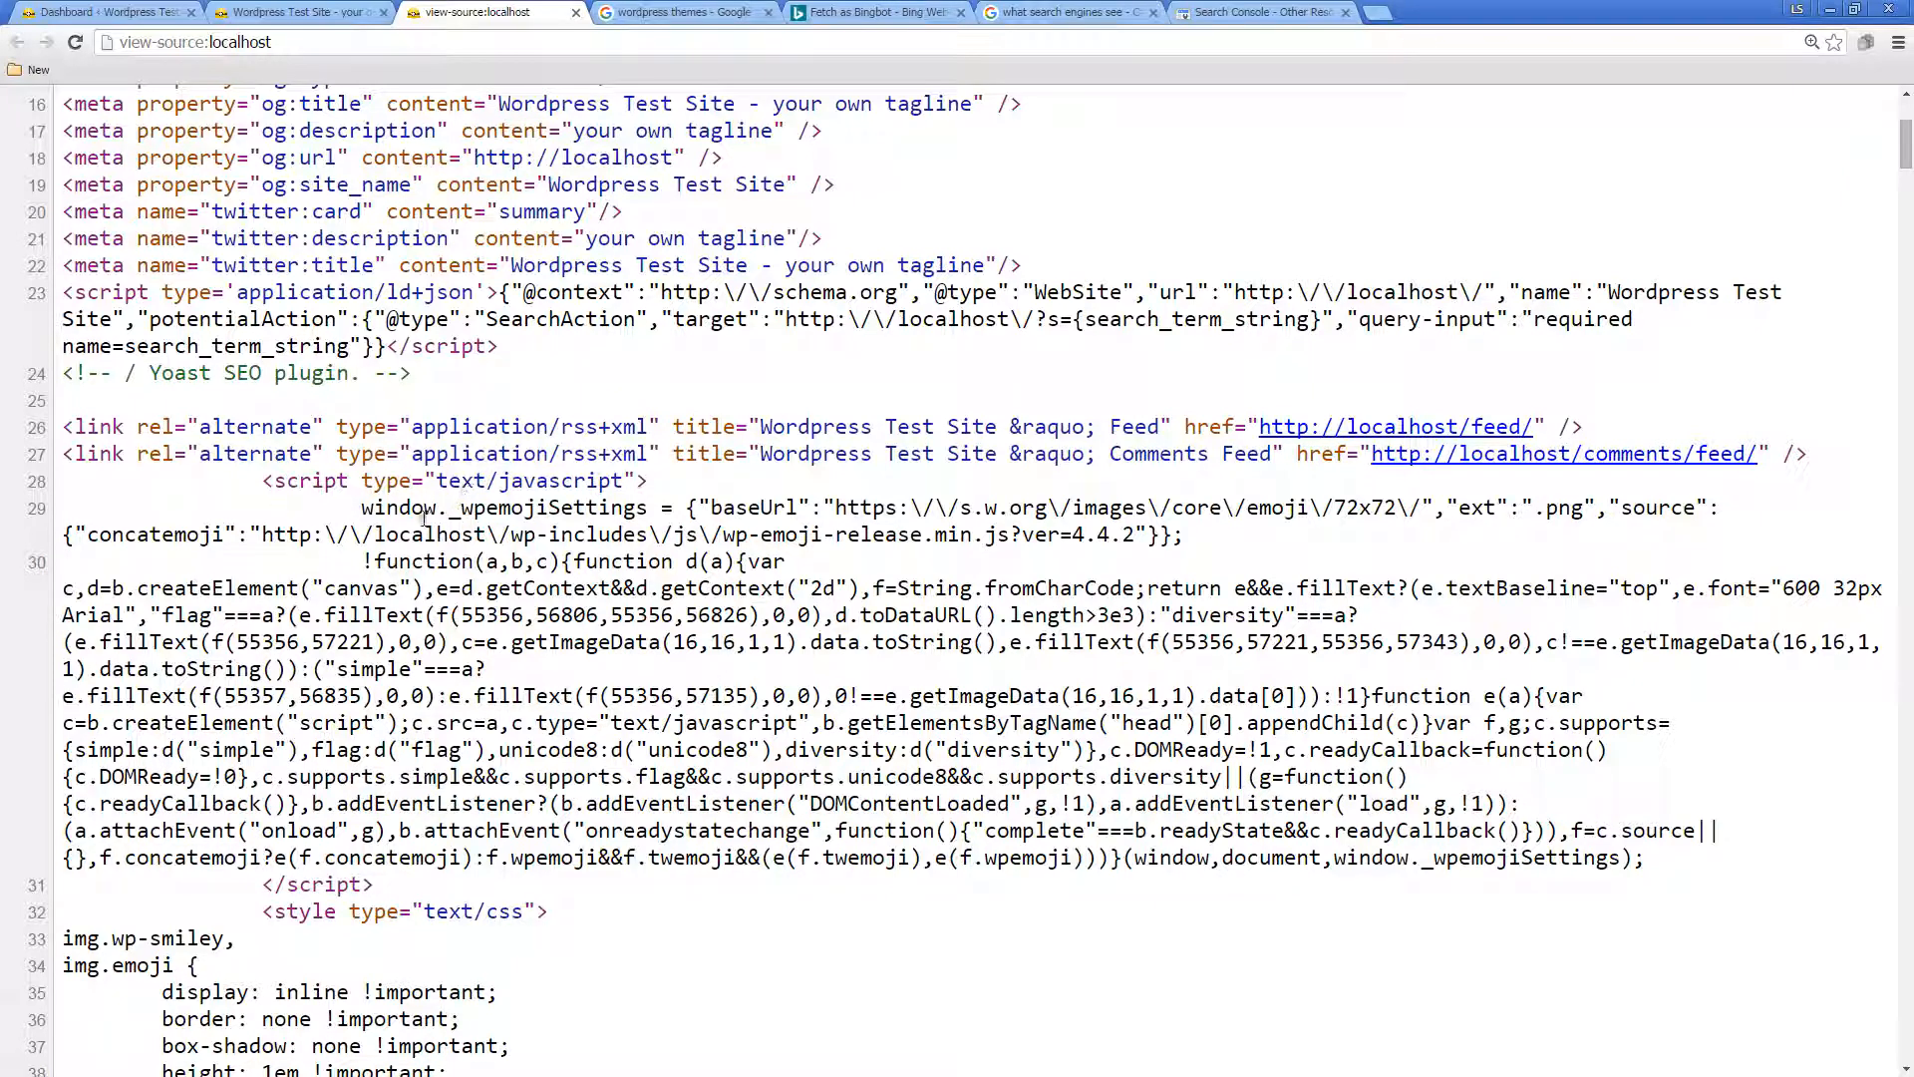
pyautogui.moveTo(843, 643)
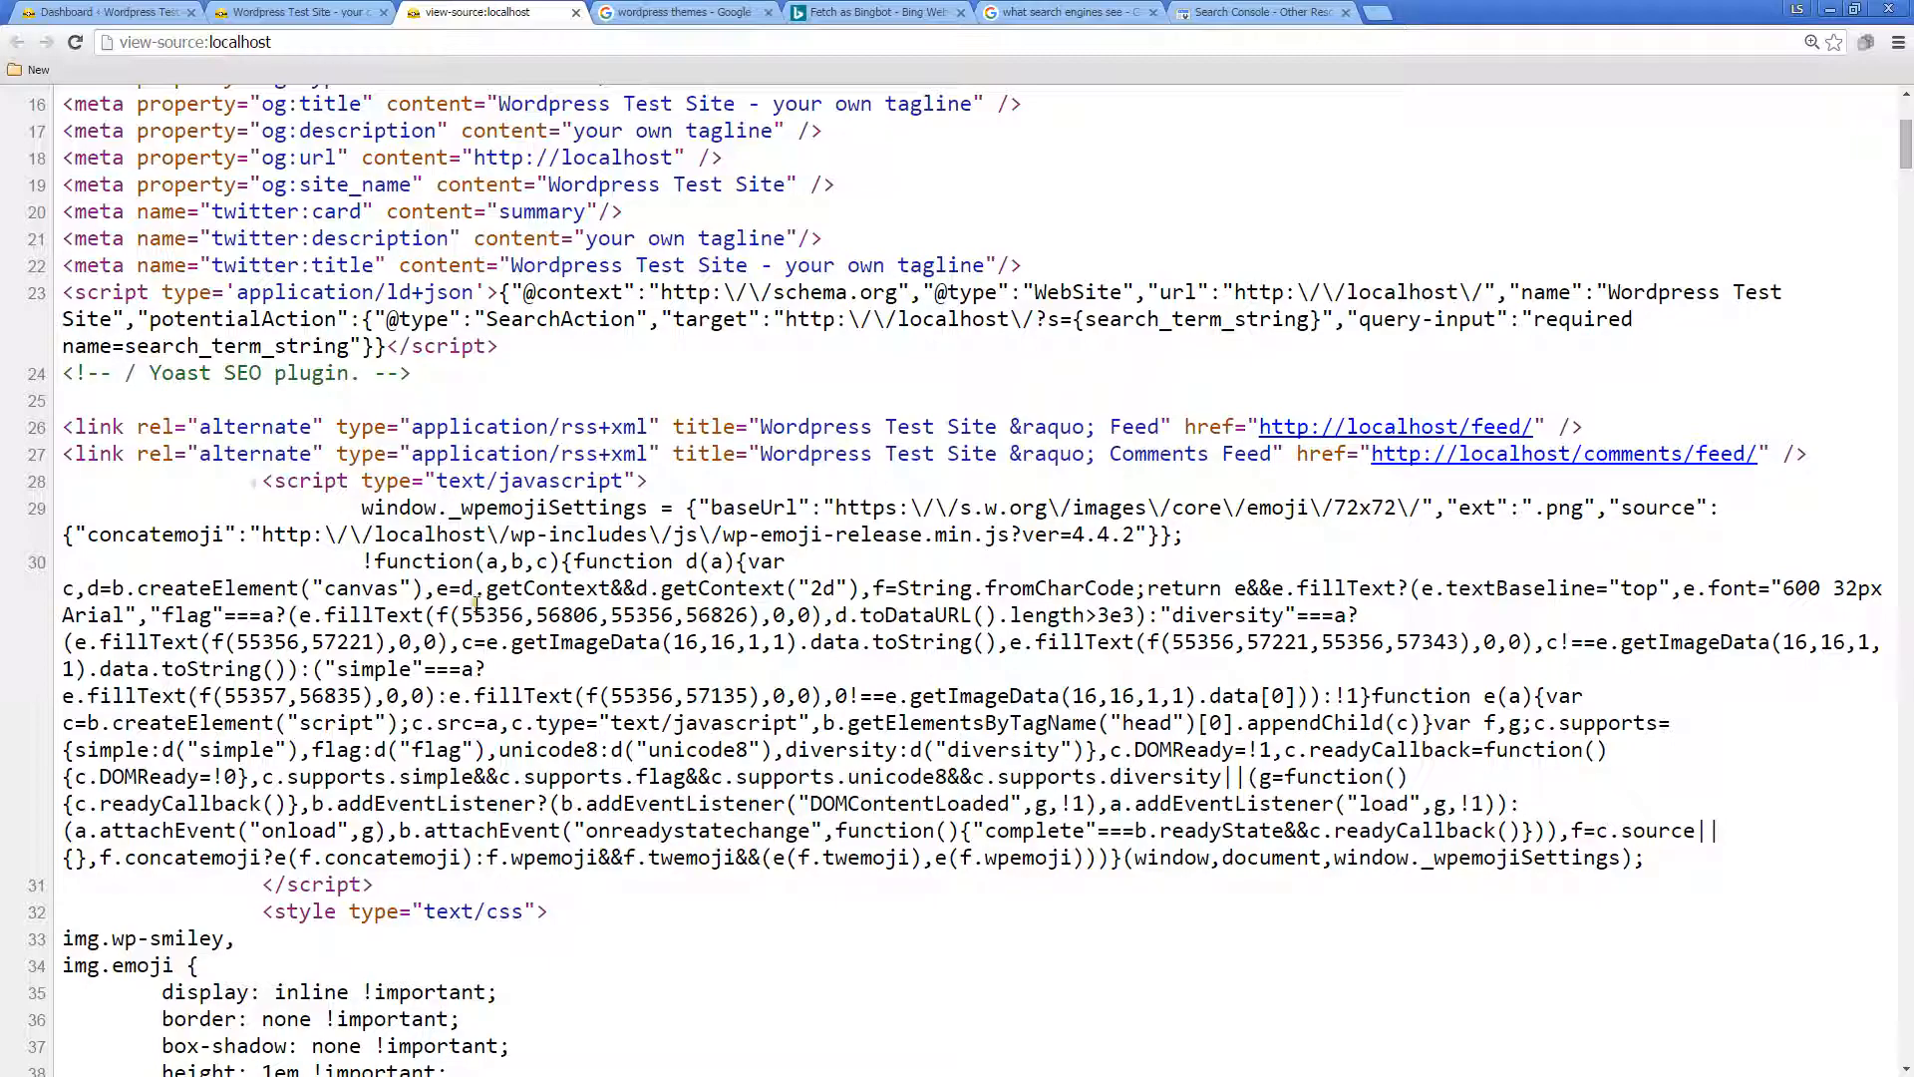
pyautogui.scroll(-3)
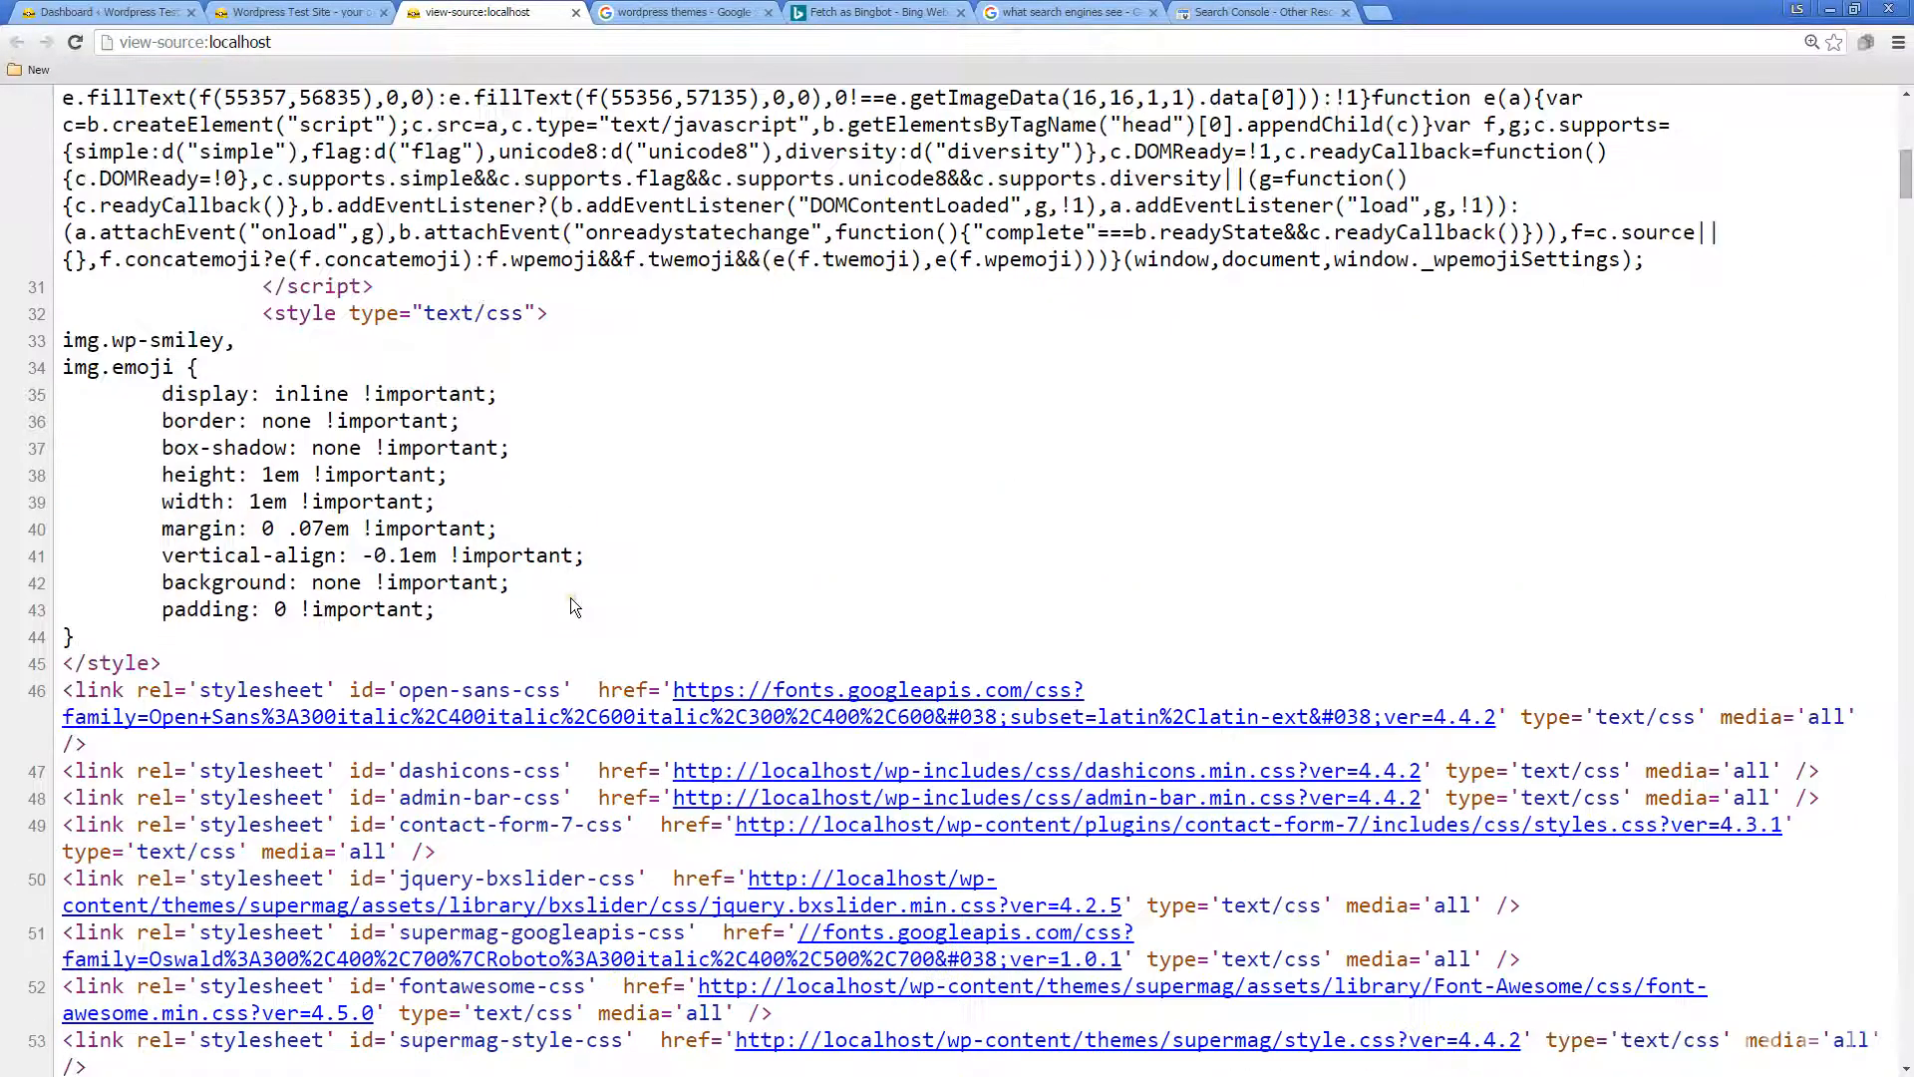
pyautogui.scroll(-3)
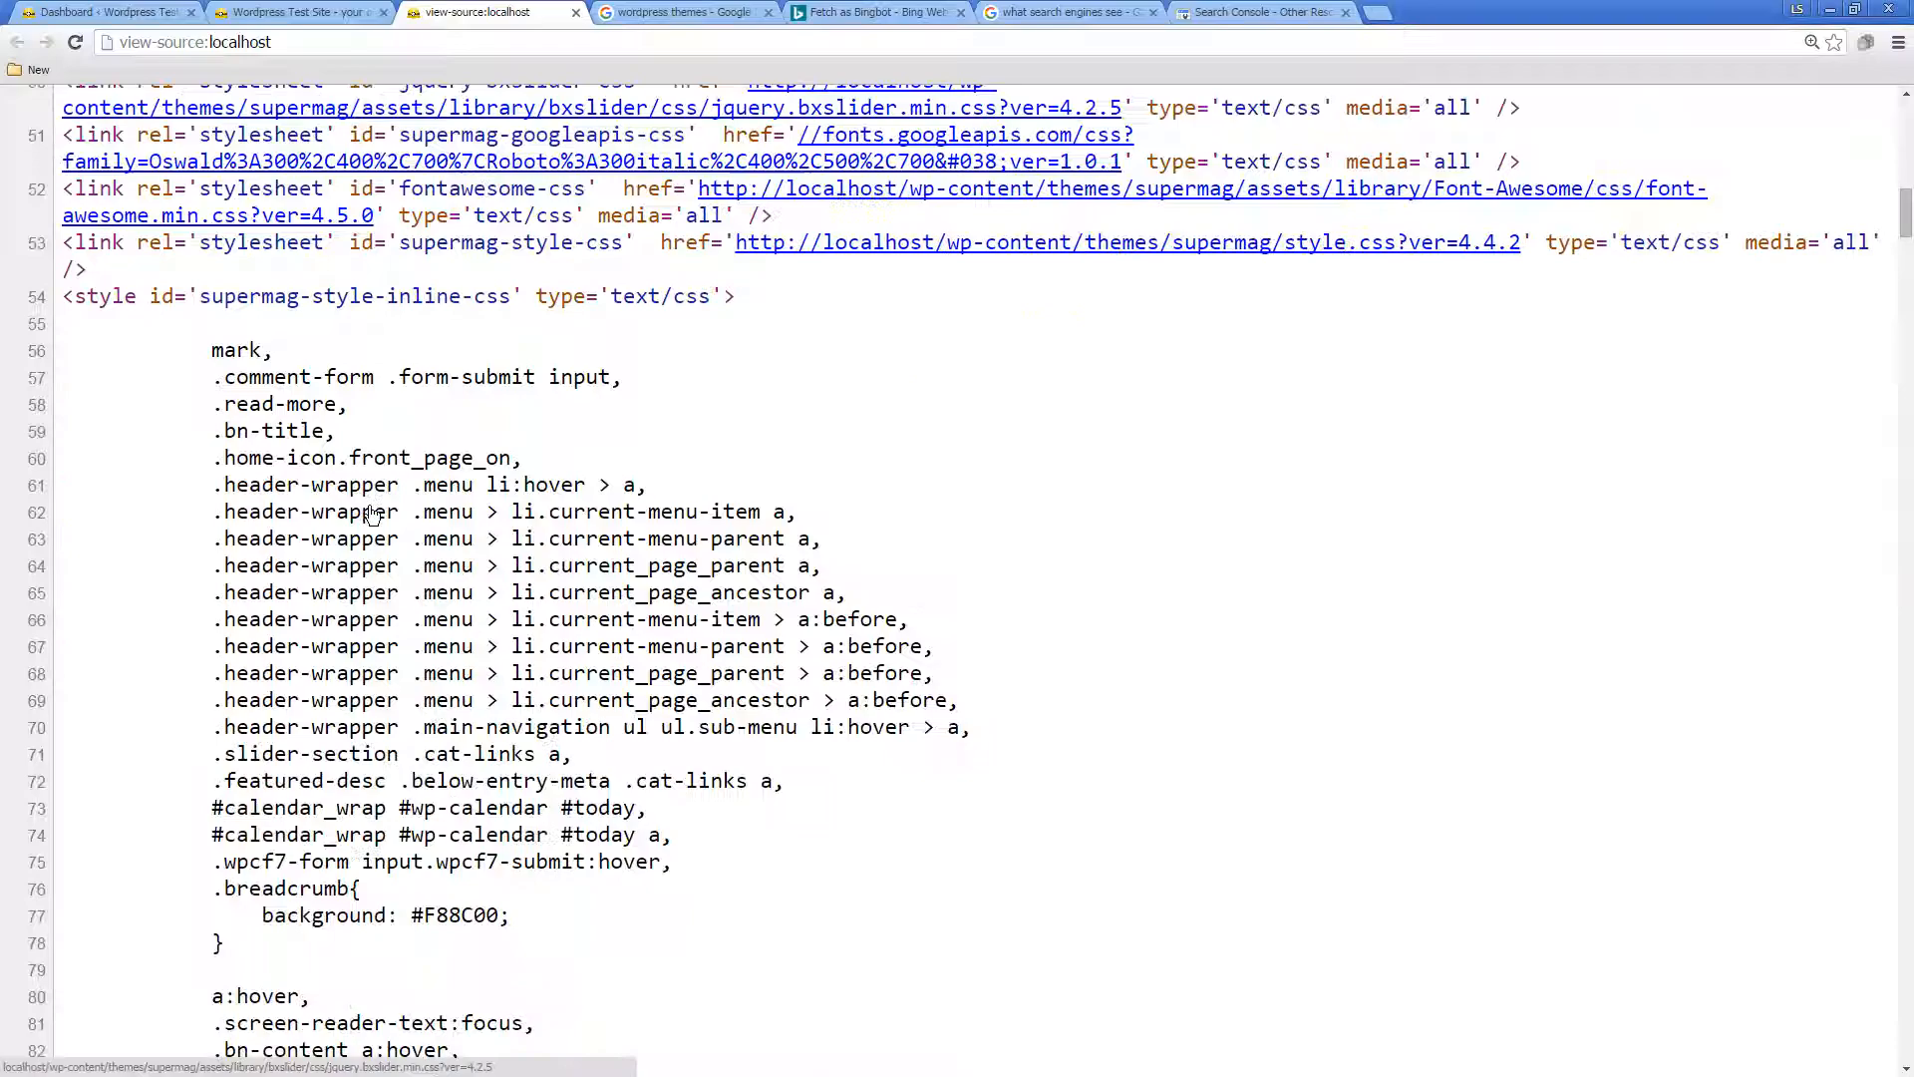
pyautogui.scroll(-3)
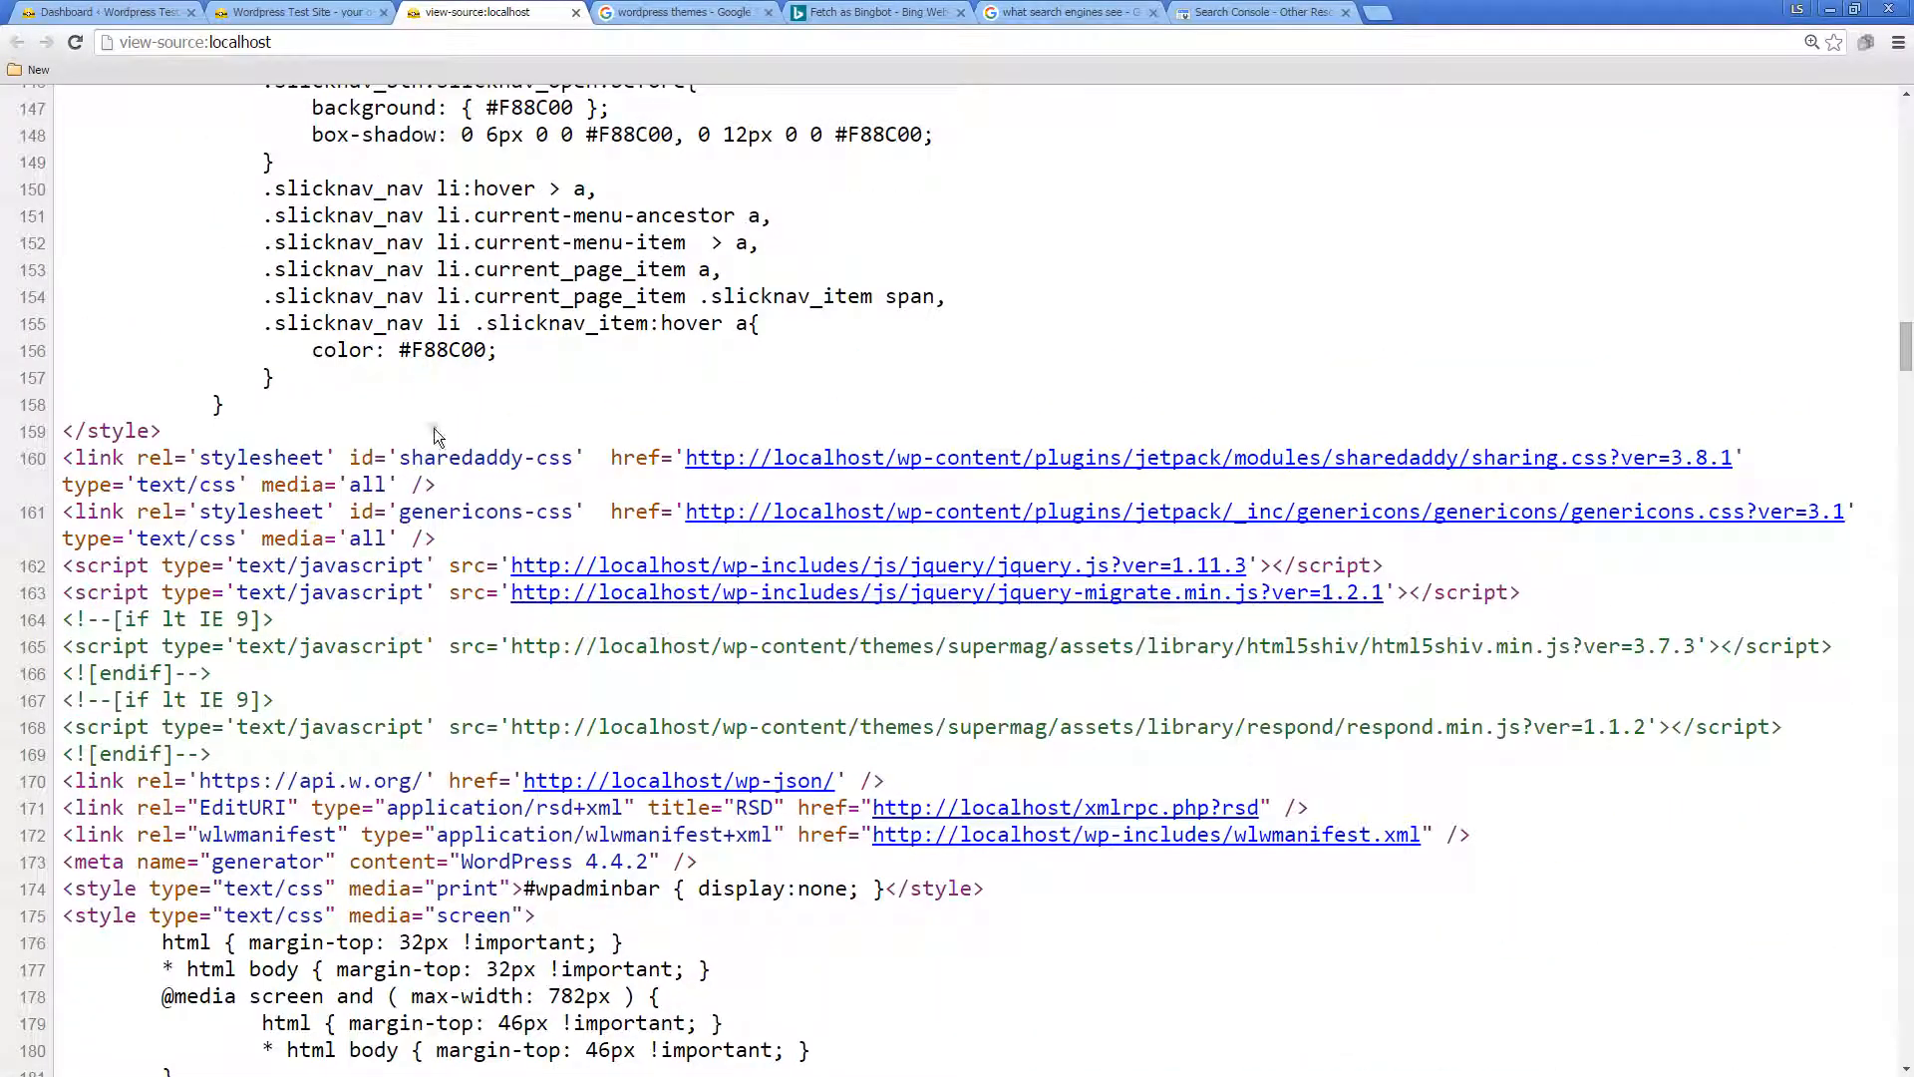
pyautogui.scroll(3)
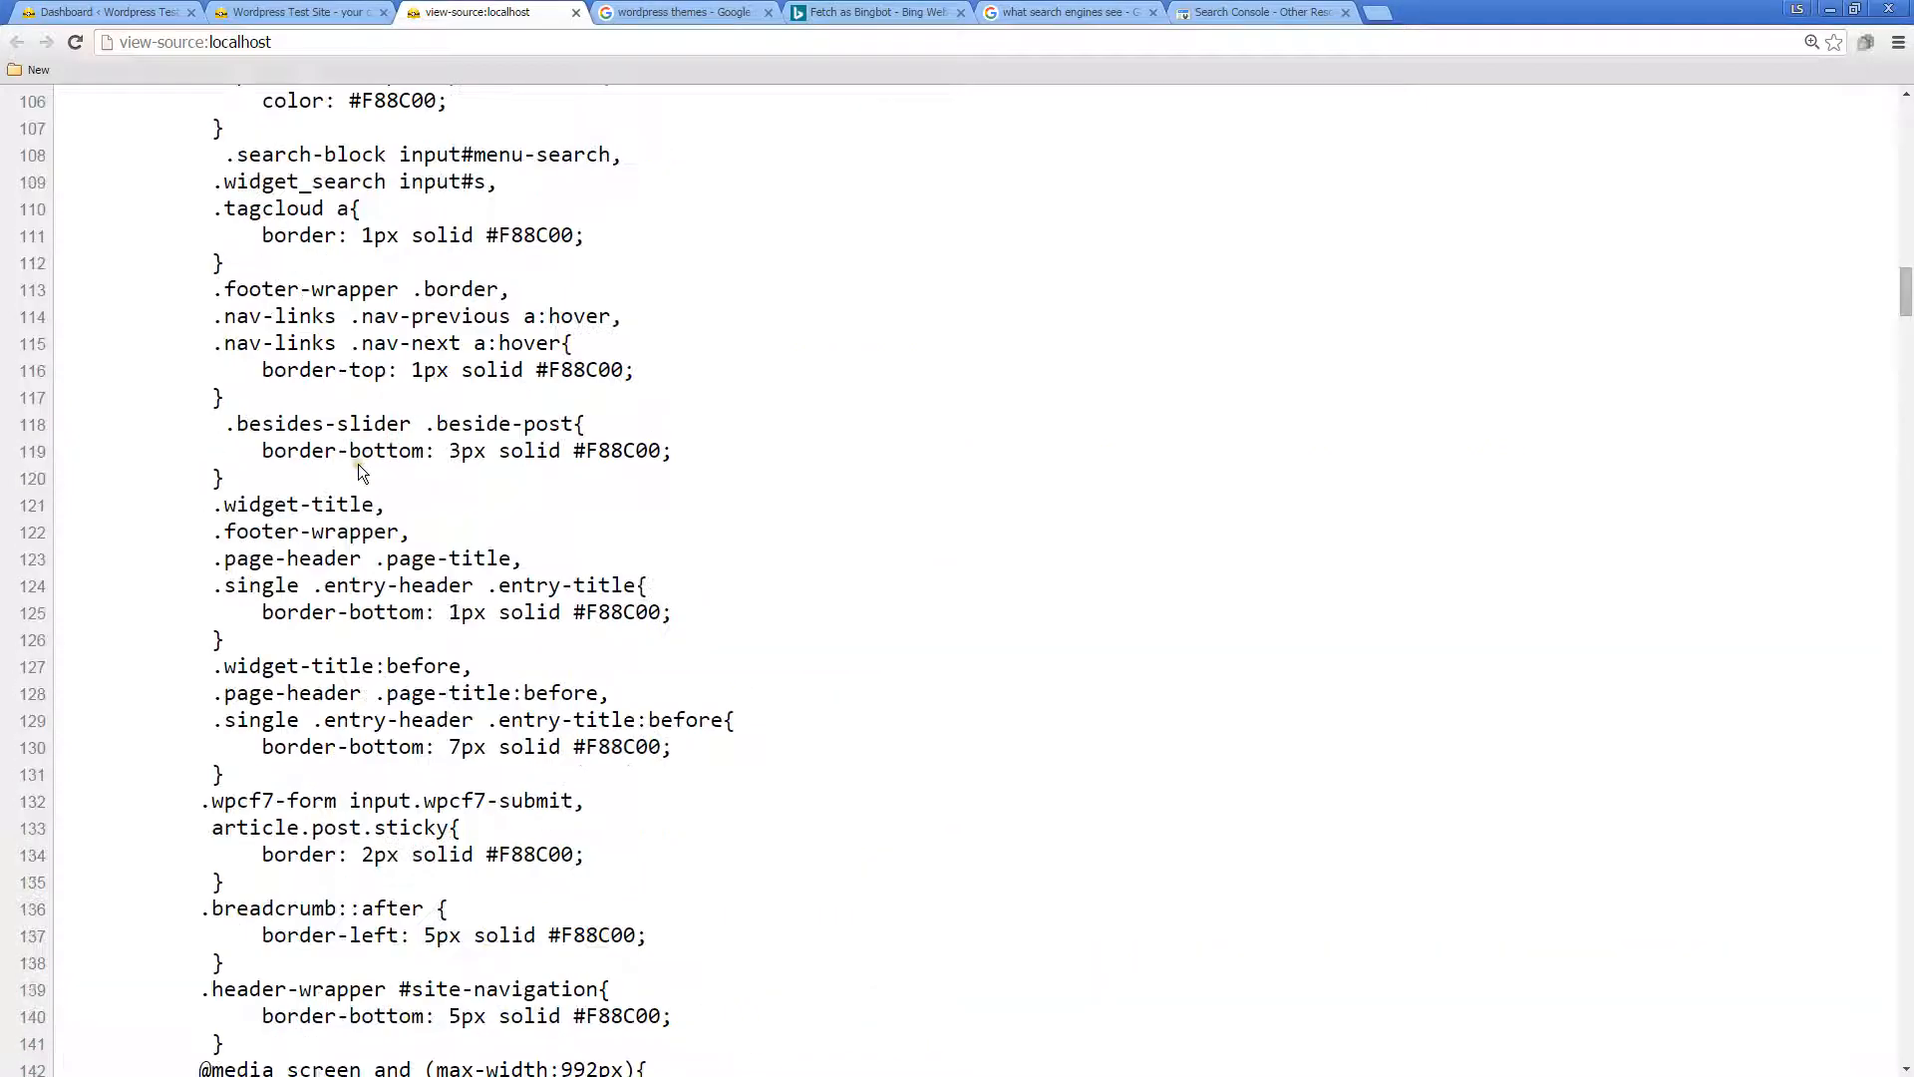
pyautogui.scroll(-3)
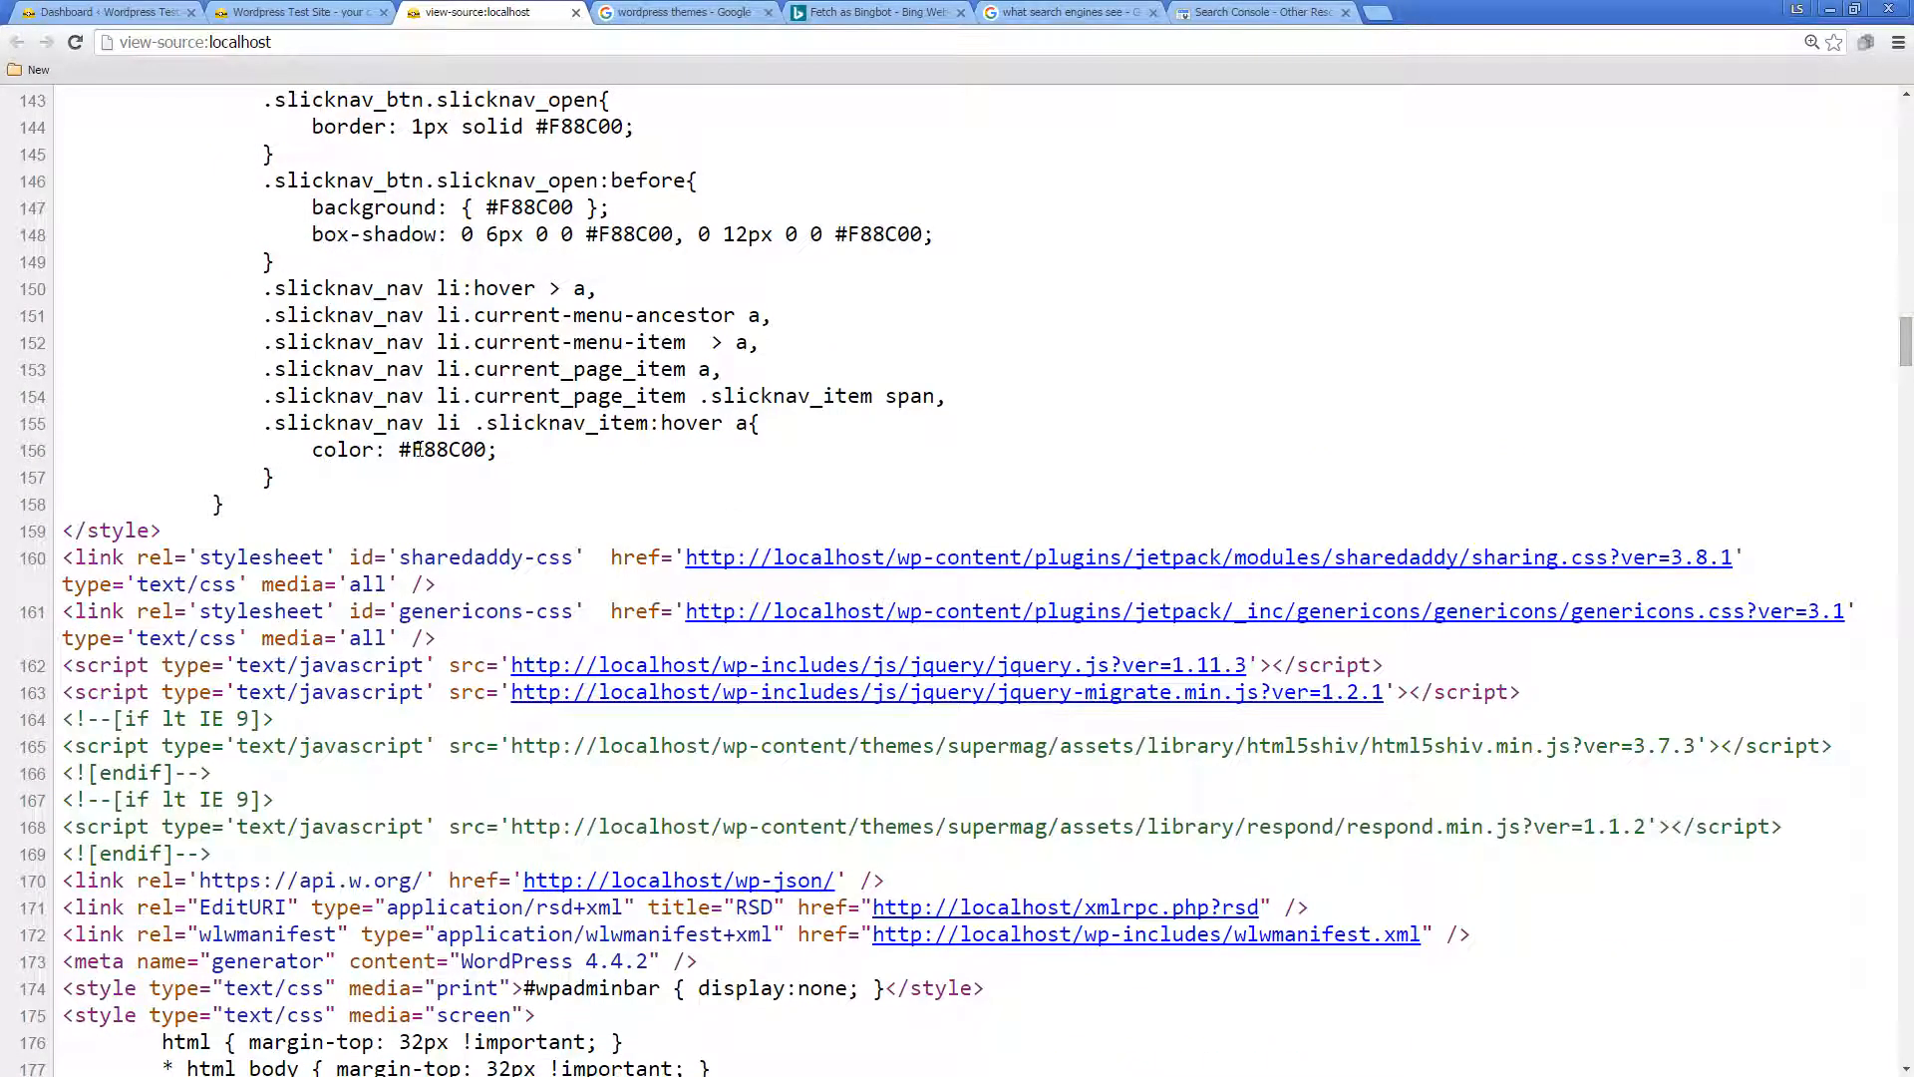
pyautogui.scroll(-3)
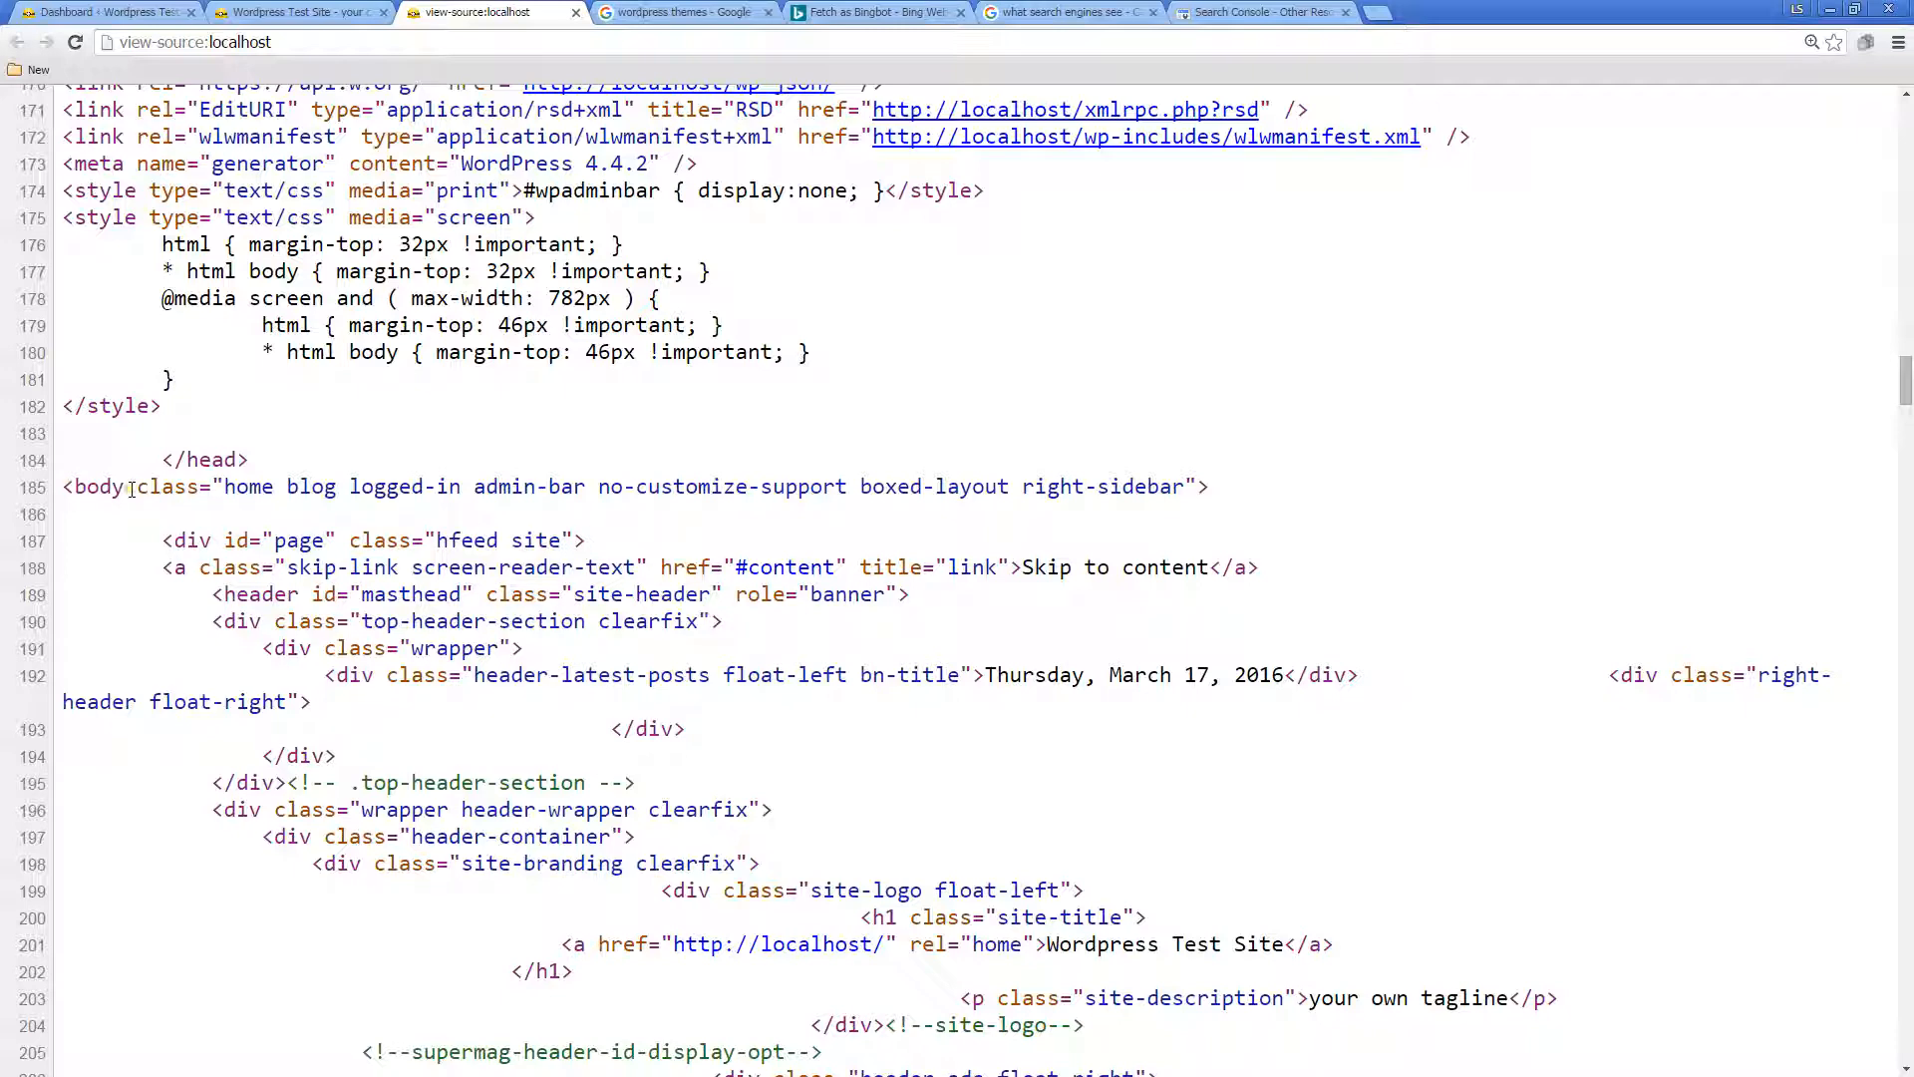
# Step: Scroll through the header markup: site title, banner image, navigation and search form
pyautogui.scroll(-3)
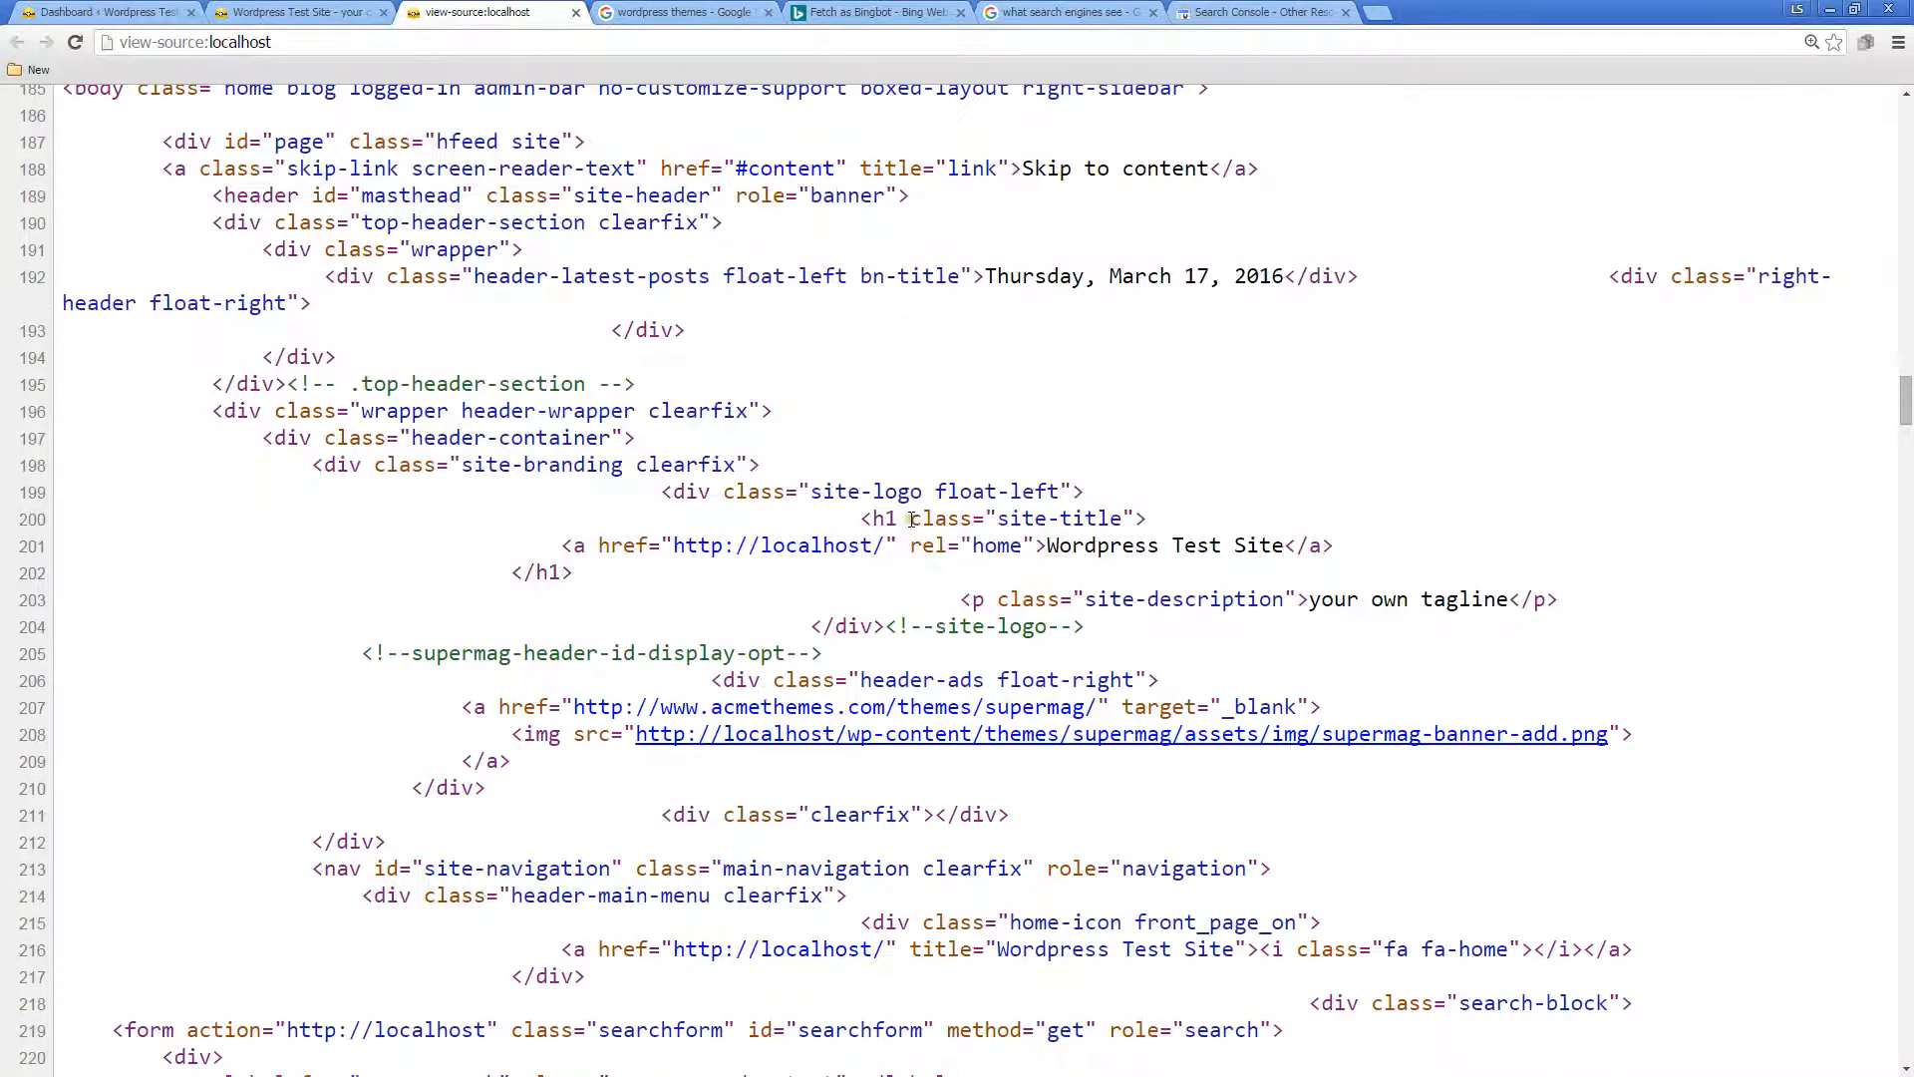
pyautogui.scroll(-3)
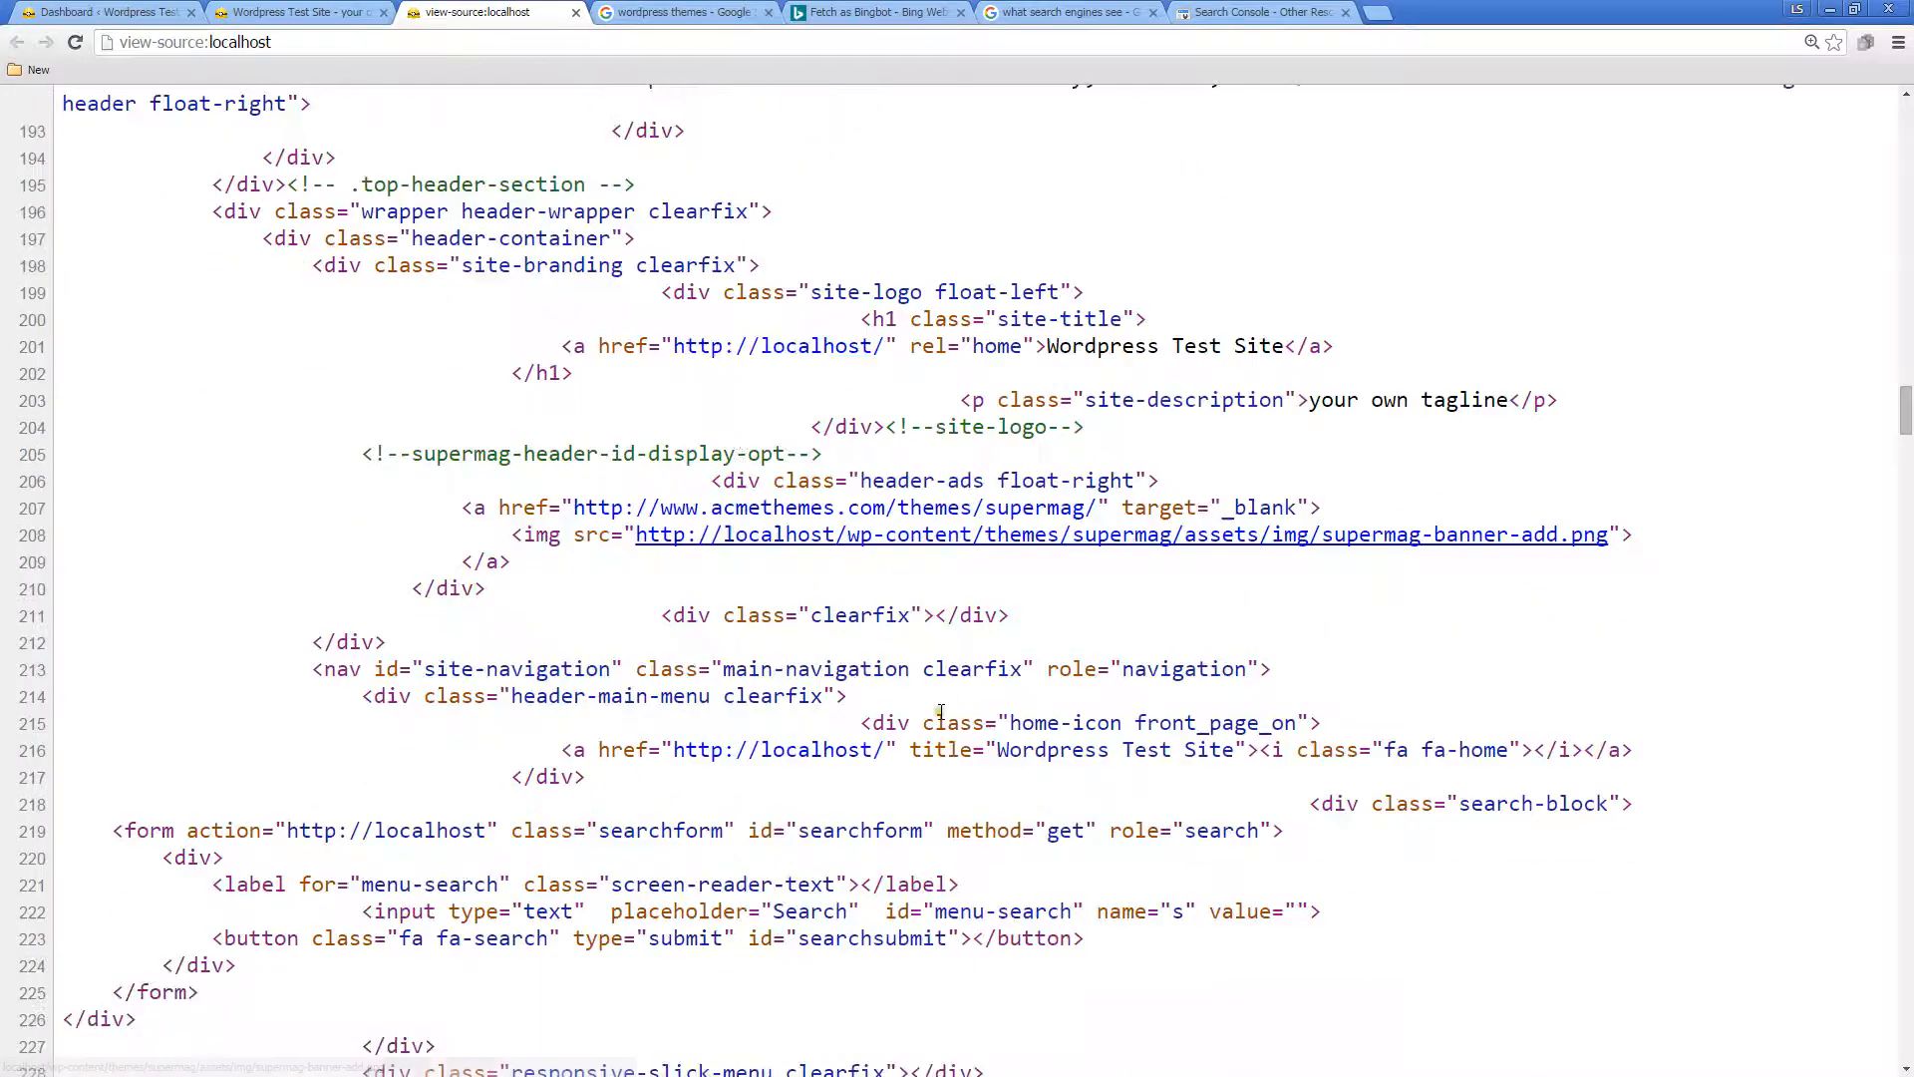
pyautogui.scroll(-3)
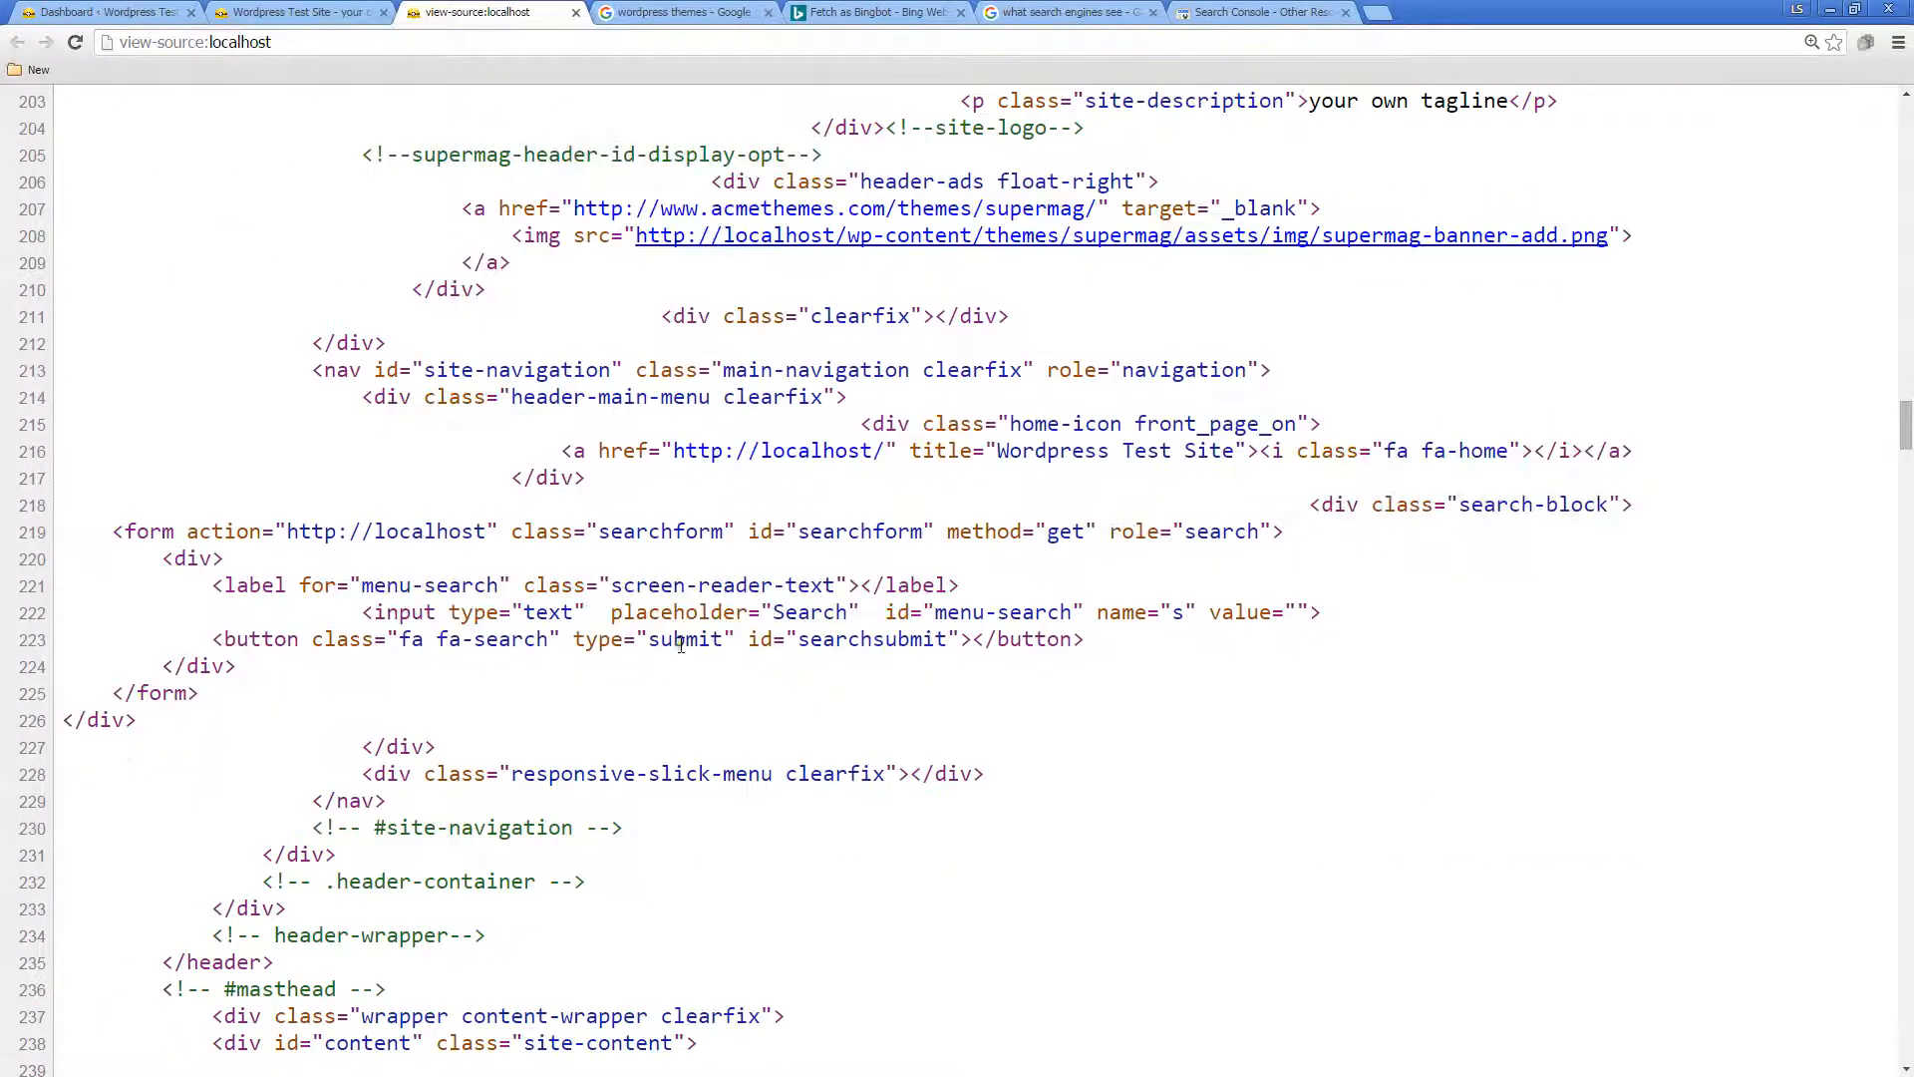
pyautogui.scroll(3)
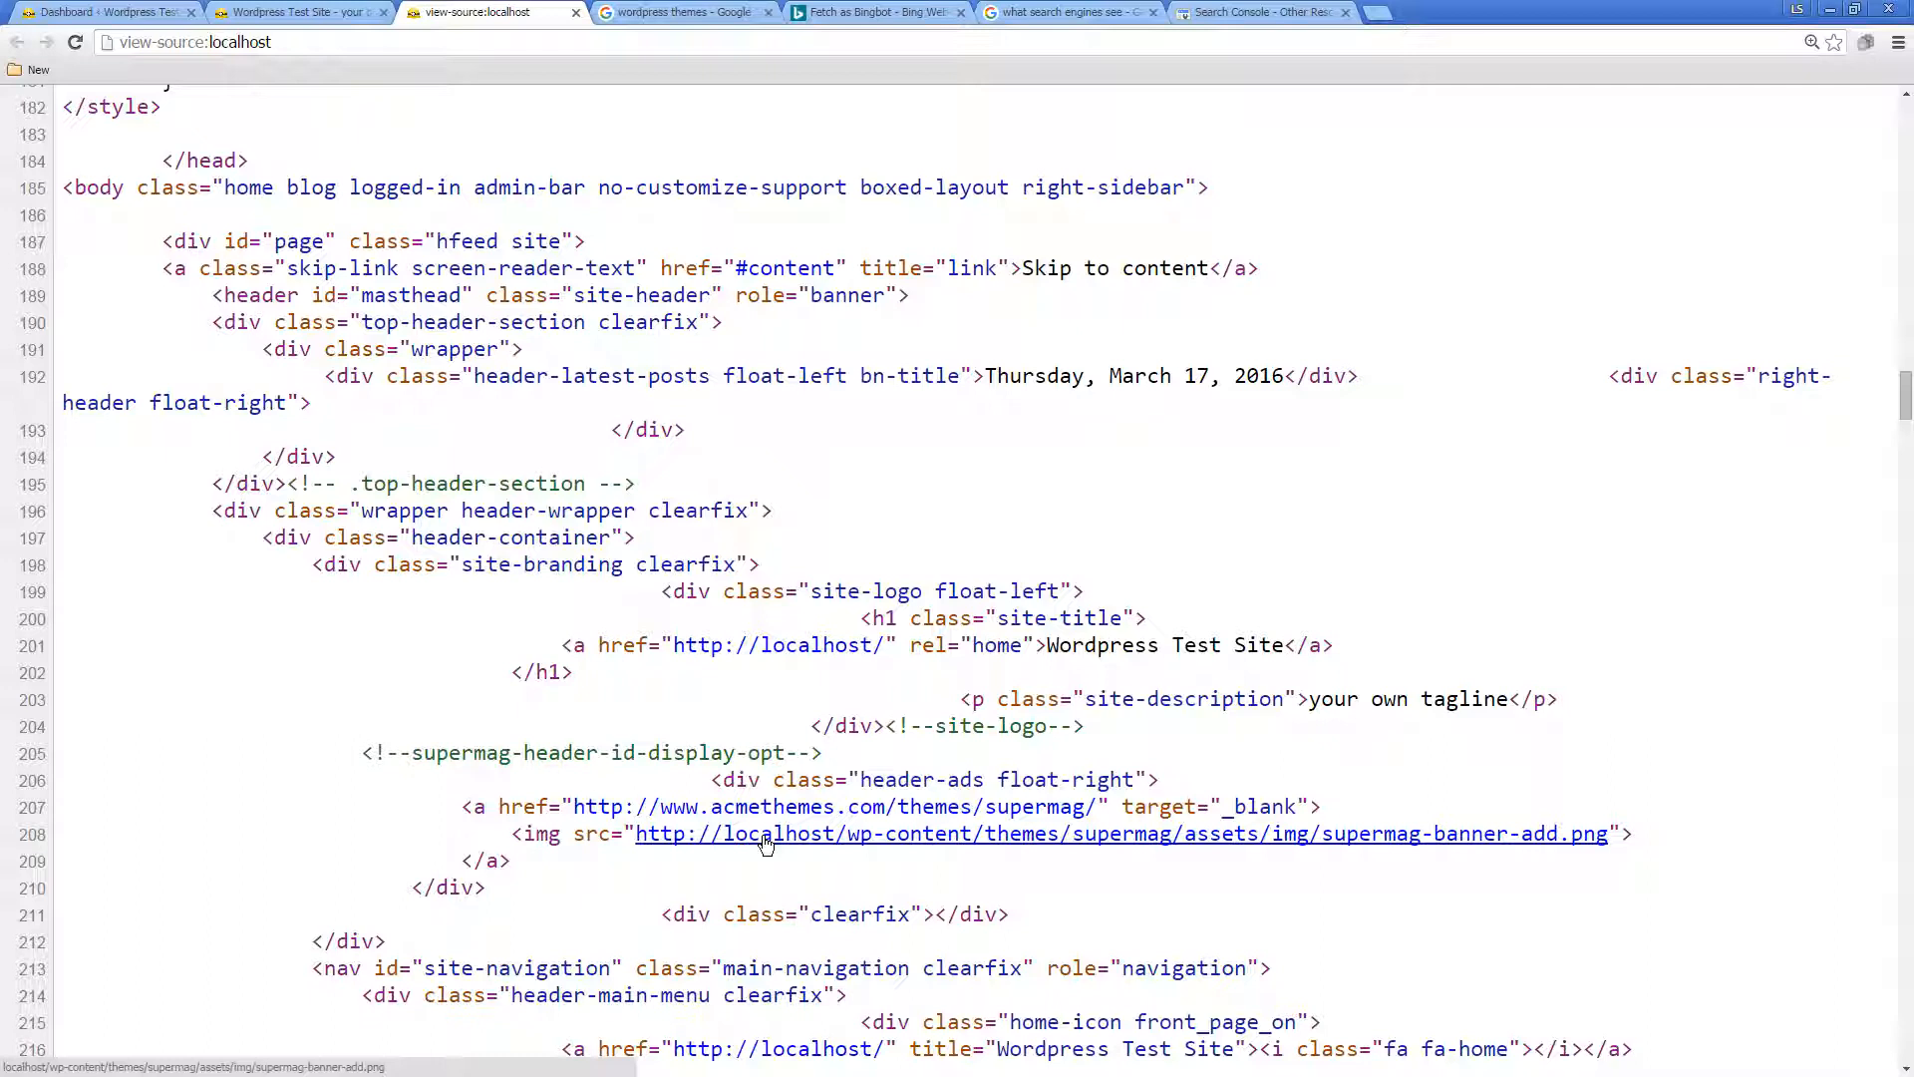
pyautogui.moveTo(788, 851)
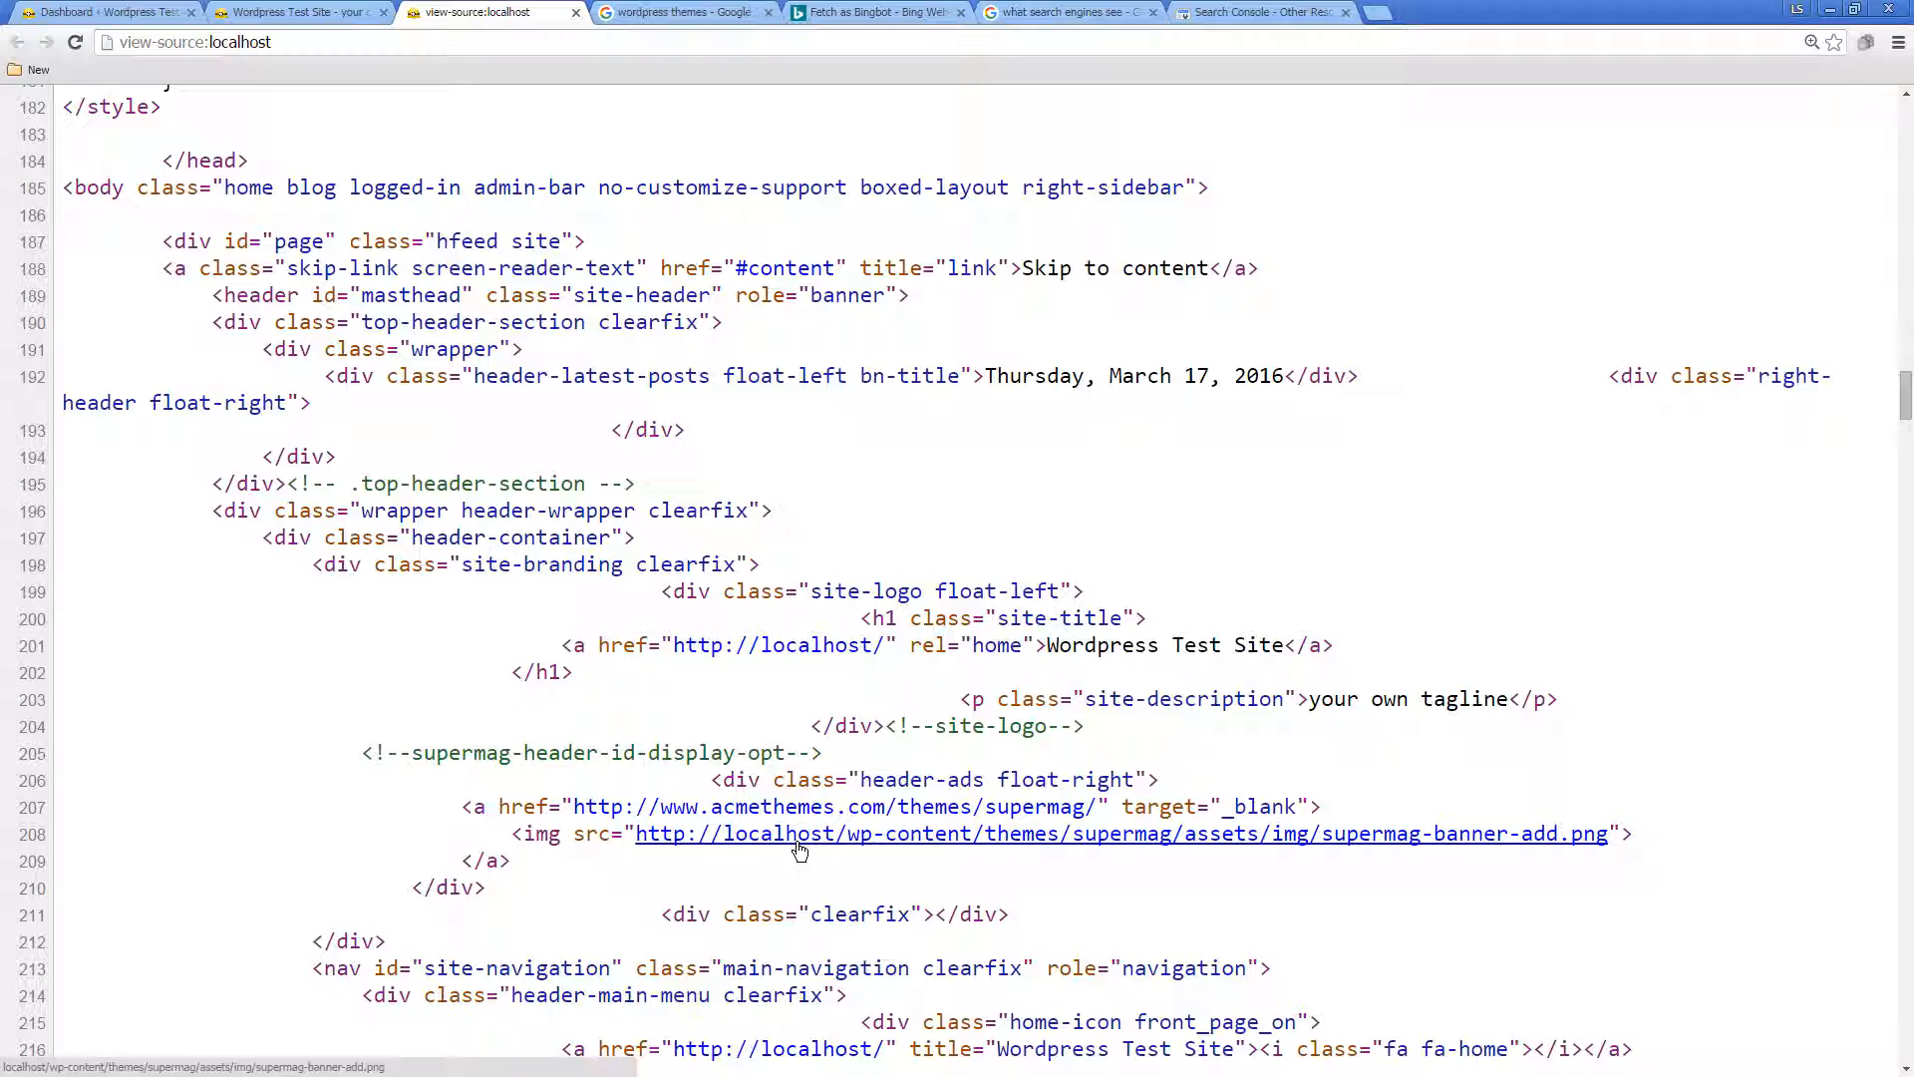
pyautogui.scroll(-3)
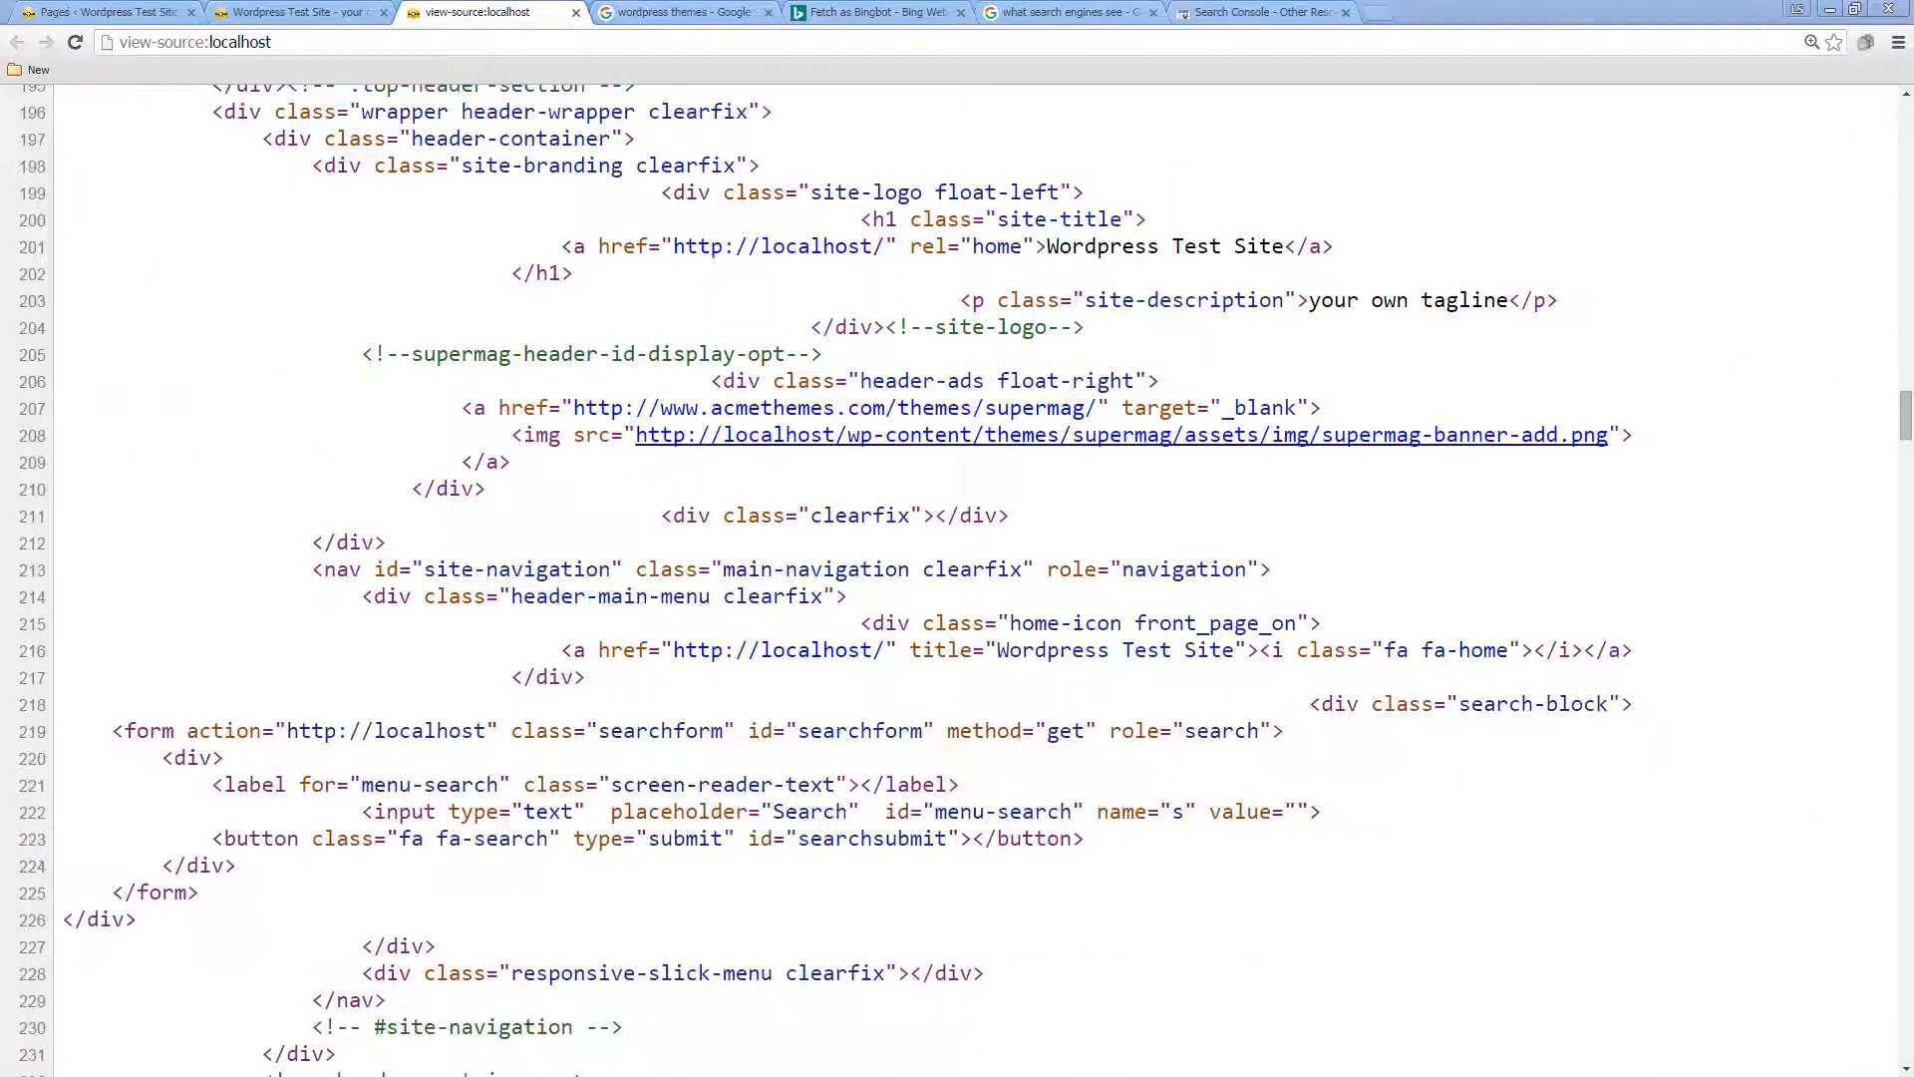
pyautogui.scroll(-3)
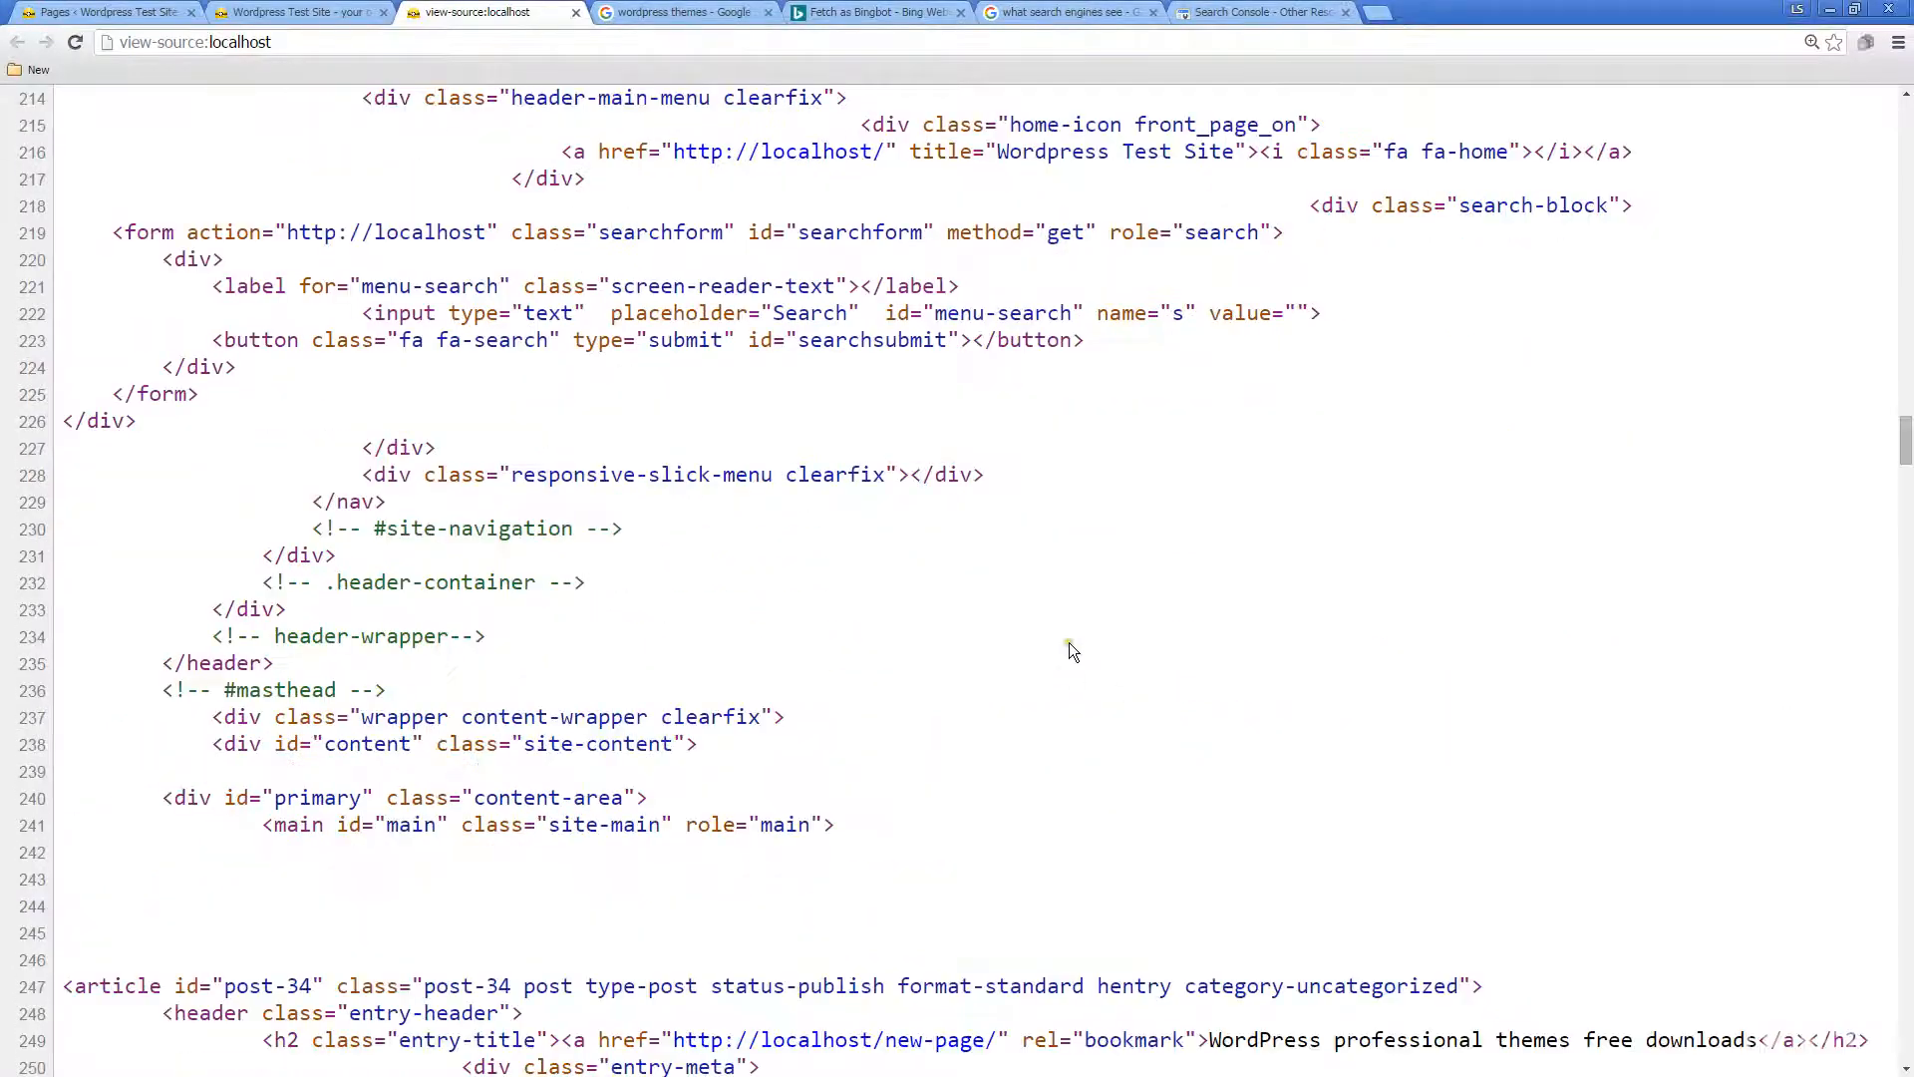
pyautogui.scroll(-3)
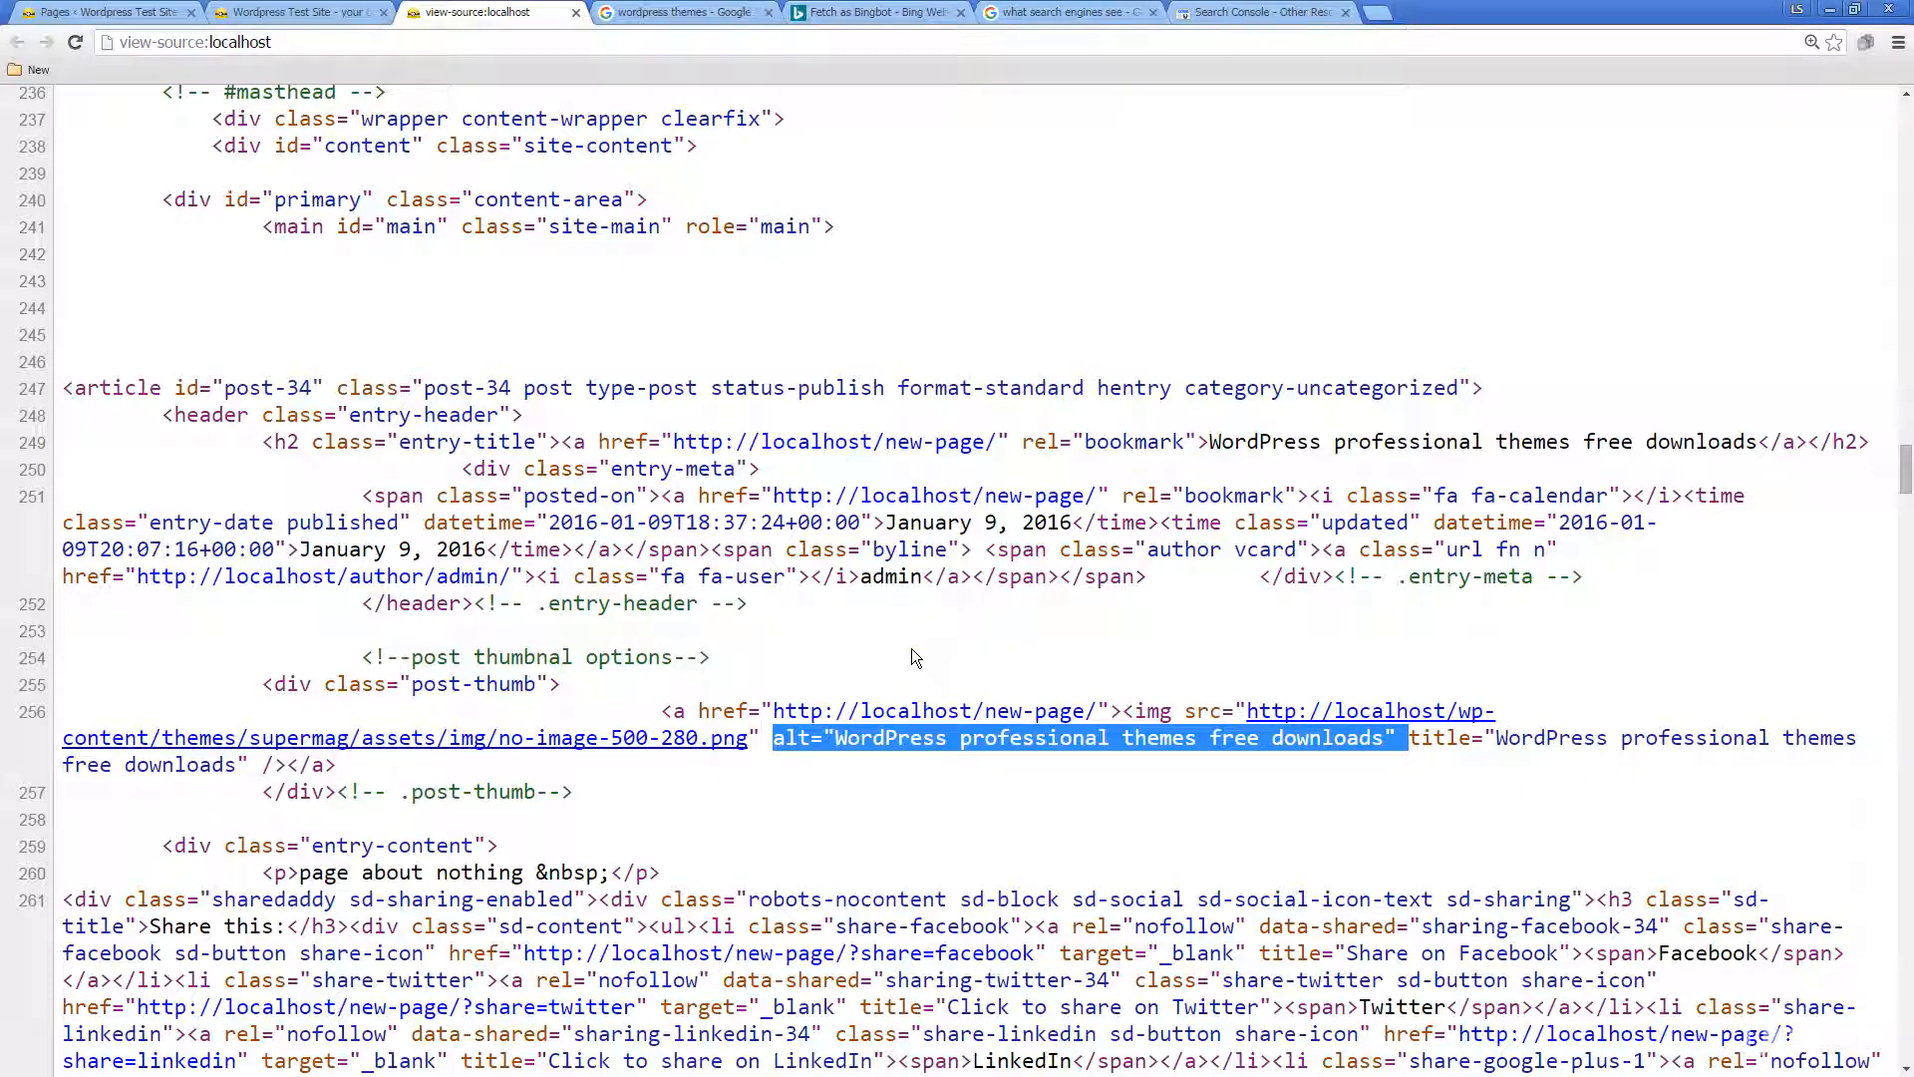
pyautogui.moveTo(1001, 630)
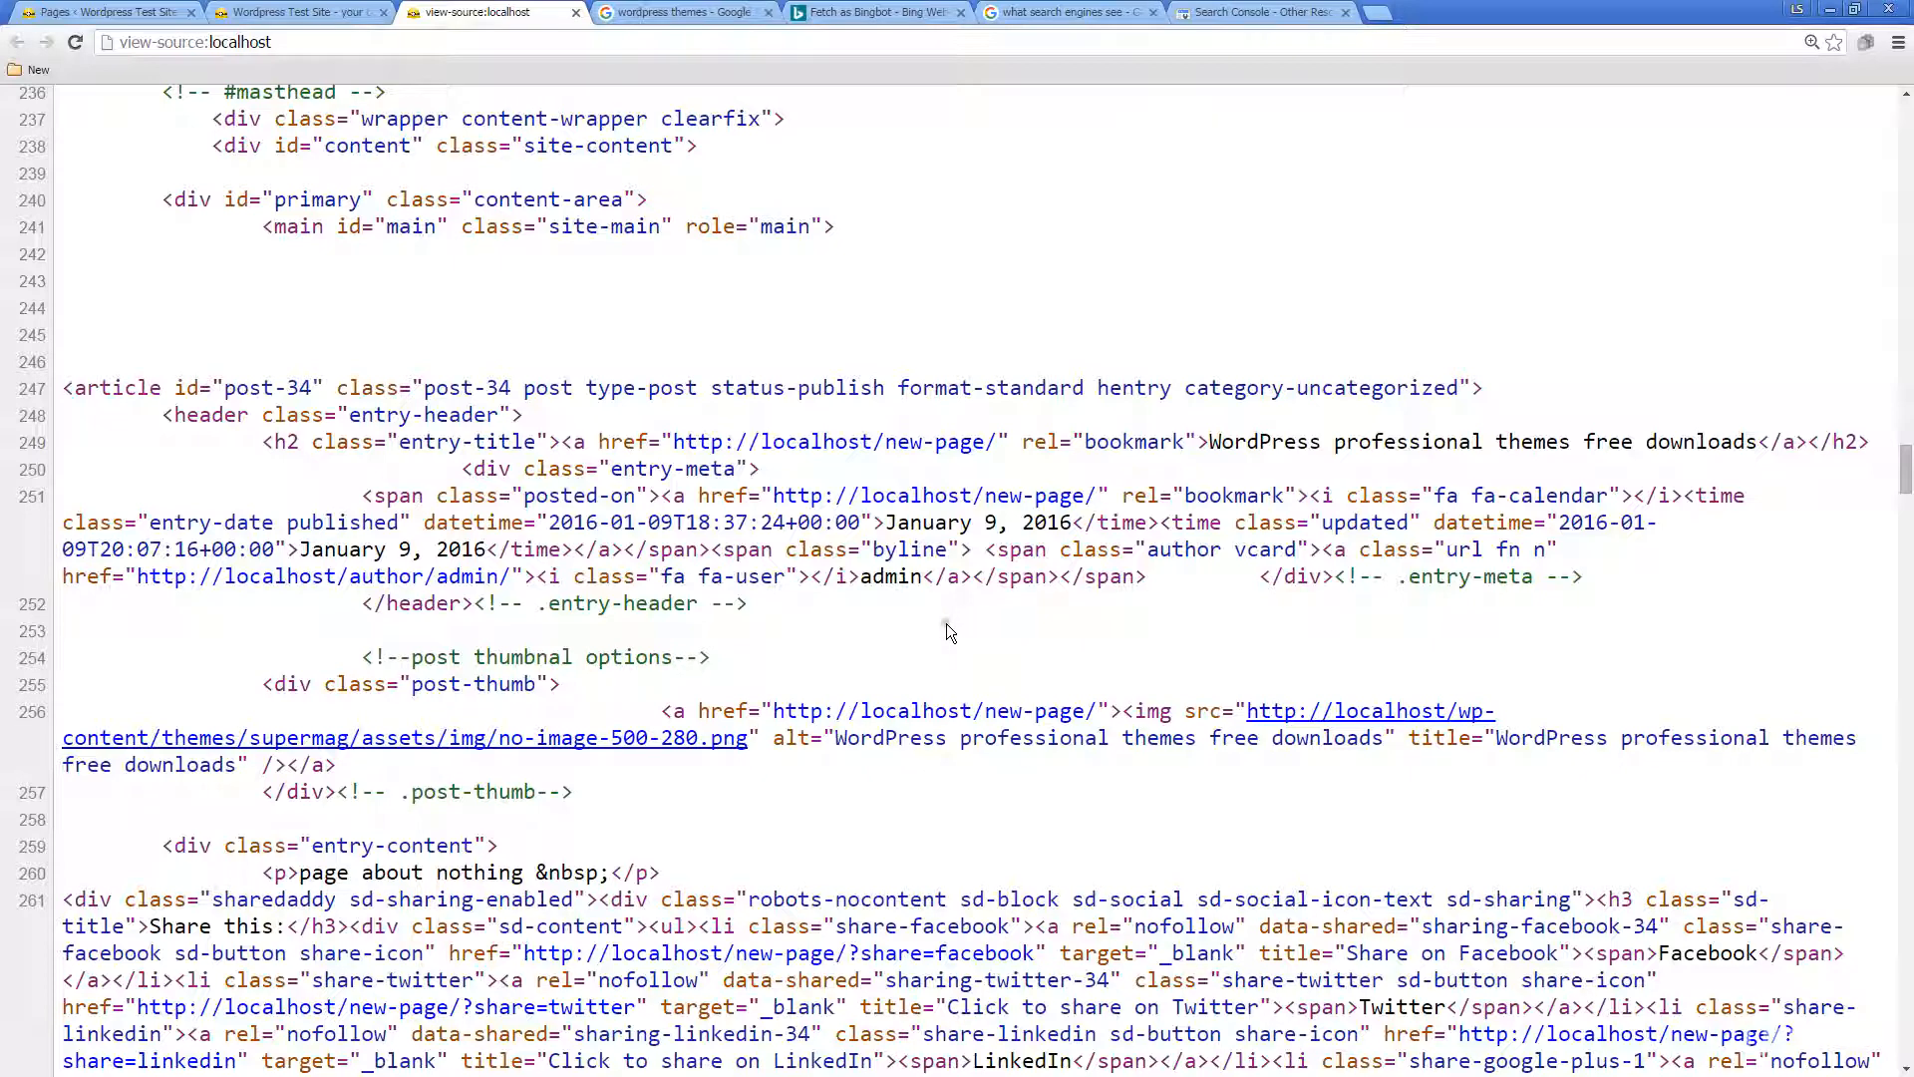
pyautogui.moveTo(956, 634)
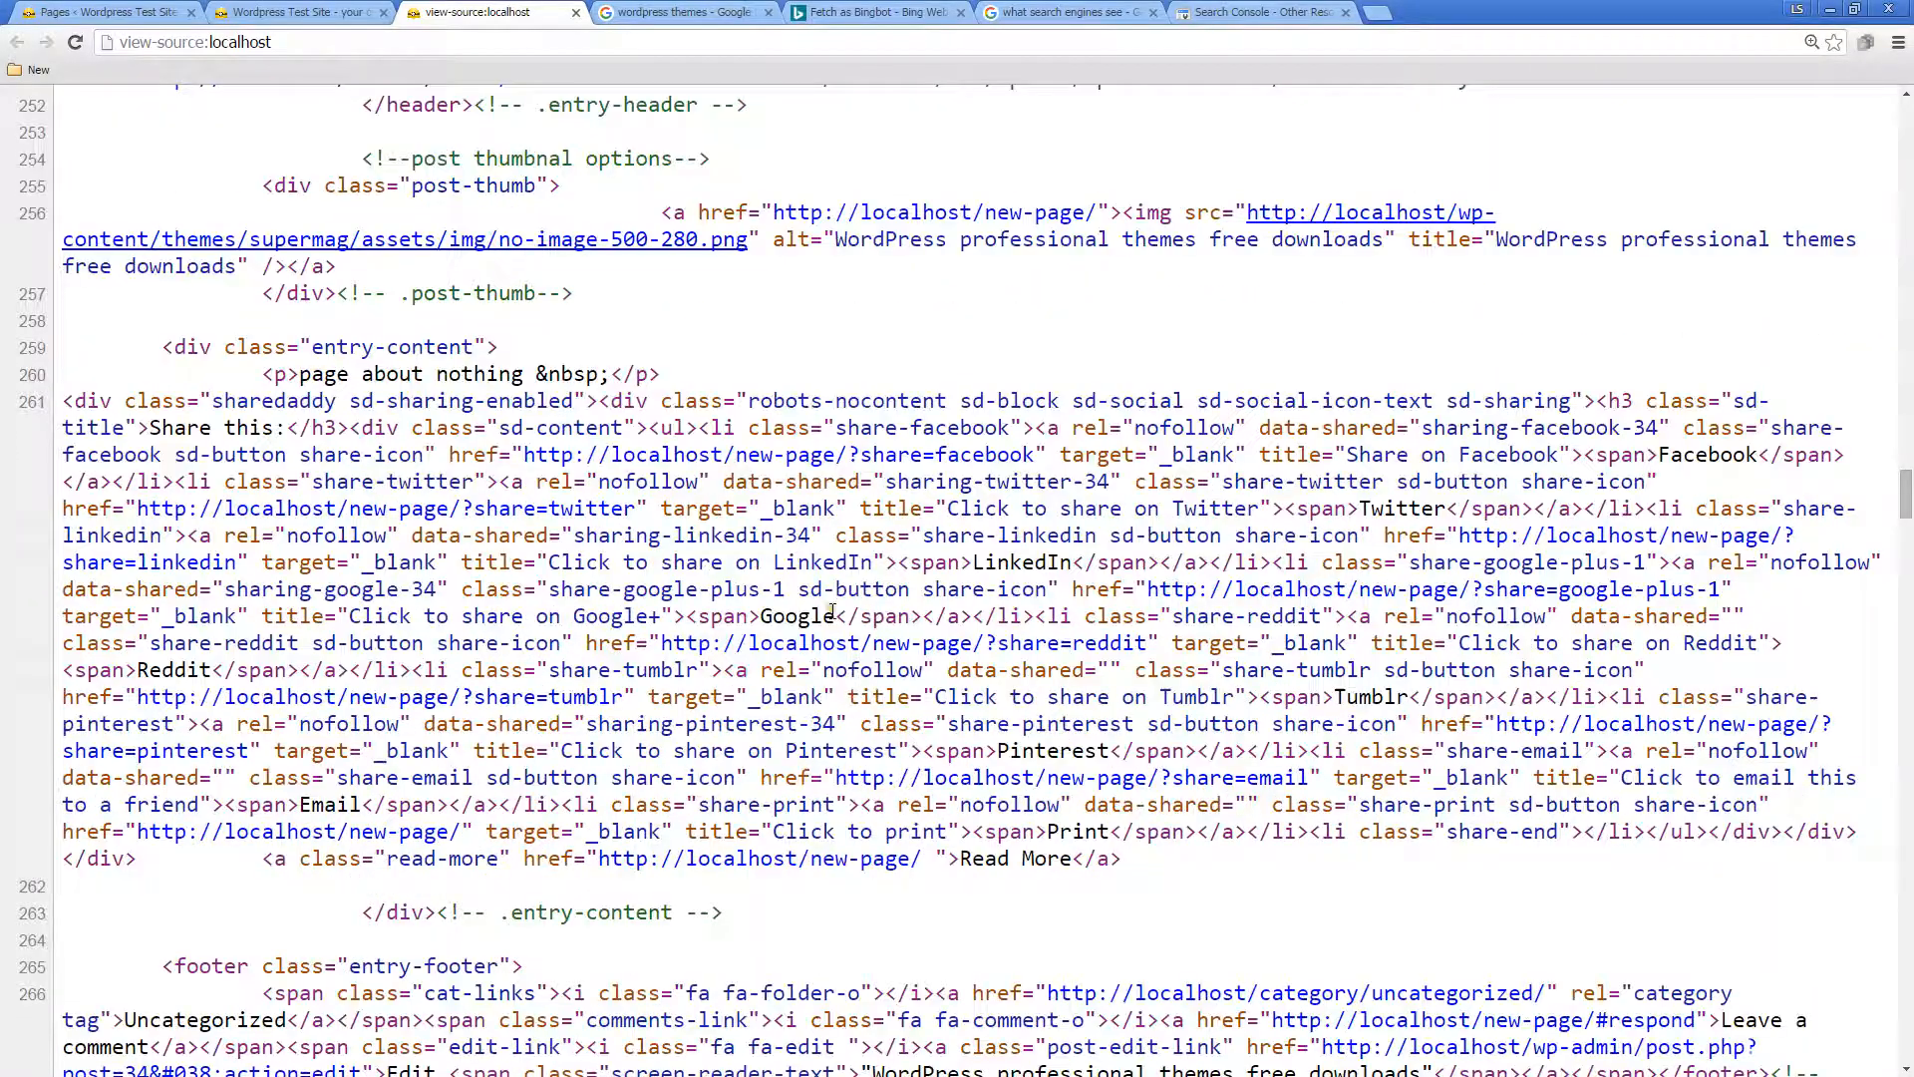
# Step: Scroll through the post's entry content and sharing links after checking the thumbnail alt text
pyautogui.scroll(-3)
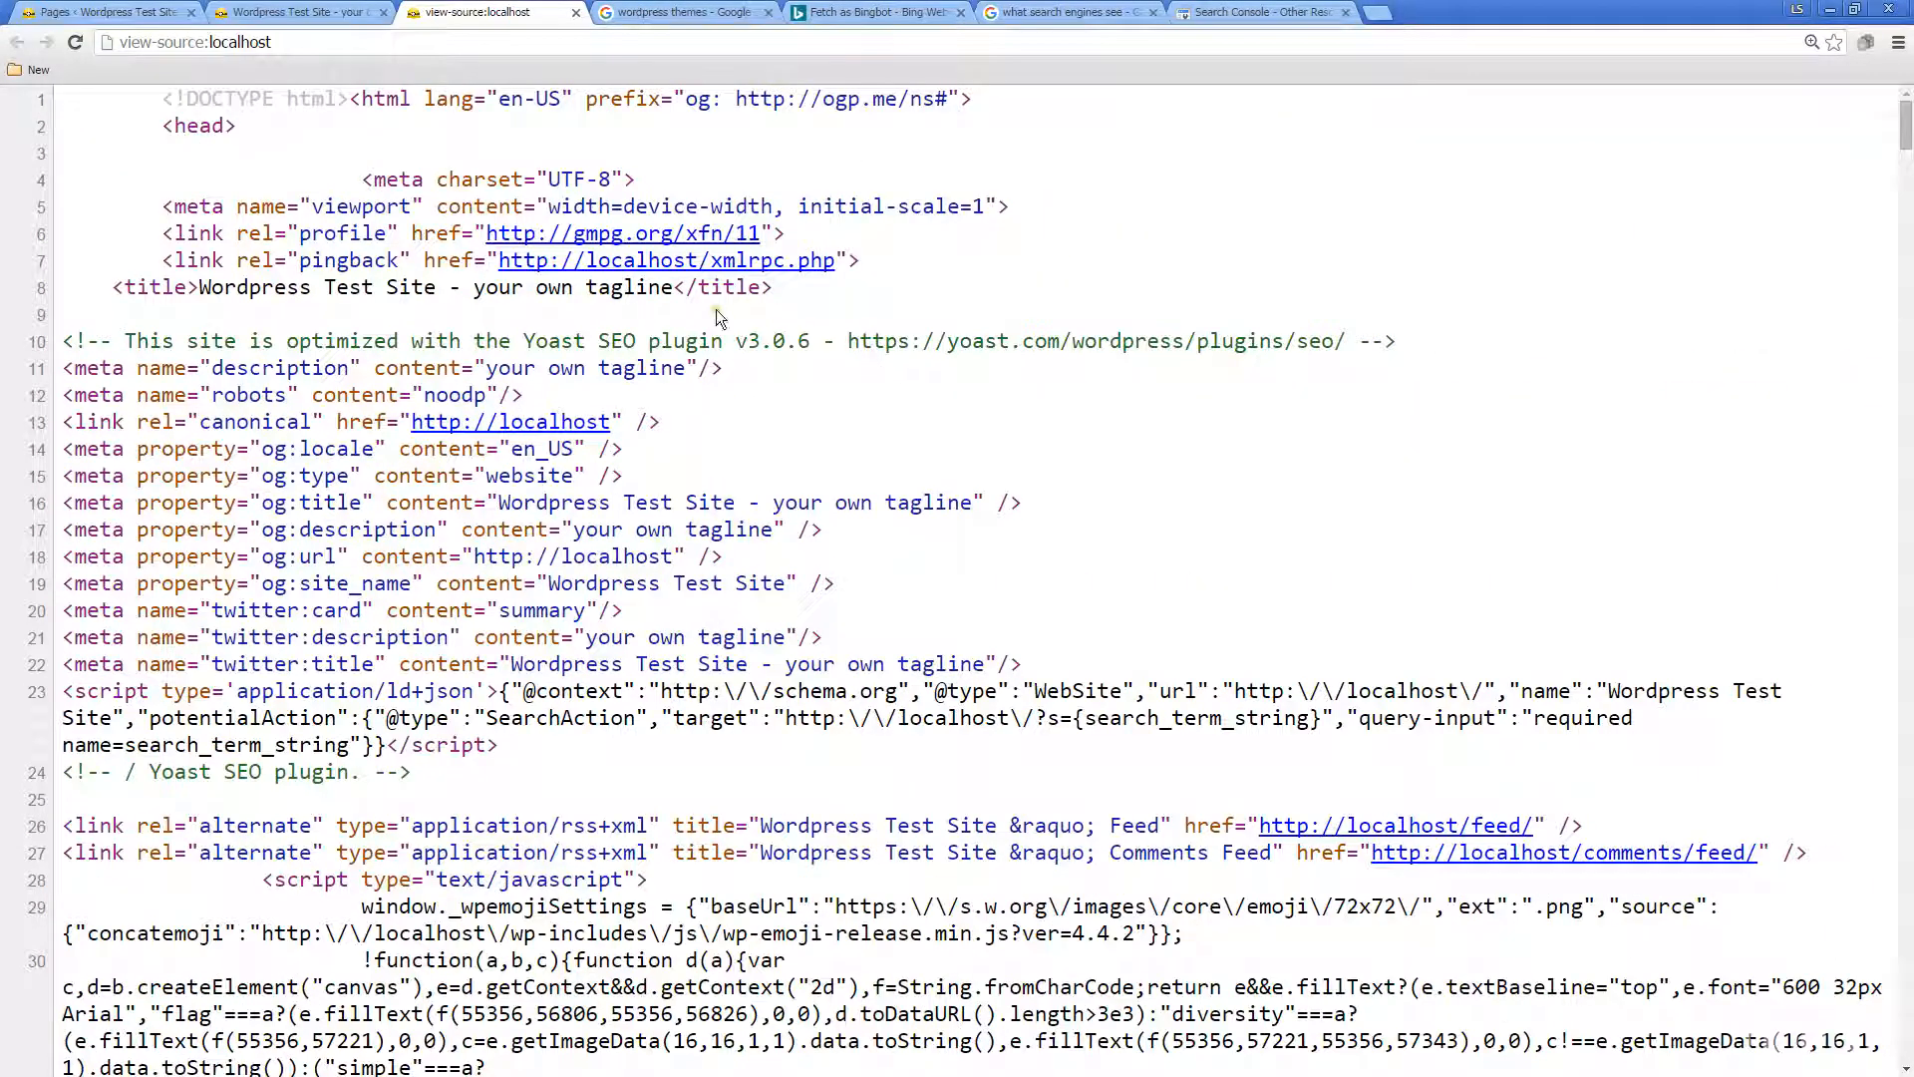
pyautogui.moveTo(1545, 571)
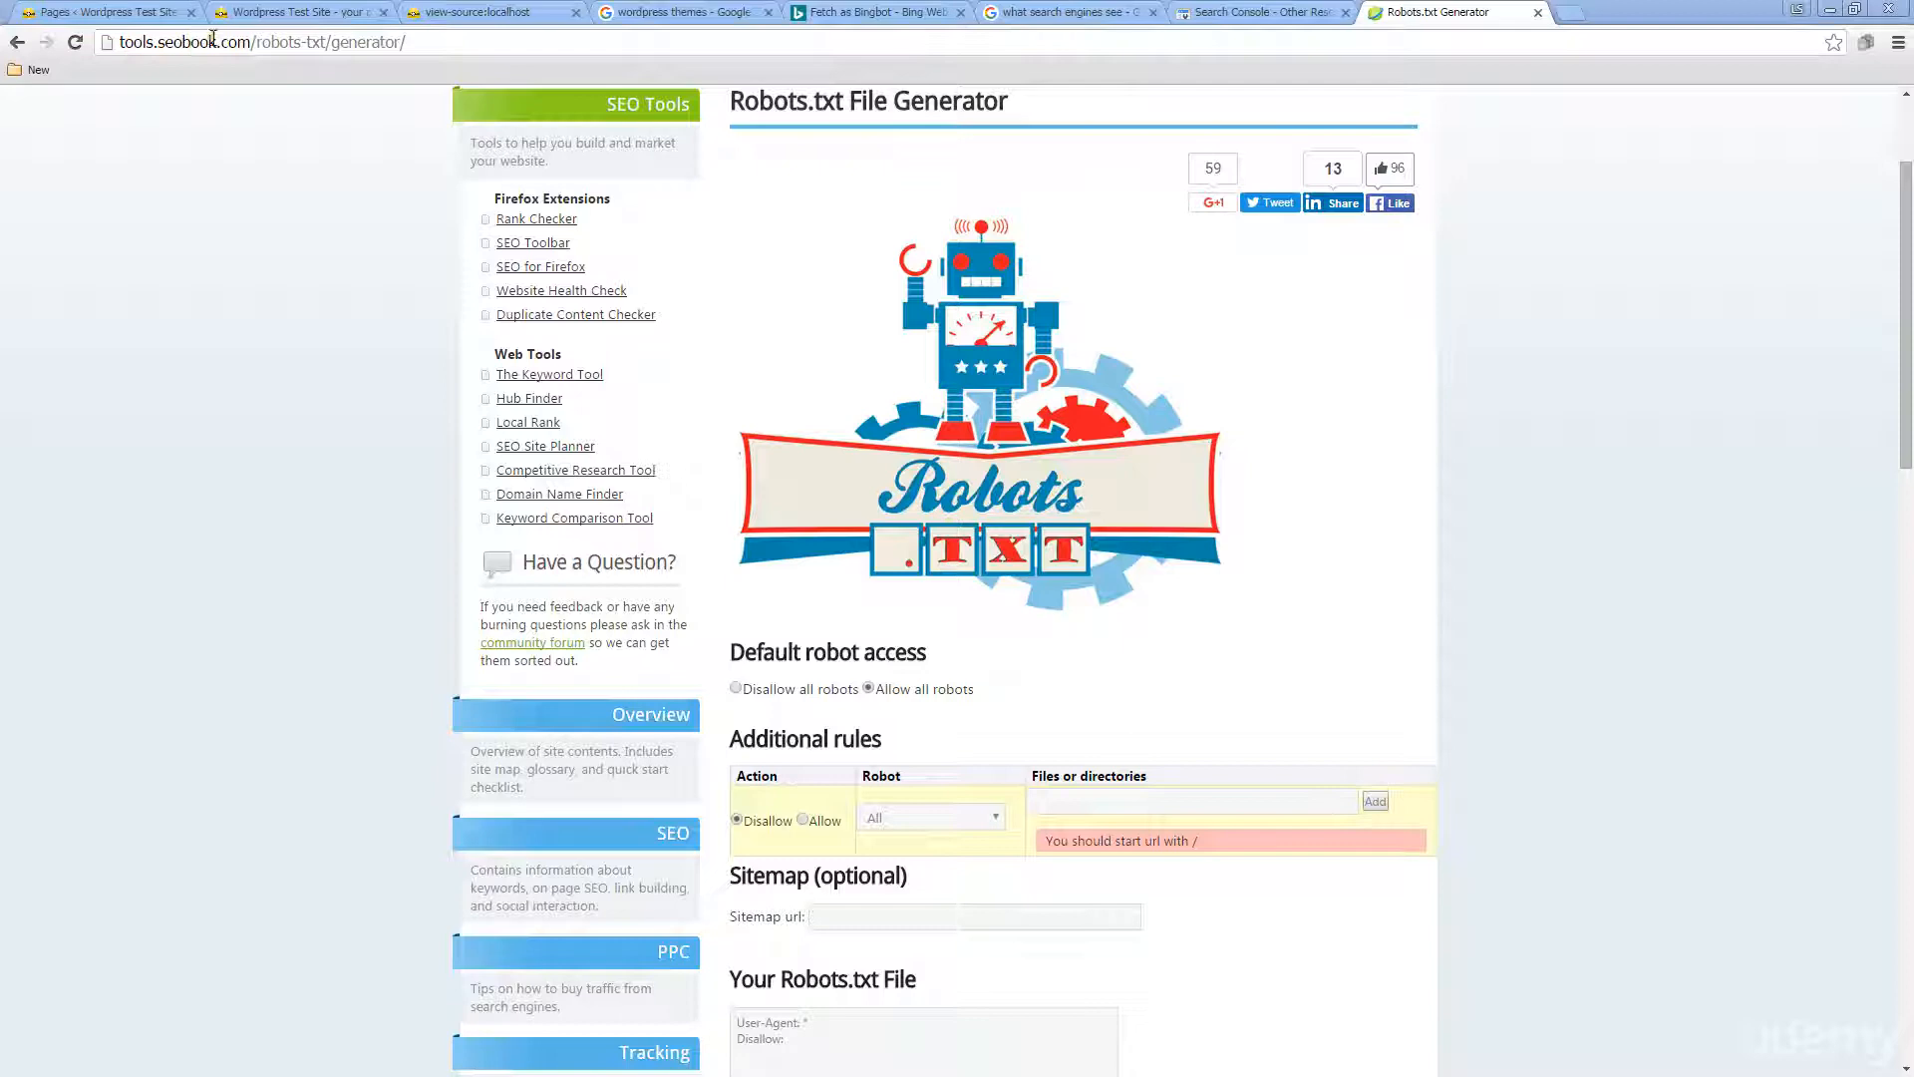
# Step: Scroll the SEO Book generator to Default robot access and Additional rules, leaving all robots allowed
pyautogui.scroll(-3)
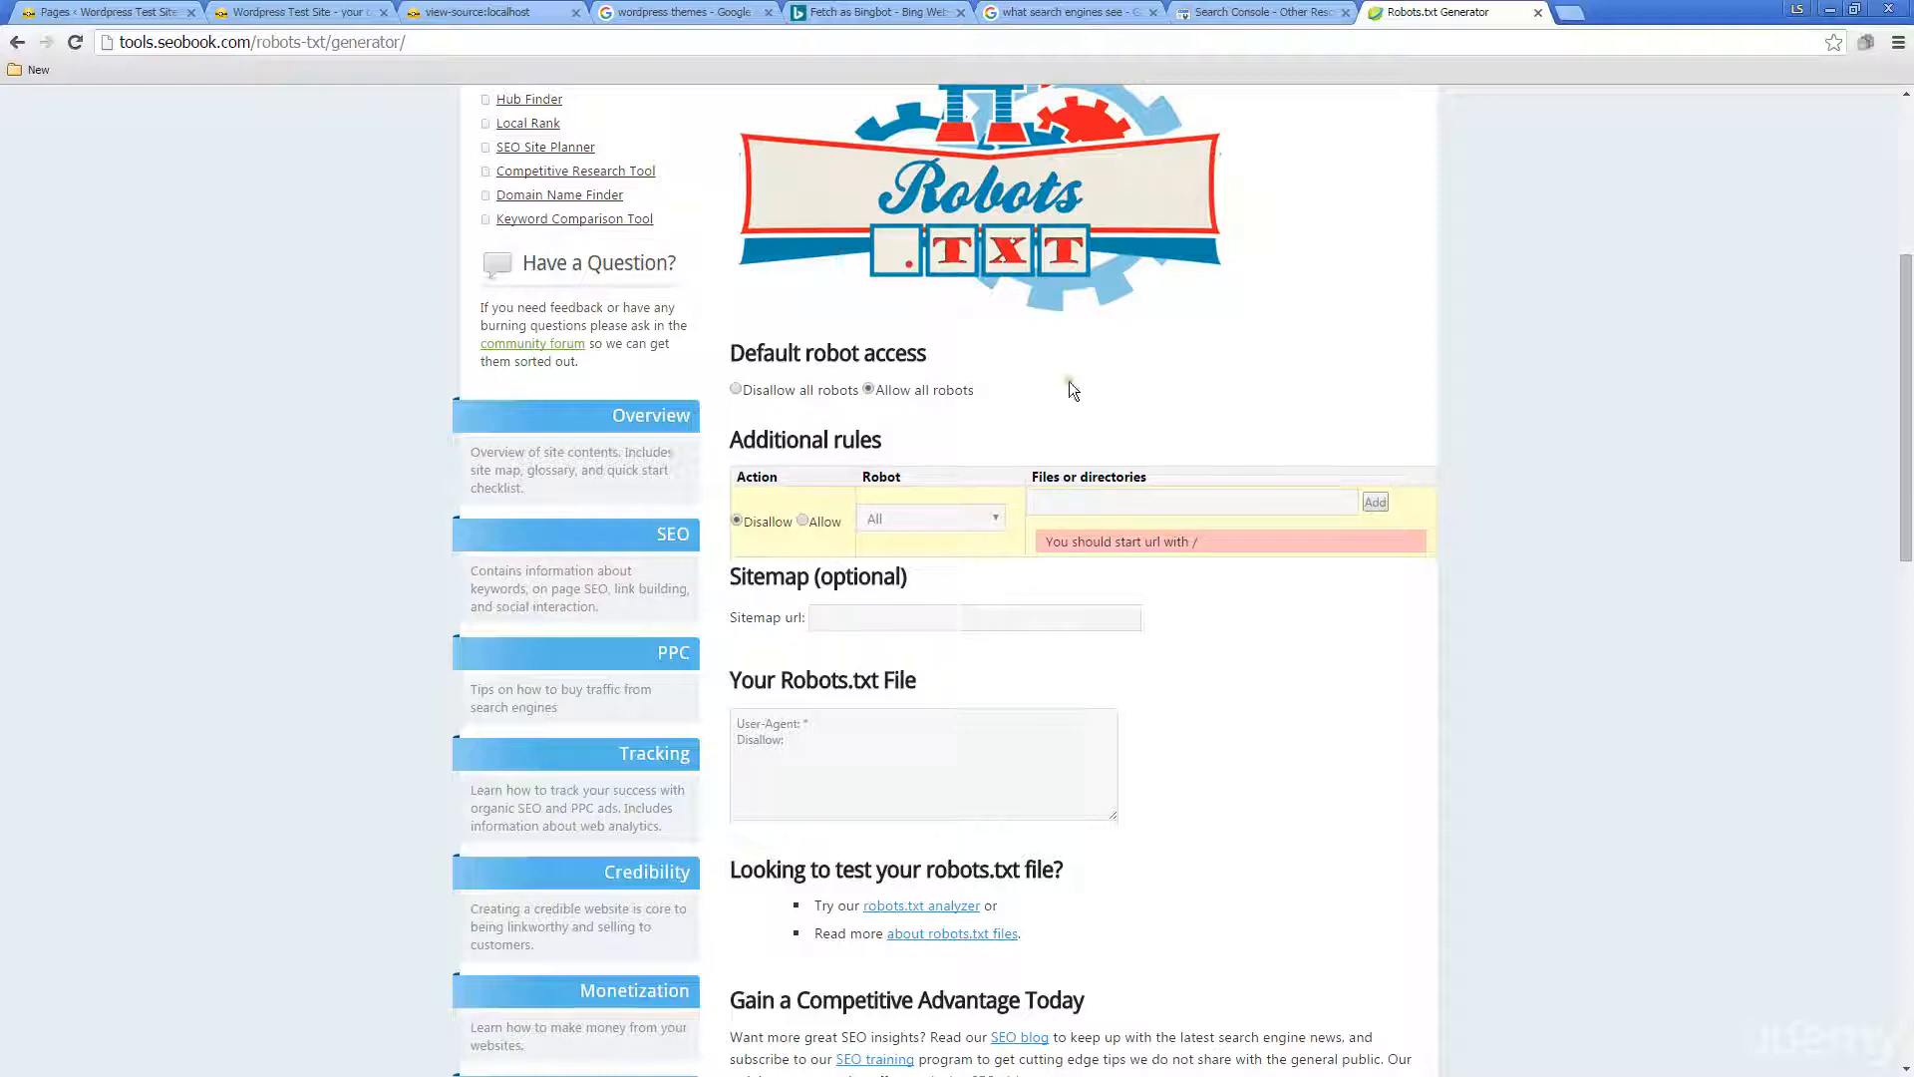
pyautogui.click(1190, 500)
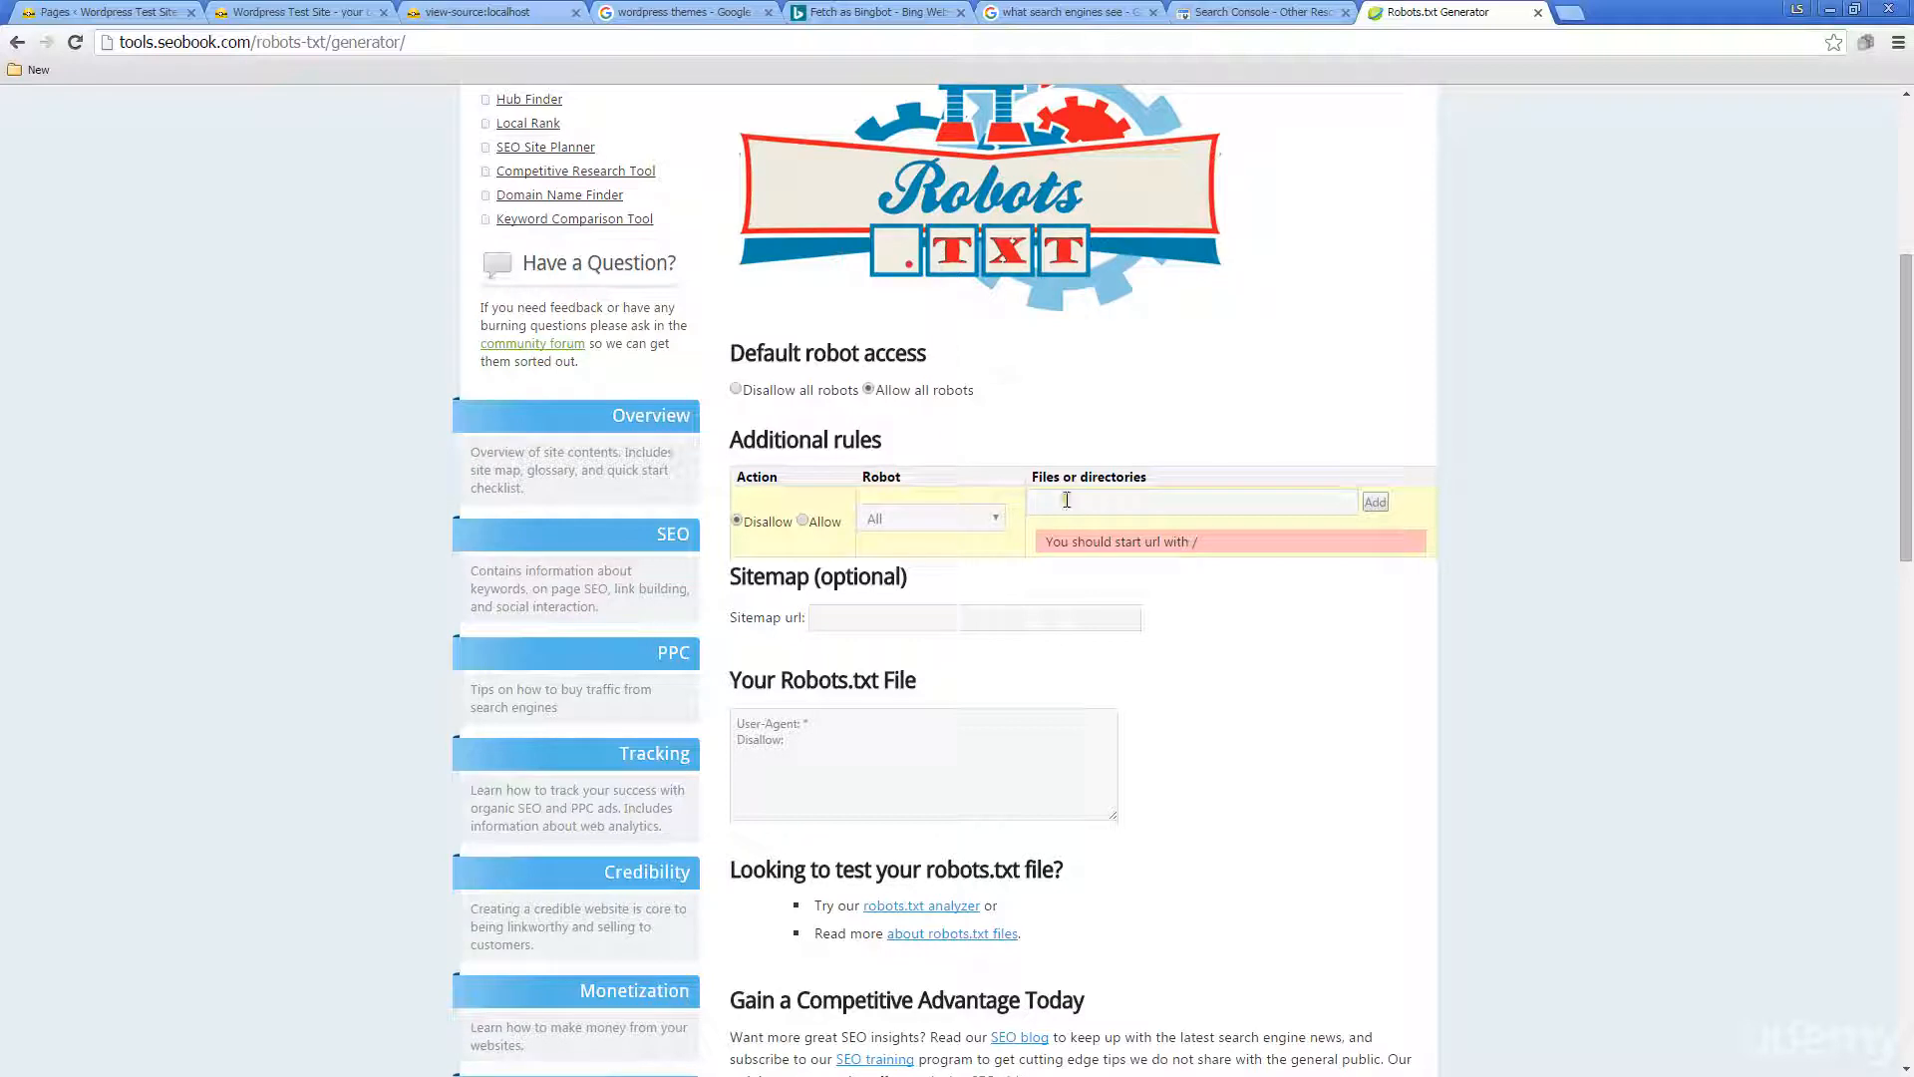
pyautogui.moveTo(1124, 437)
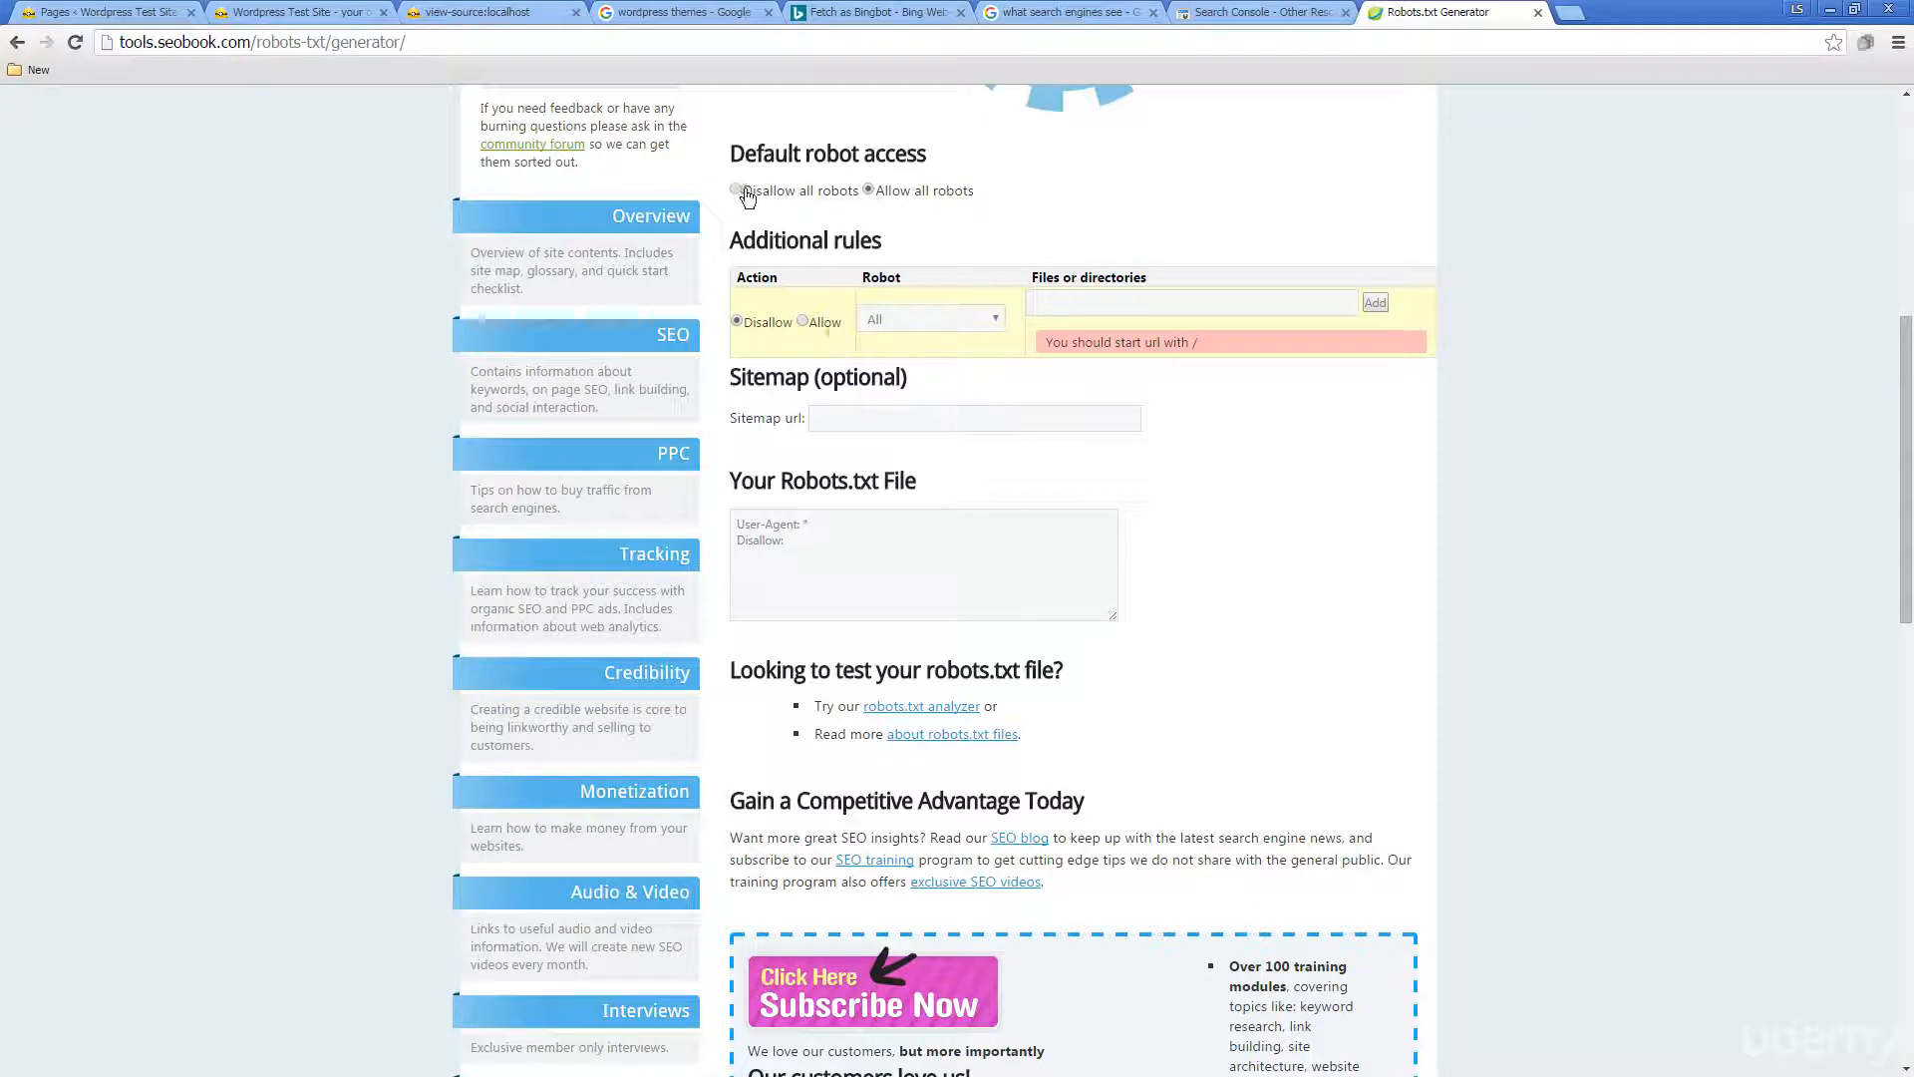
pyautogui.click(868, 191)
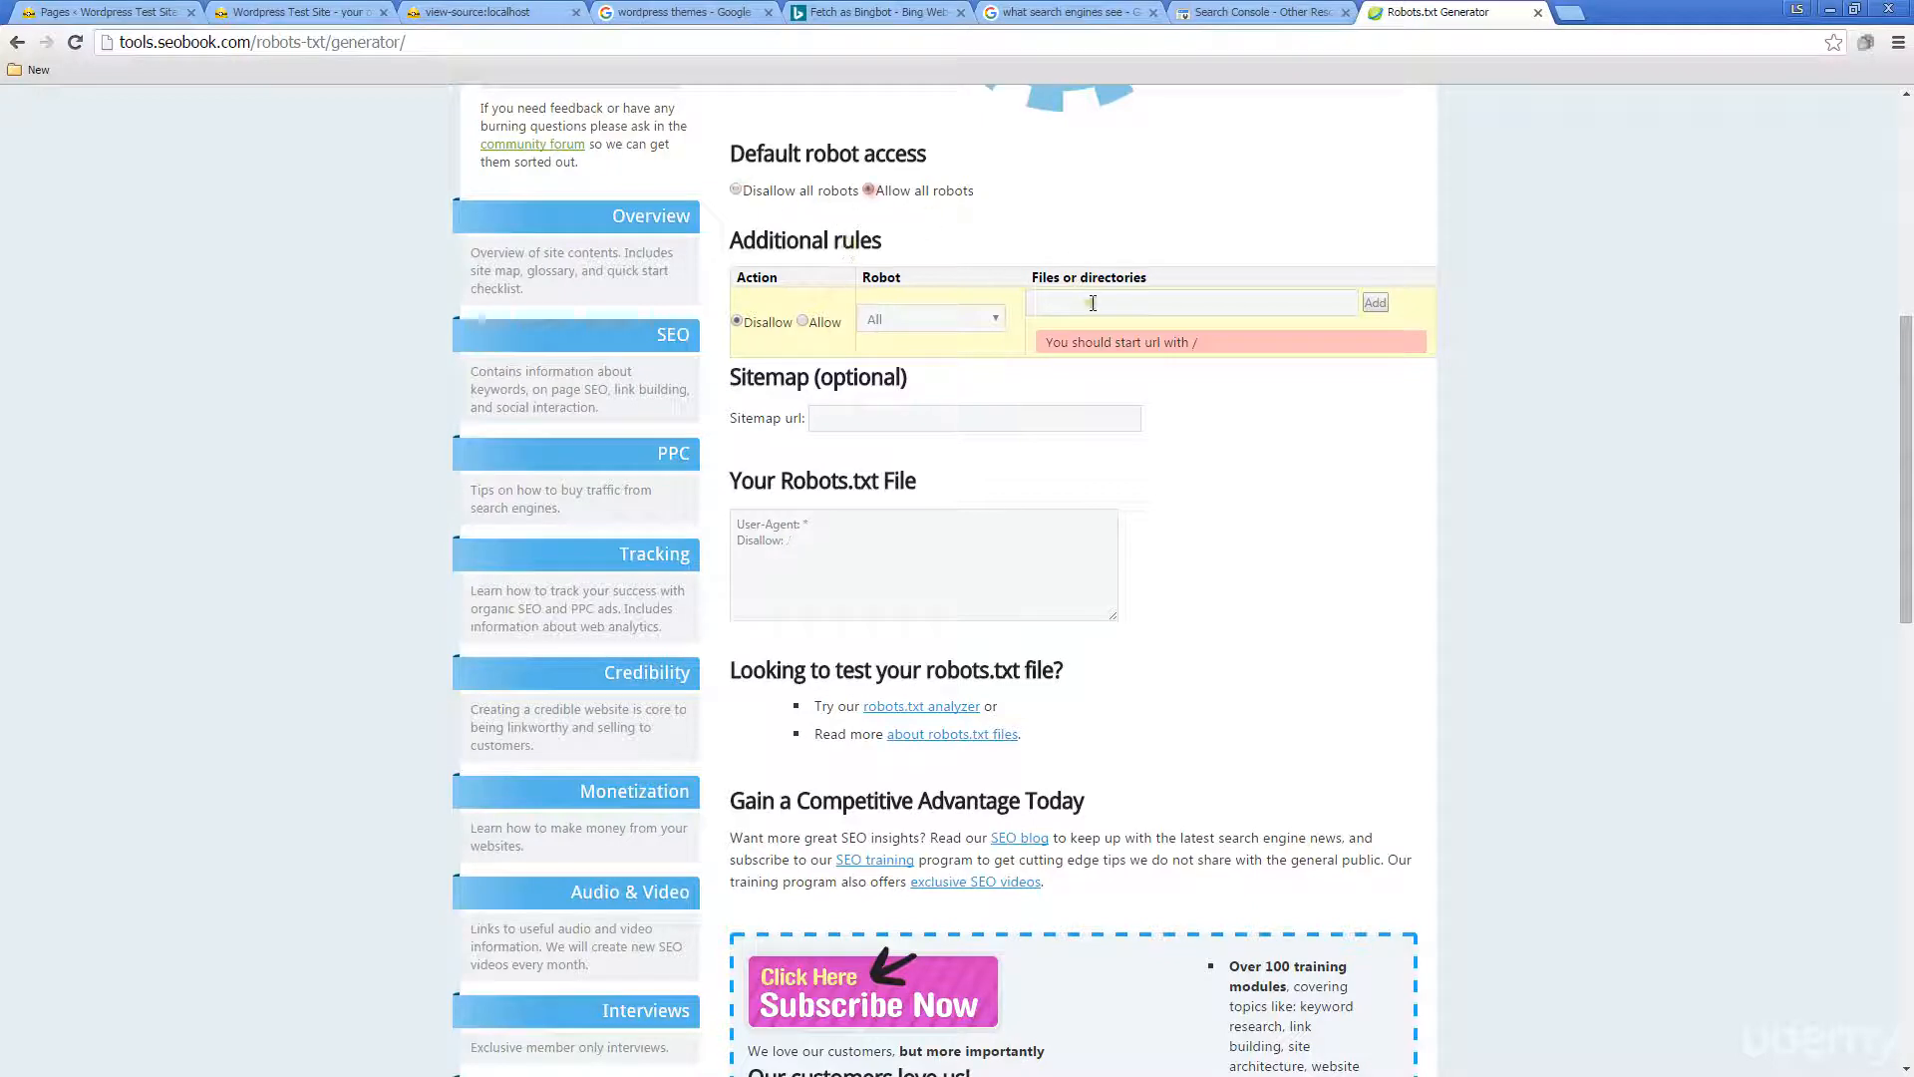